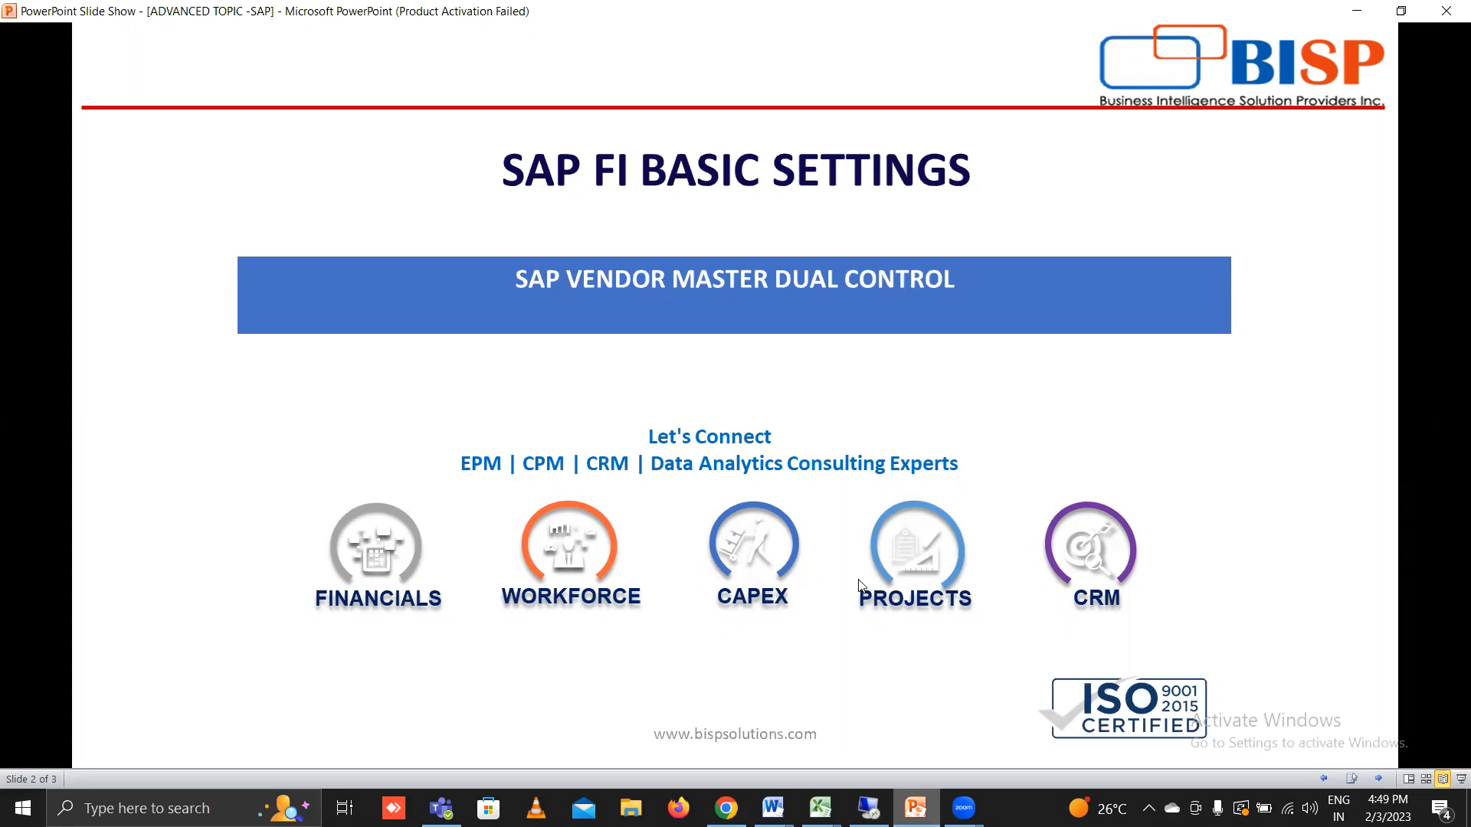
mouse_move(766, 309)
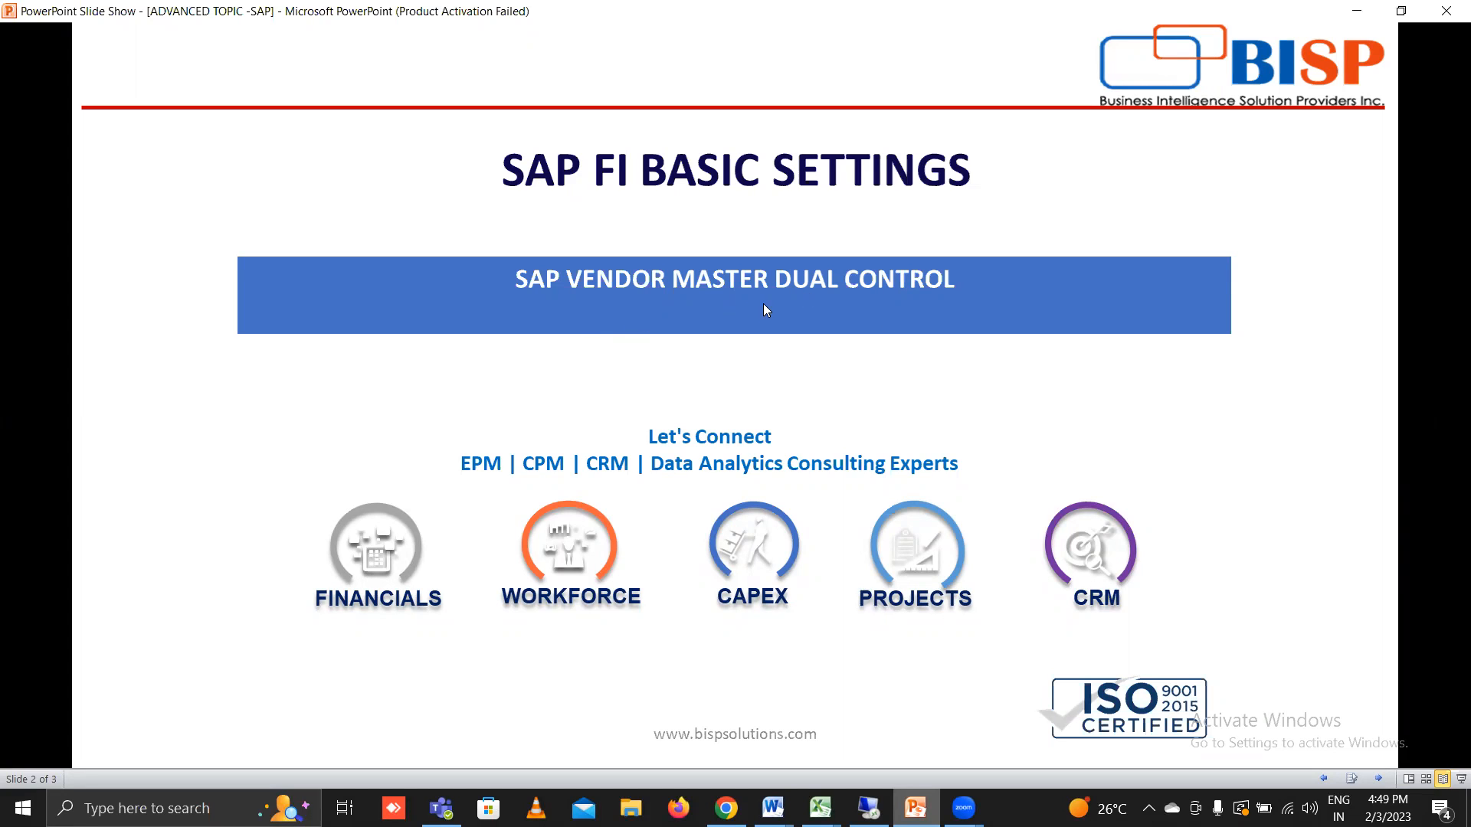
mouse_move(981, 779)
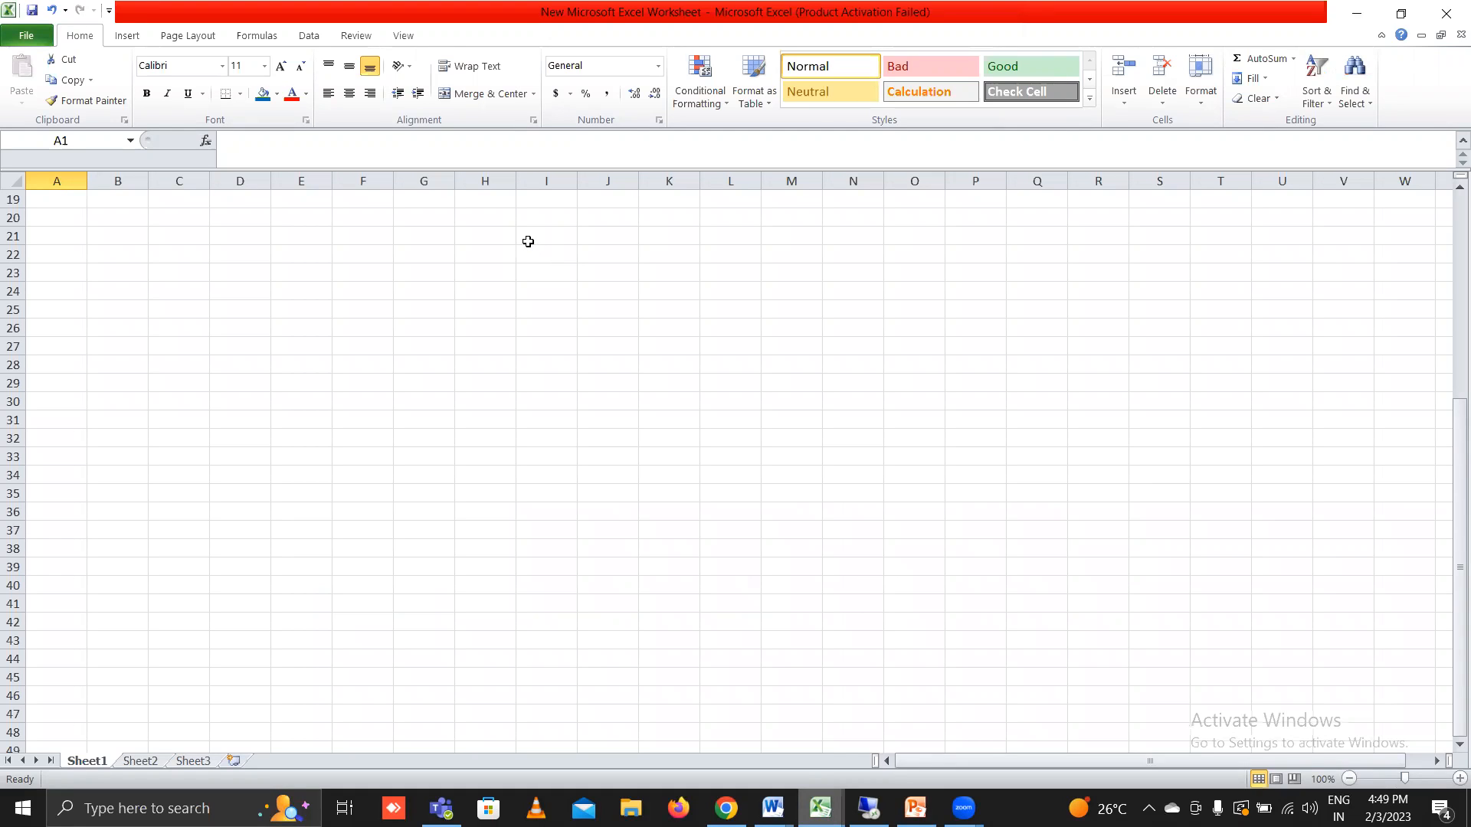
- Enter the STEPS heading in B22 and the first step 'DEFINE SENSITIVE FIELD' below it
left_click(118, 255)
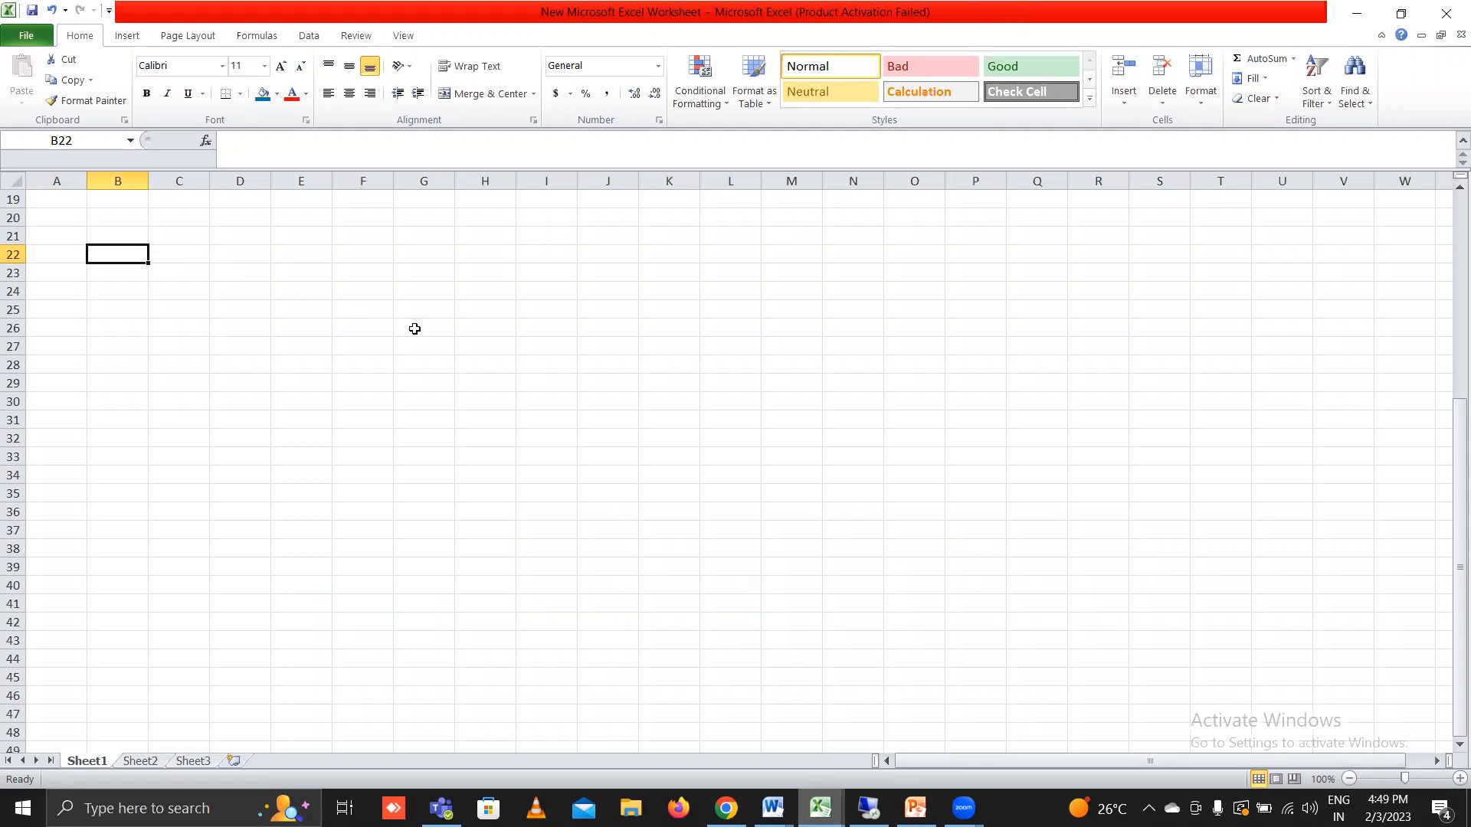
mouse_move(576, 429)
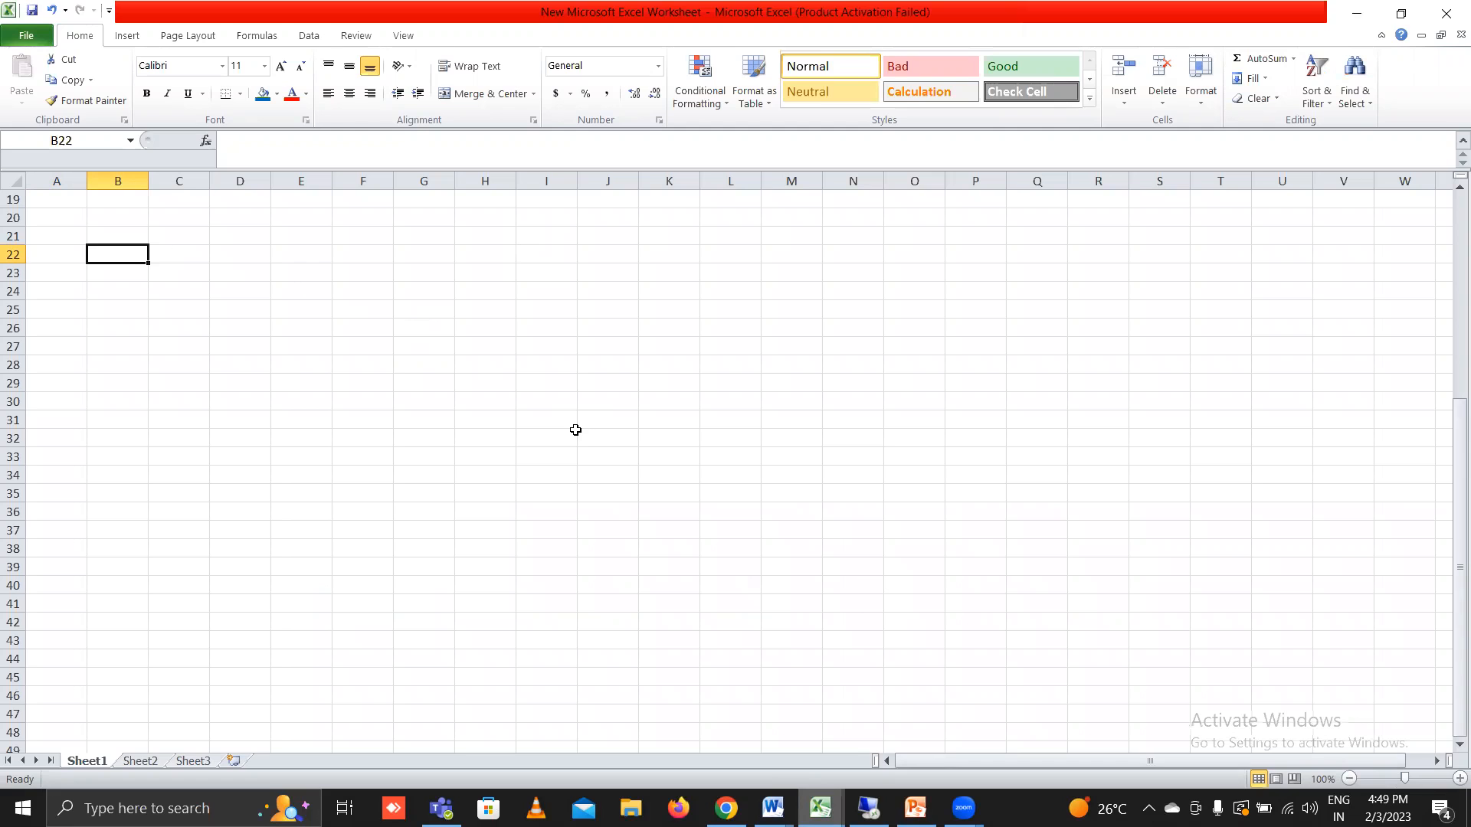
mouse_move(576, 435)
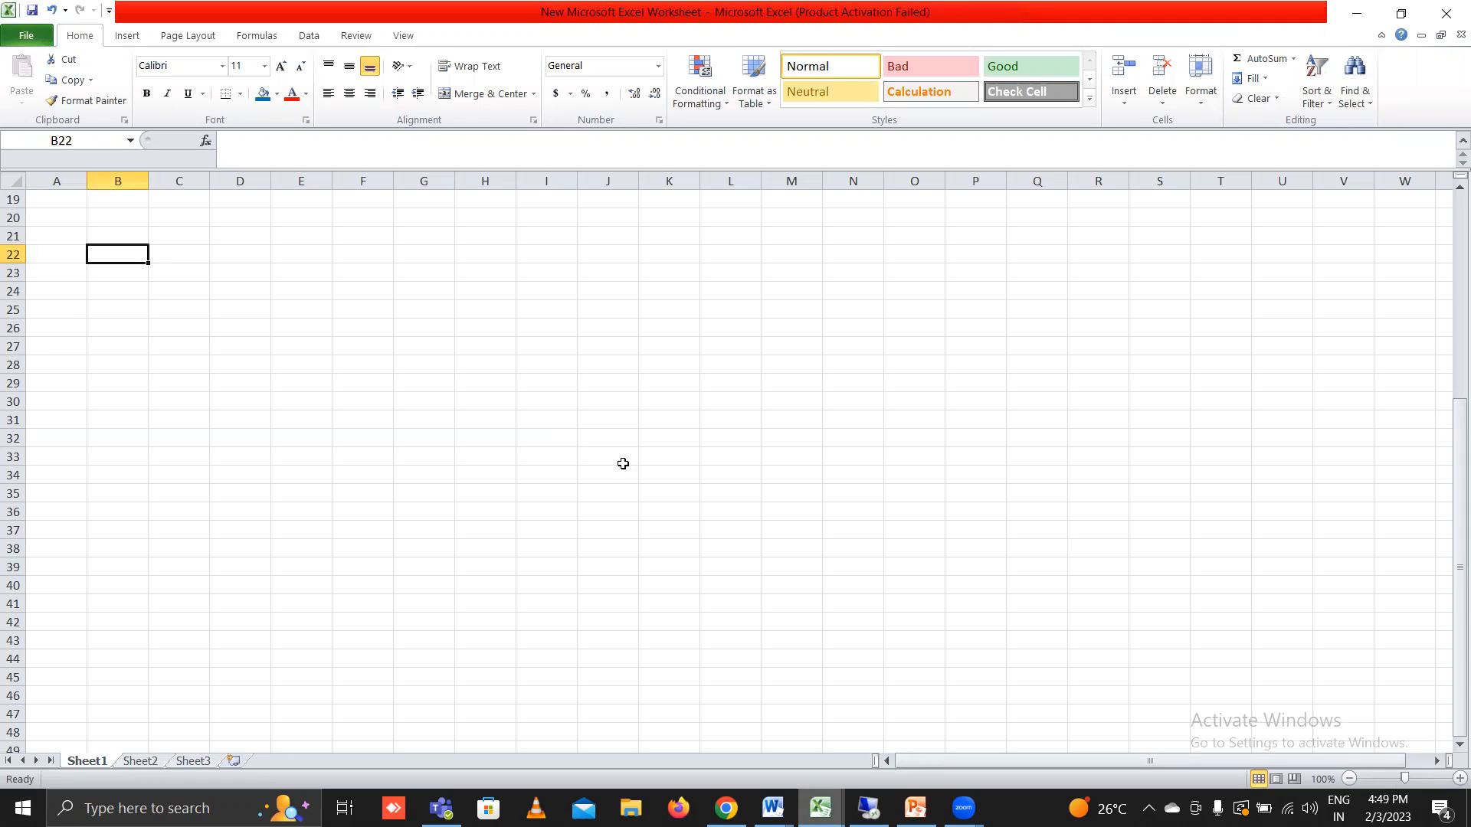
mouse_move(649, 475)
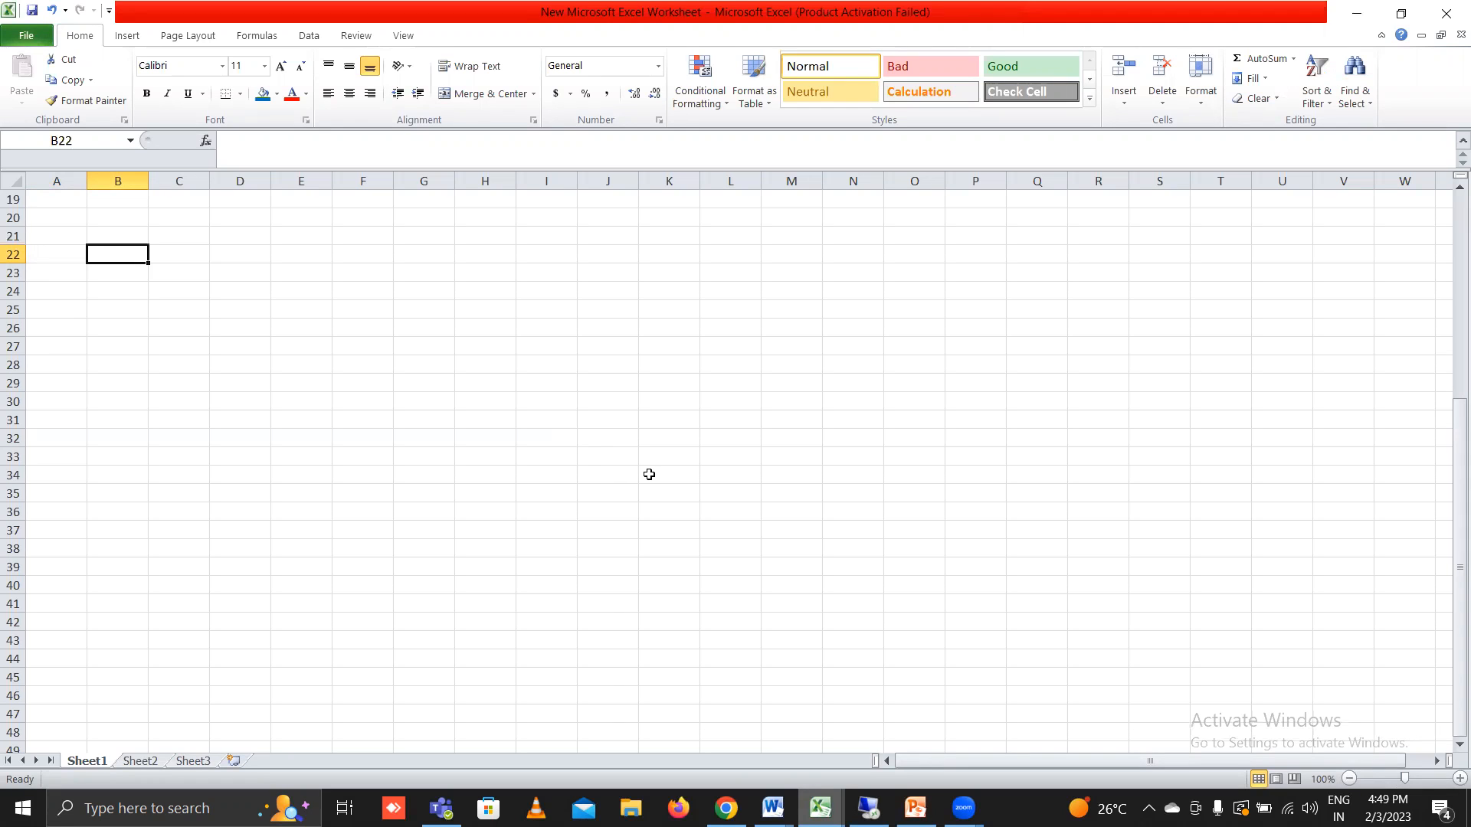
mouse_move(649, 478)
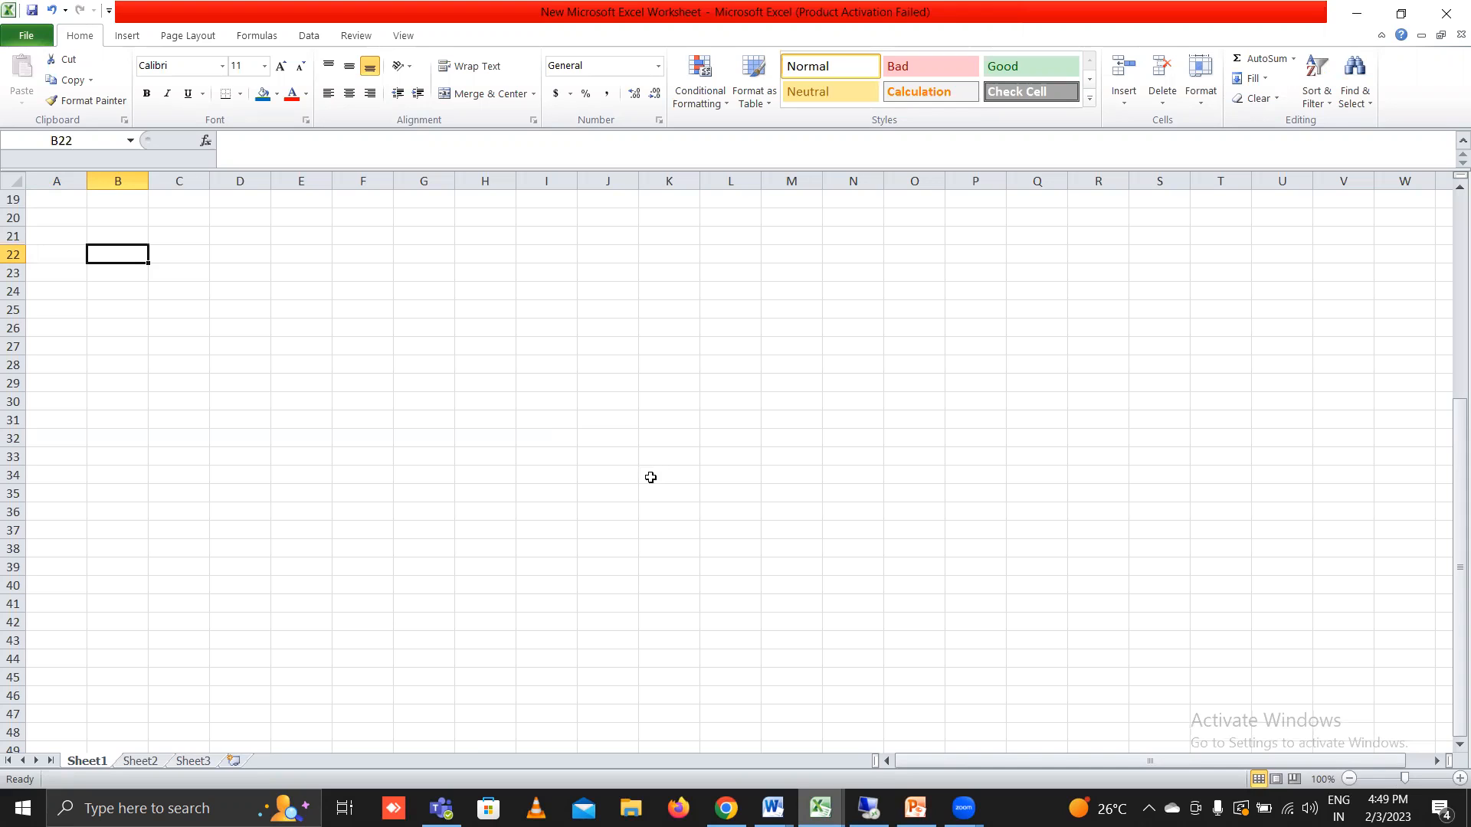
type("S")
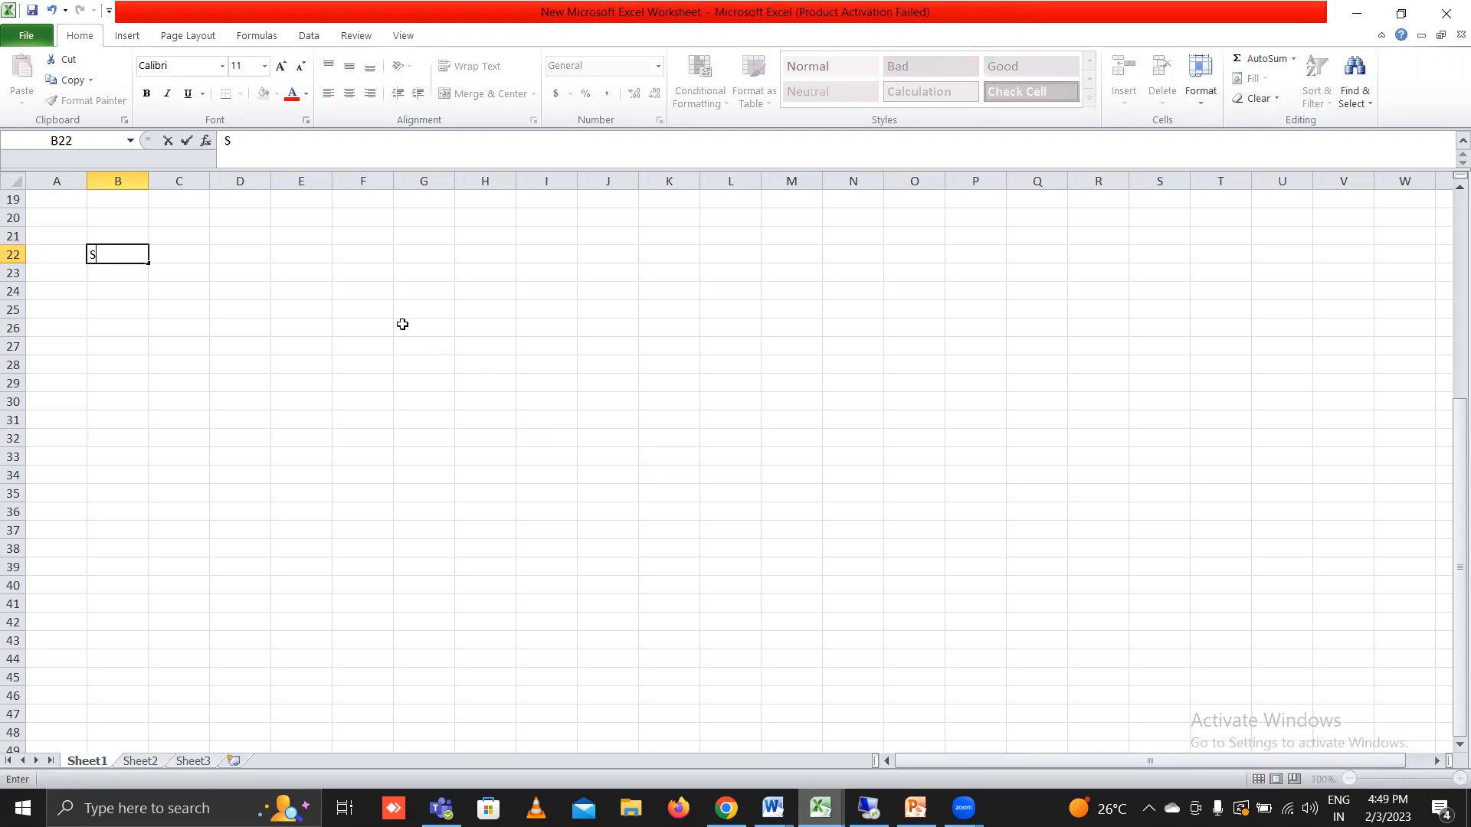
type("TEPS")
left_click(56, 254)
type("3")
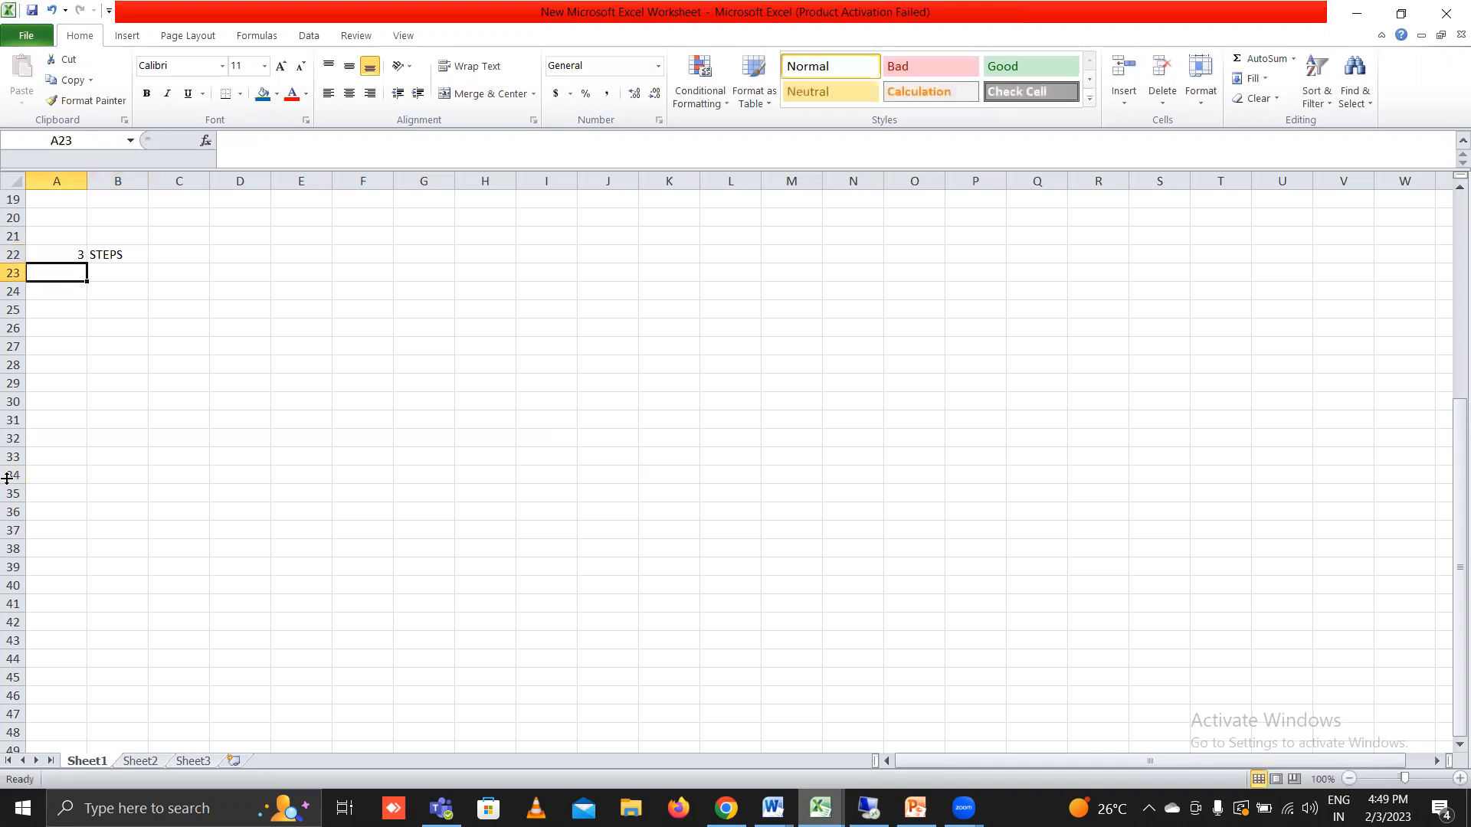
type("DE")
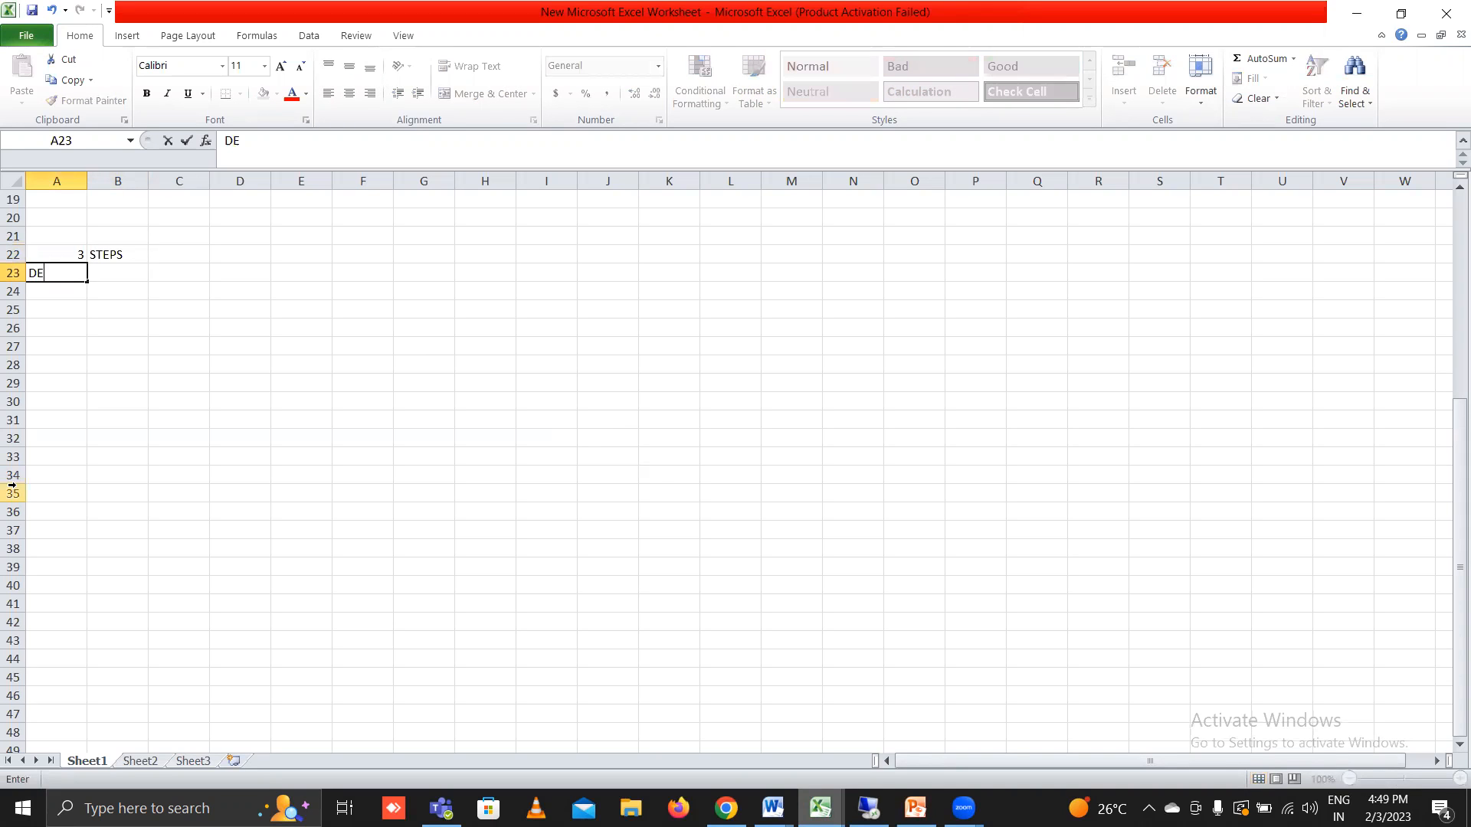
type("FINE")
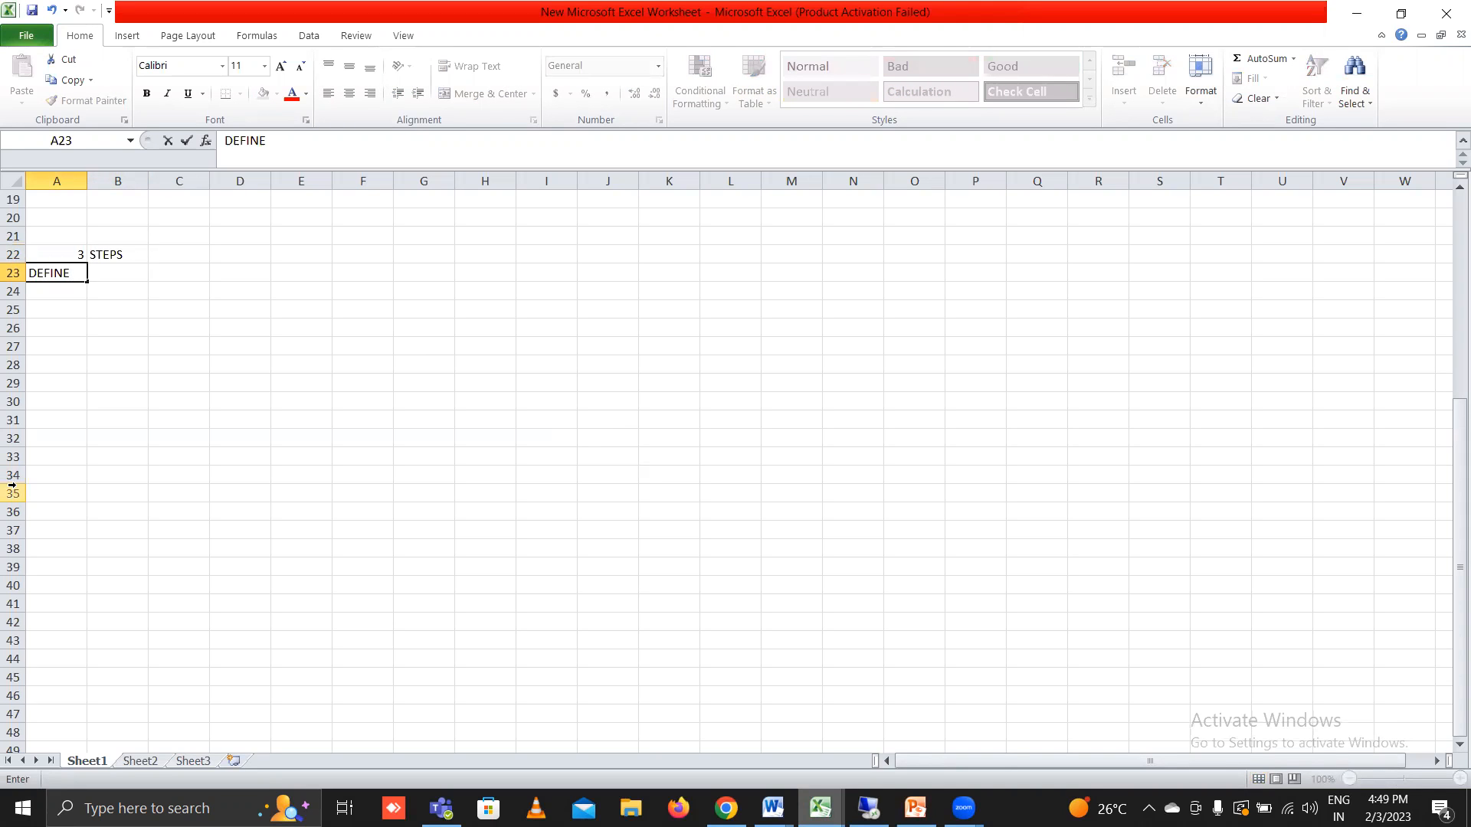
type("SENSITIVE")
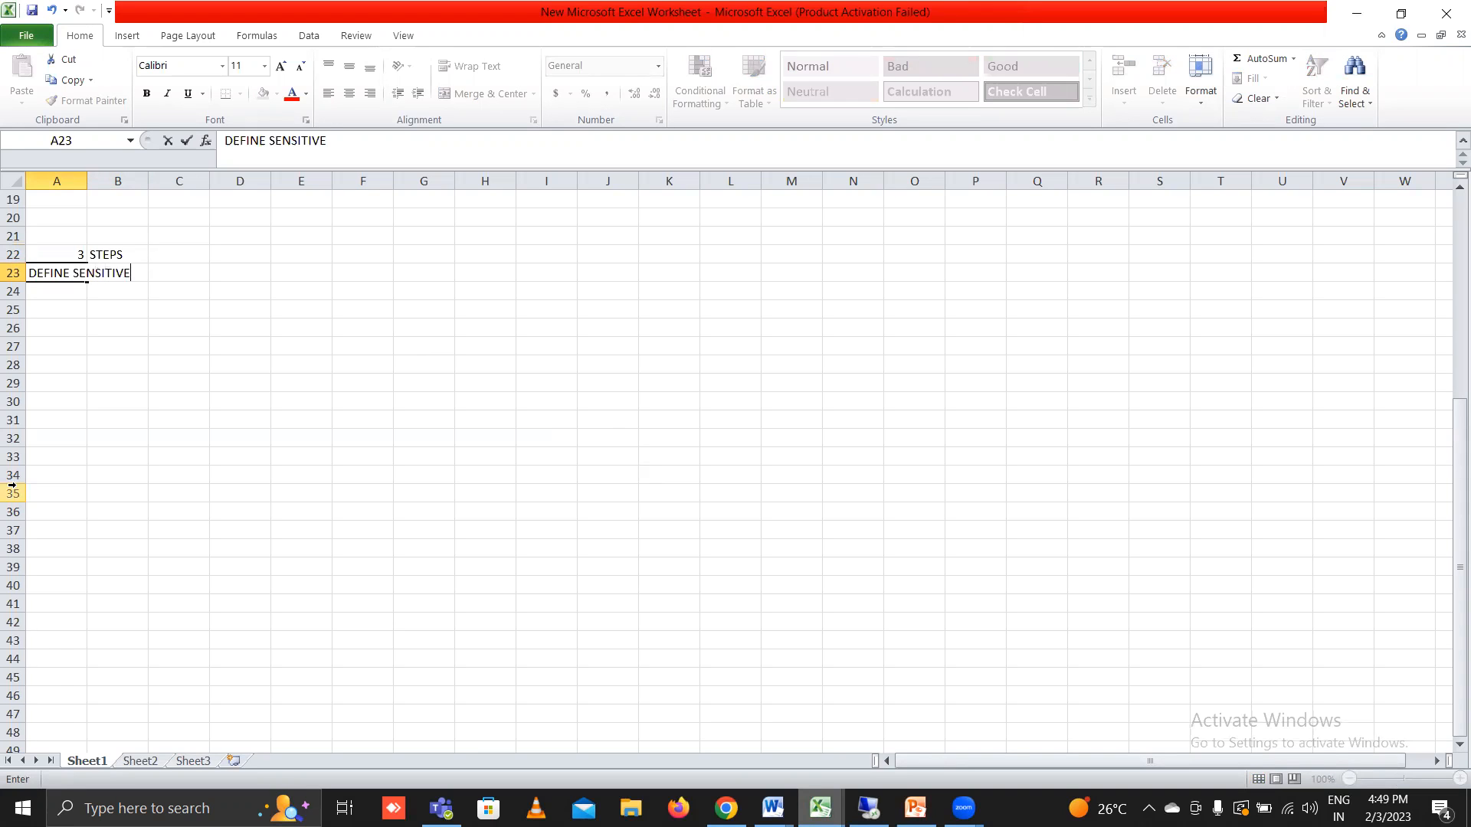
type("FIELD")
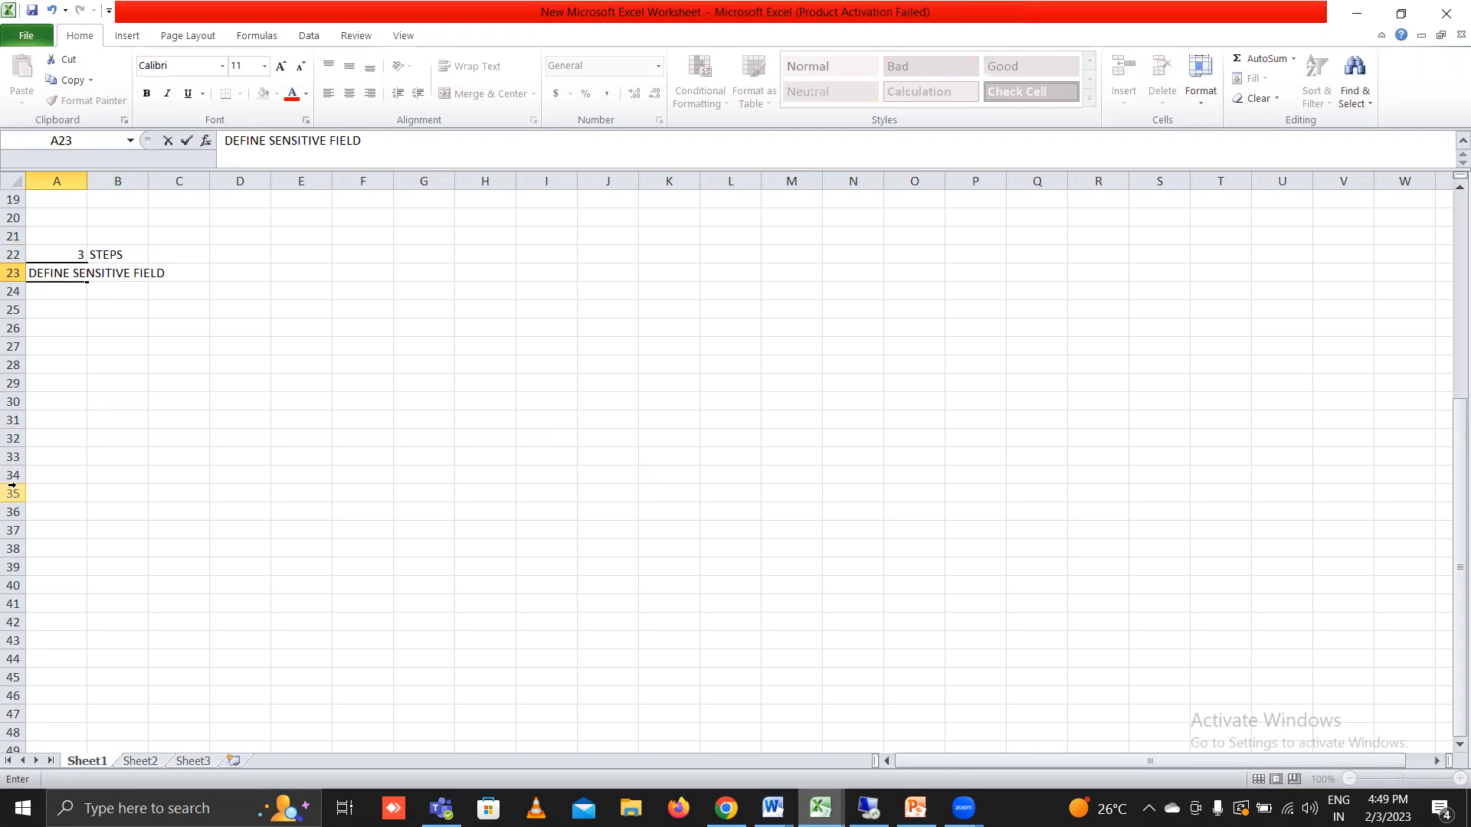
- Add the steps 'CHANGES TO BE MADE IN VENDOR MASTER' and 'CONFIRM VENDOR MASTER' on the next rows
type("C")
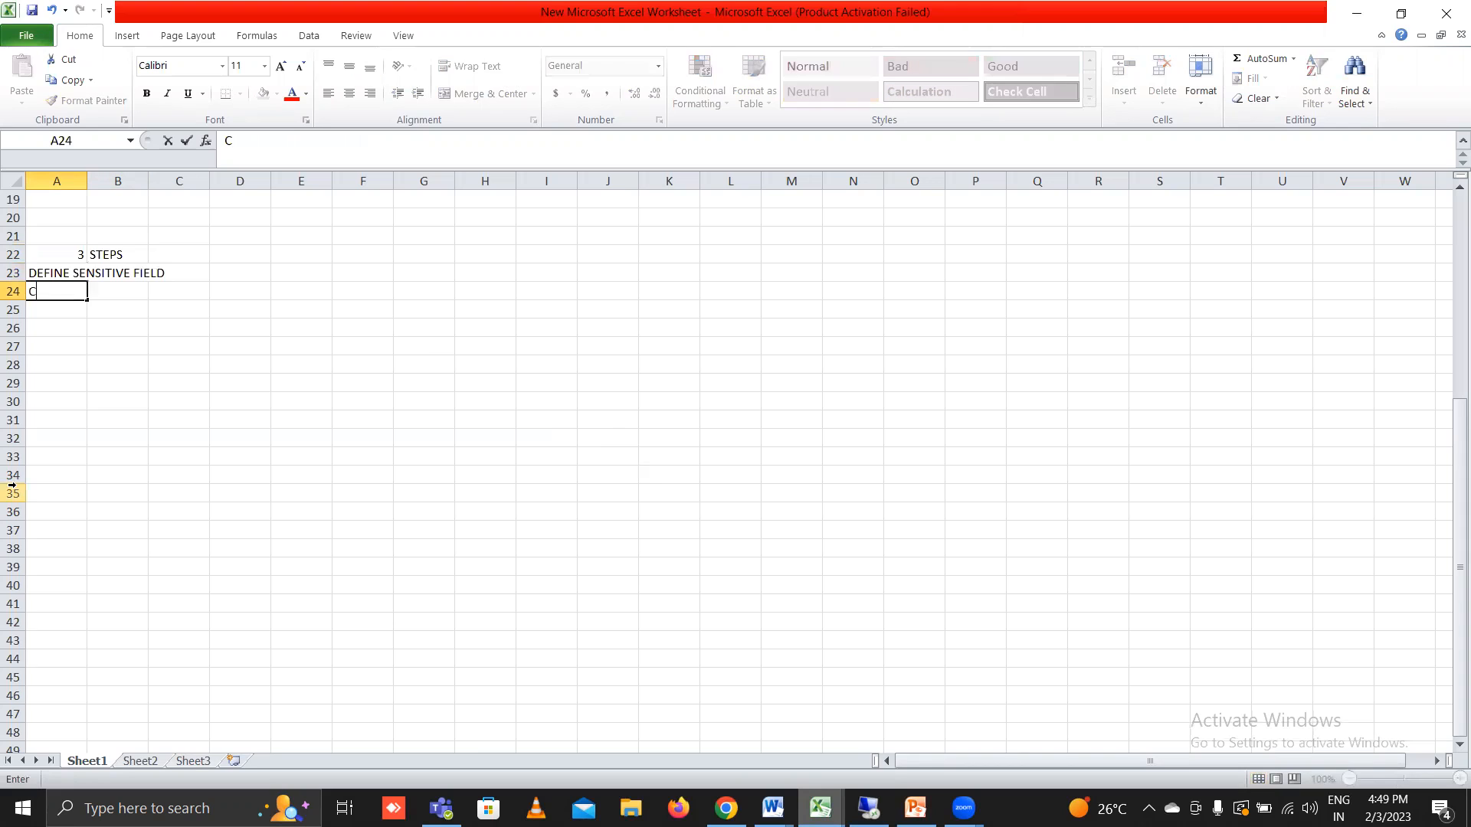
type("HANGES")
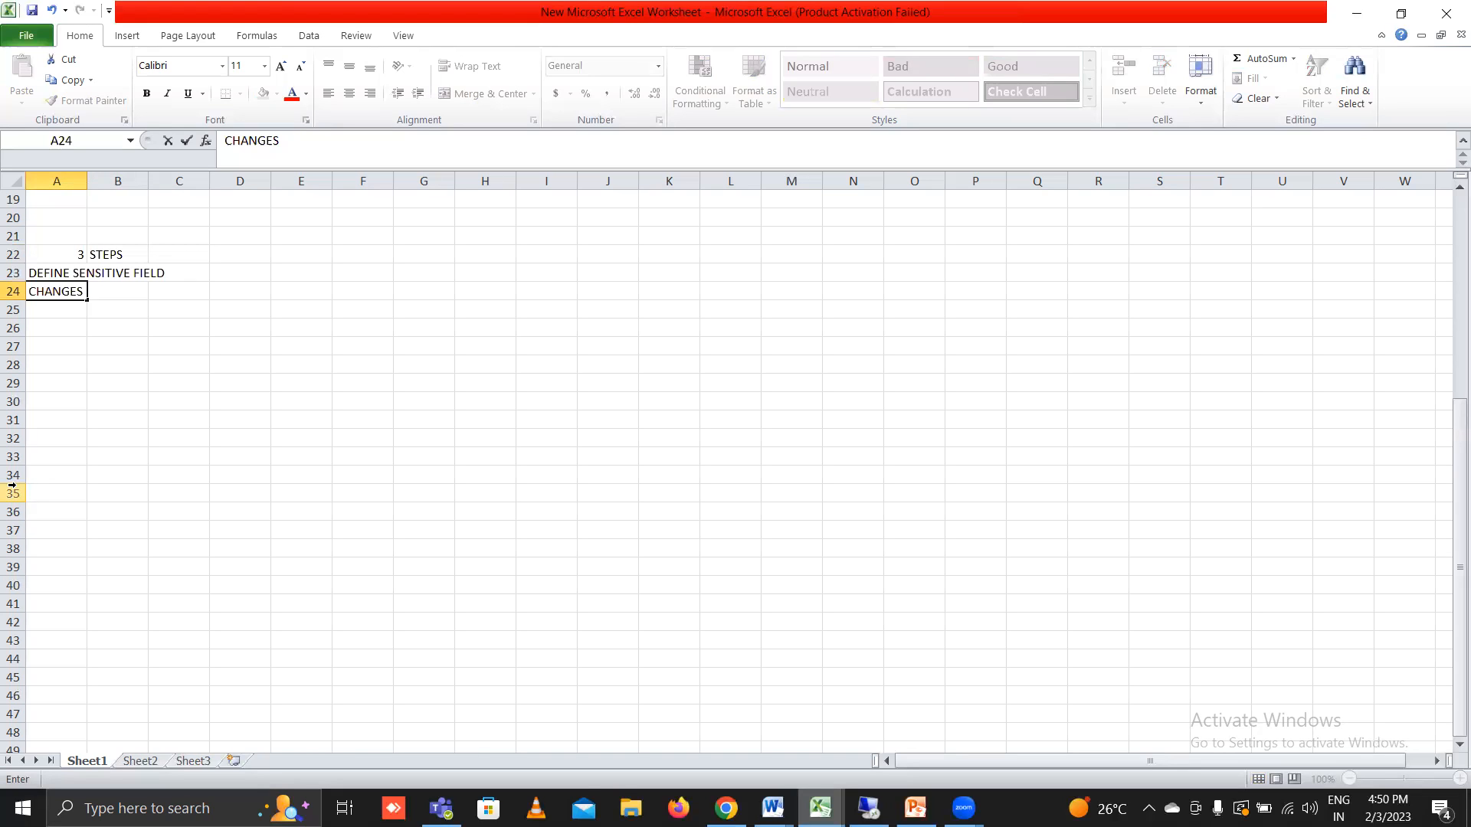
type("MADE")
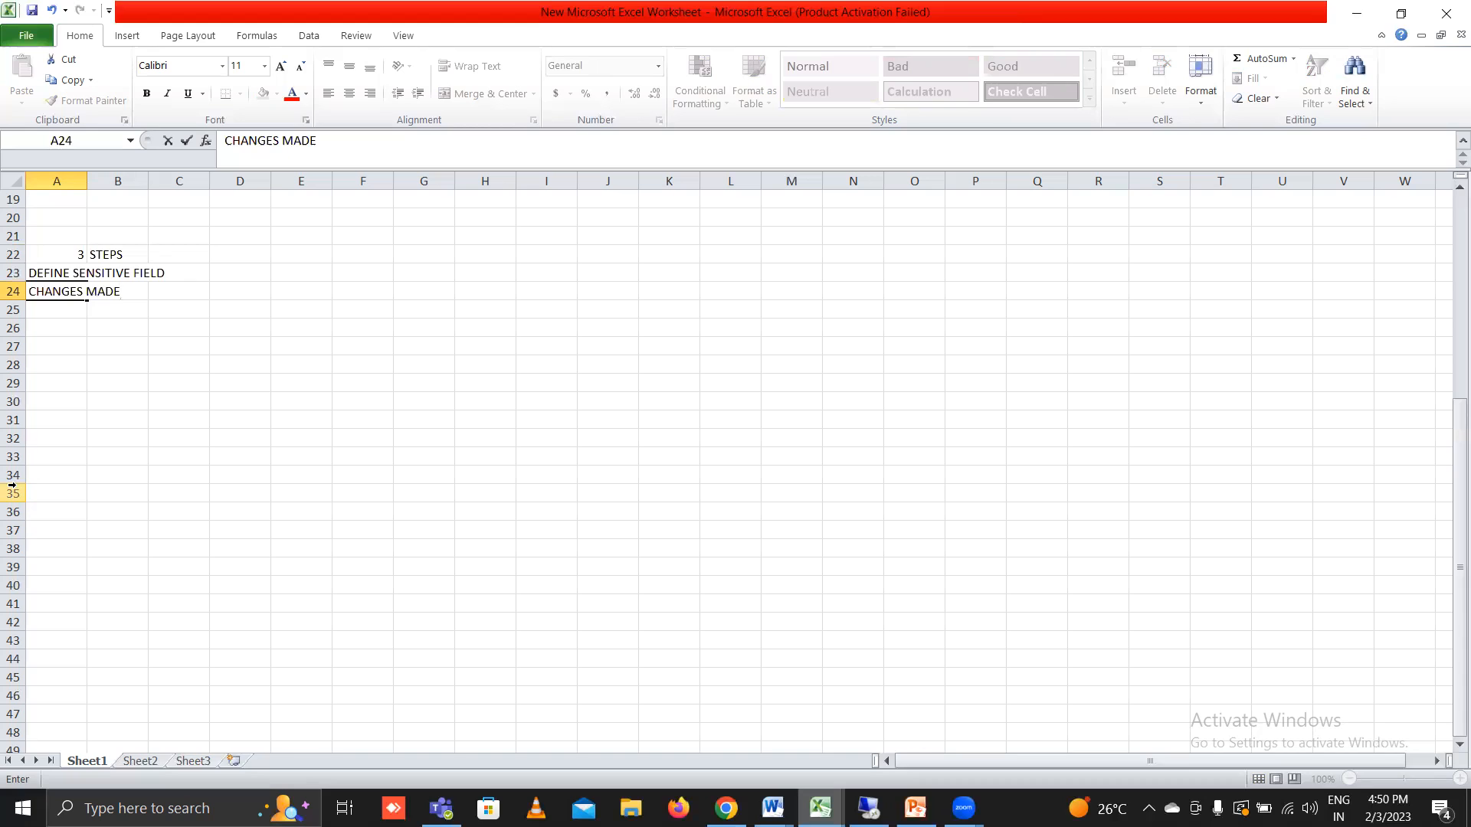
type("CHANGES TO")
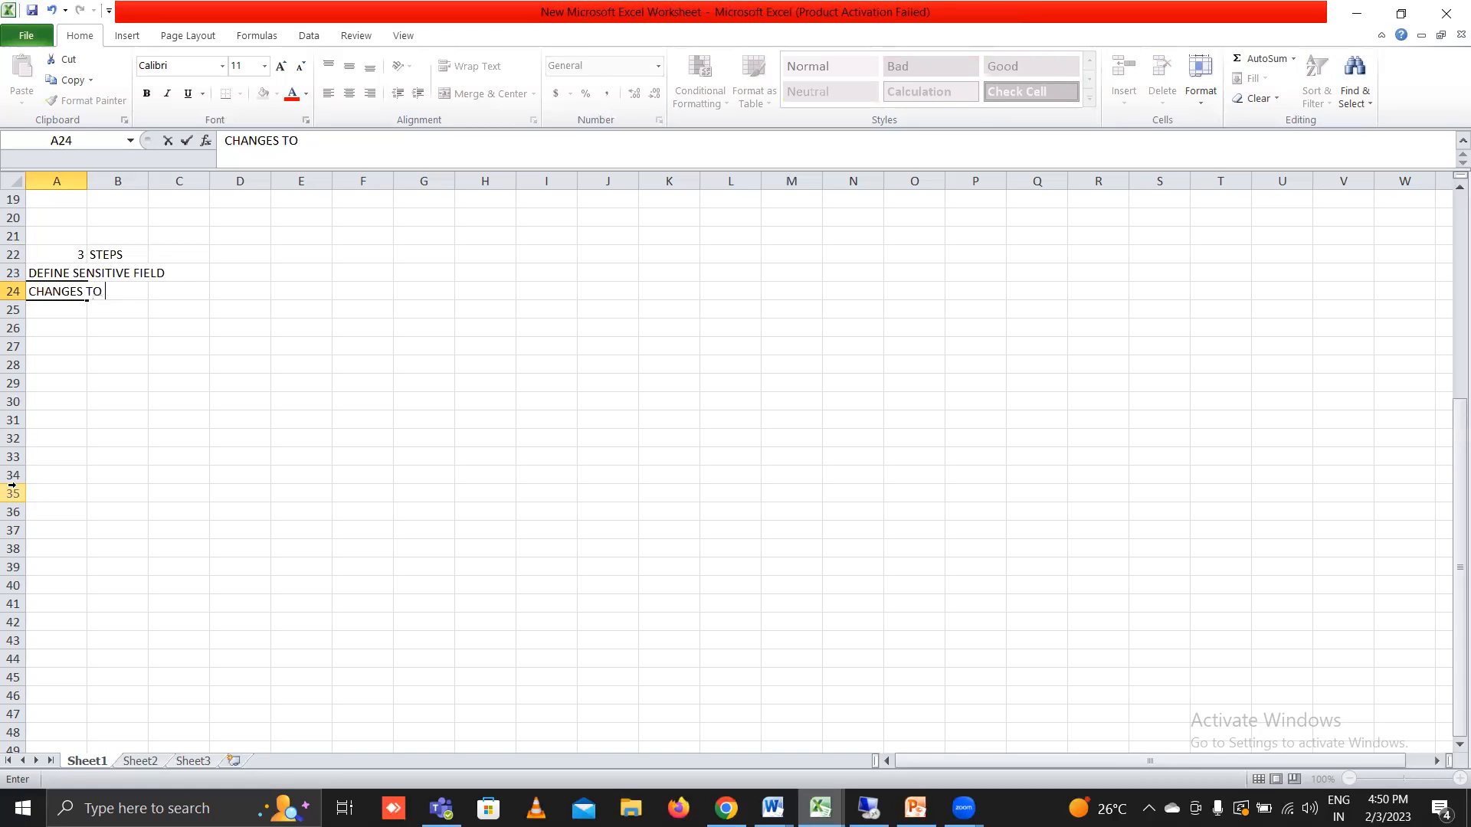
type("BE")
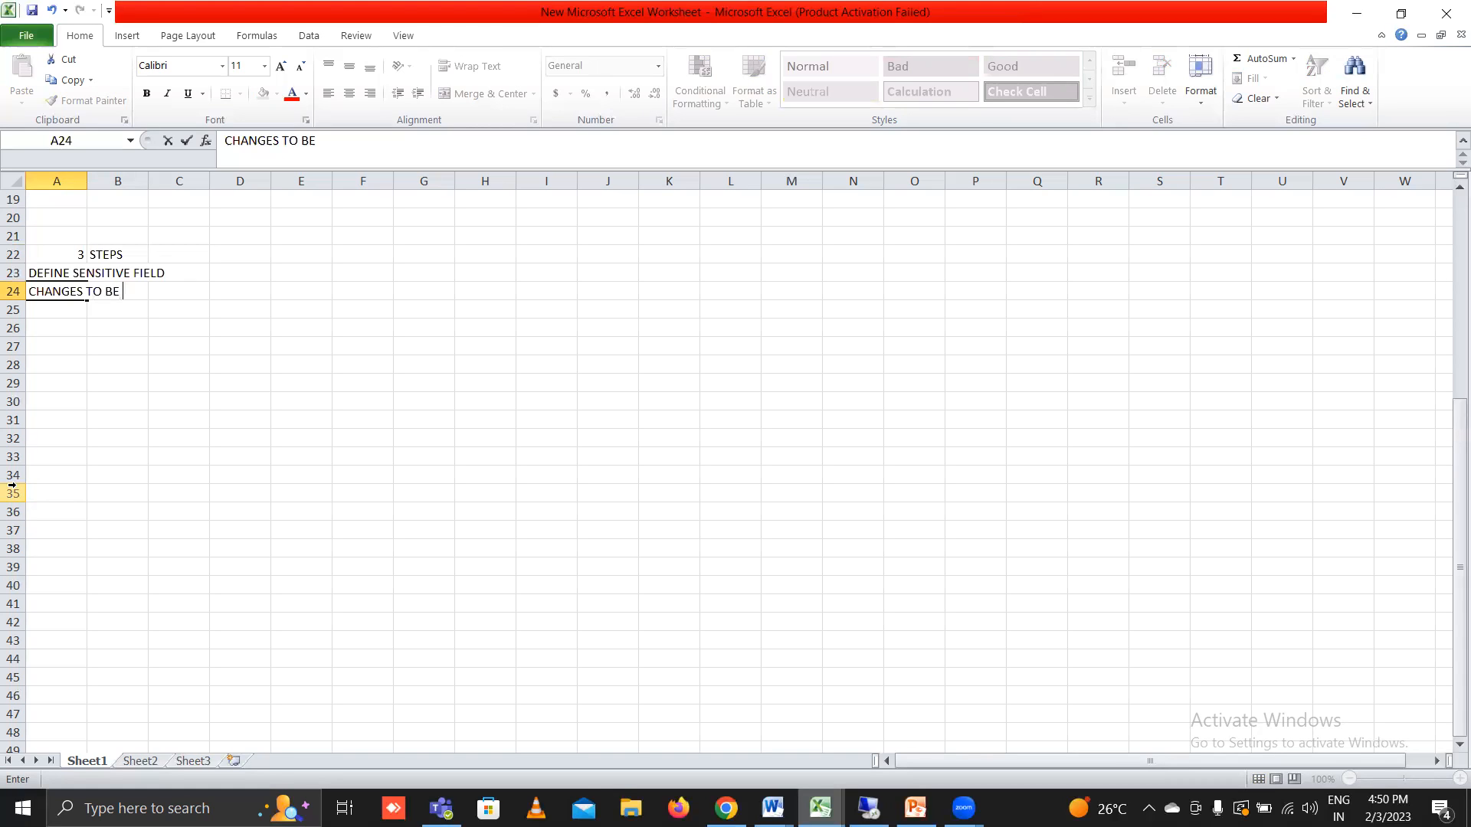
type("MADE IN")
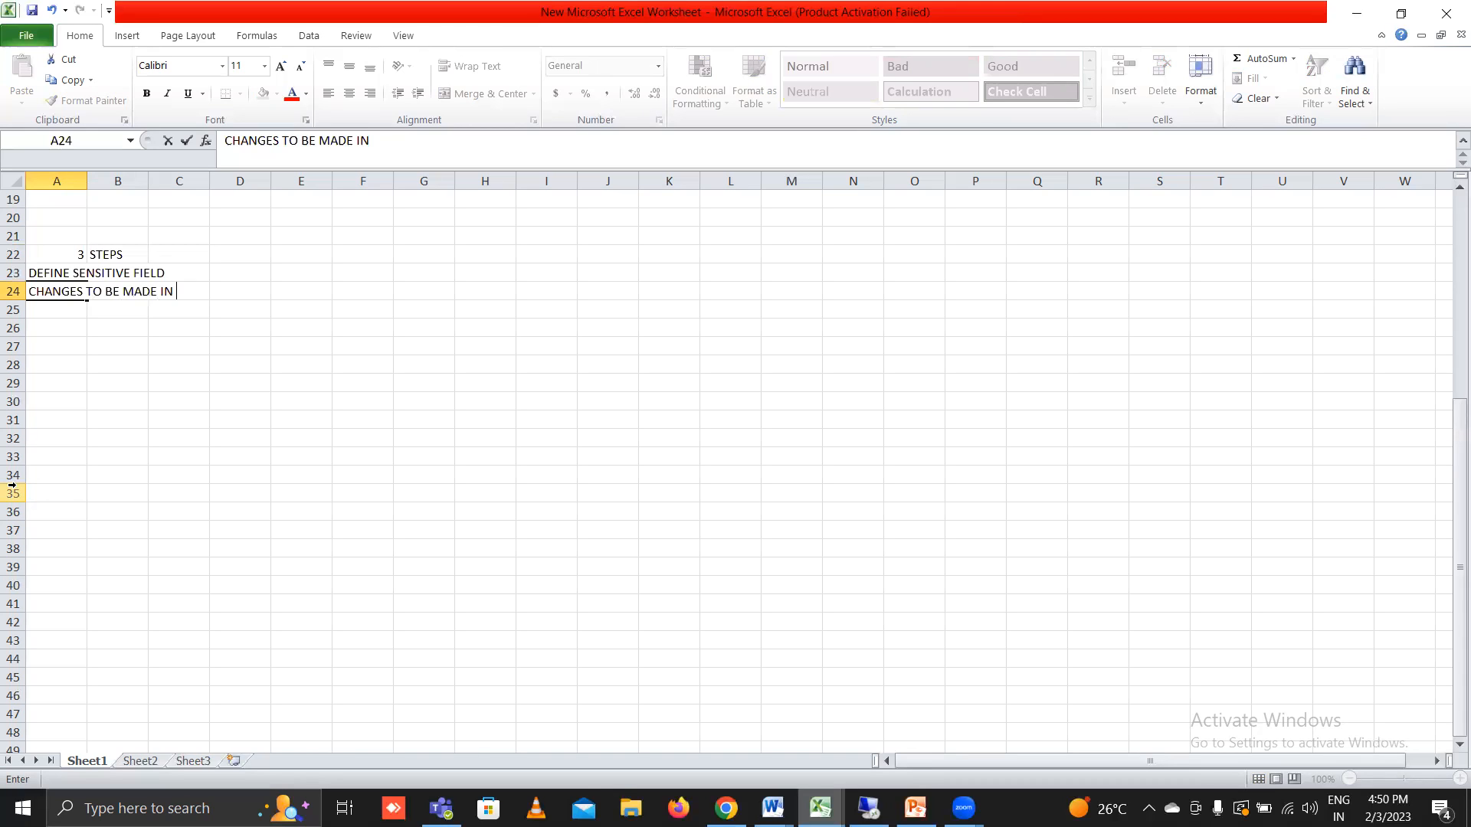
type("VENDOR")
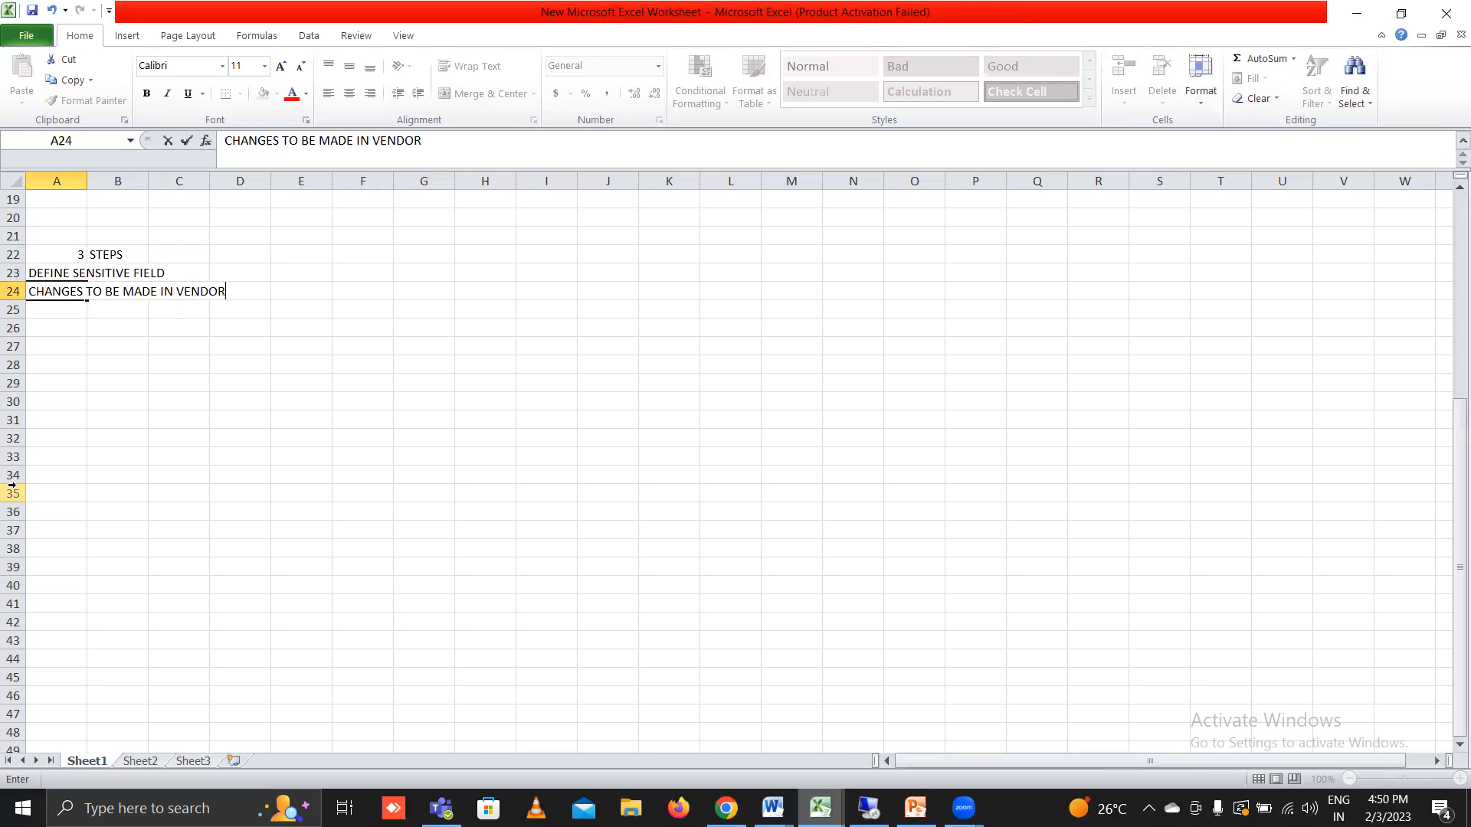
type("MASTER")
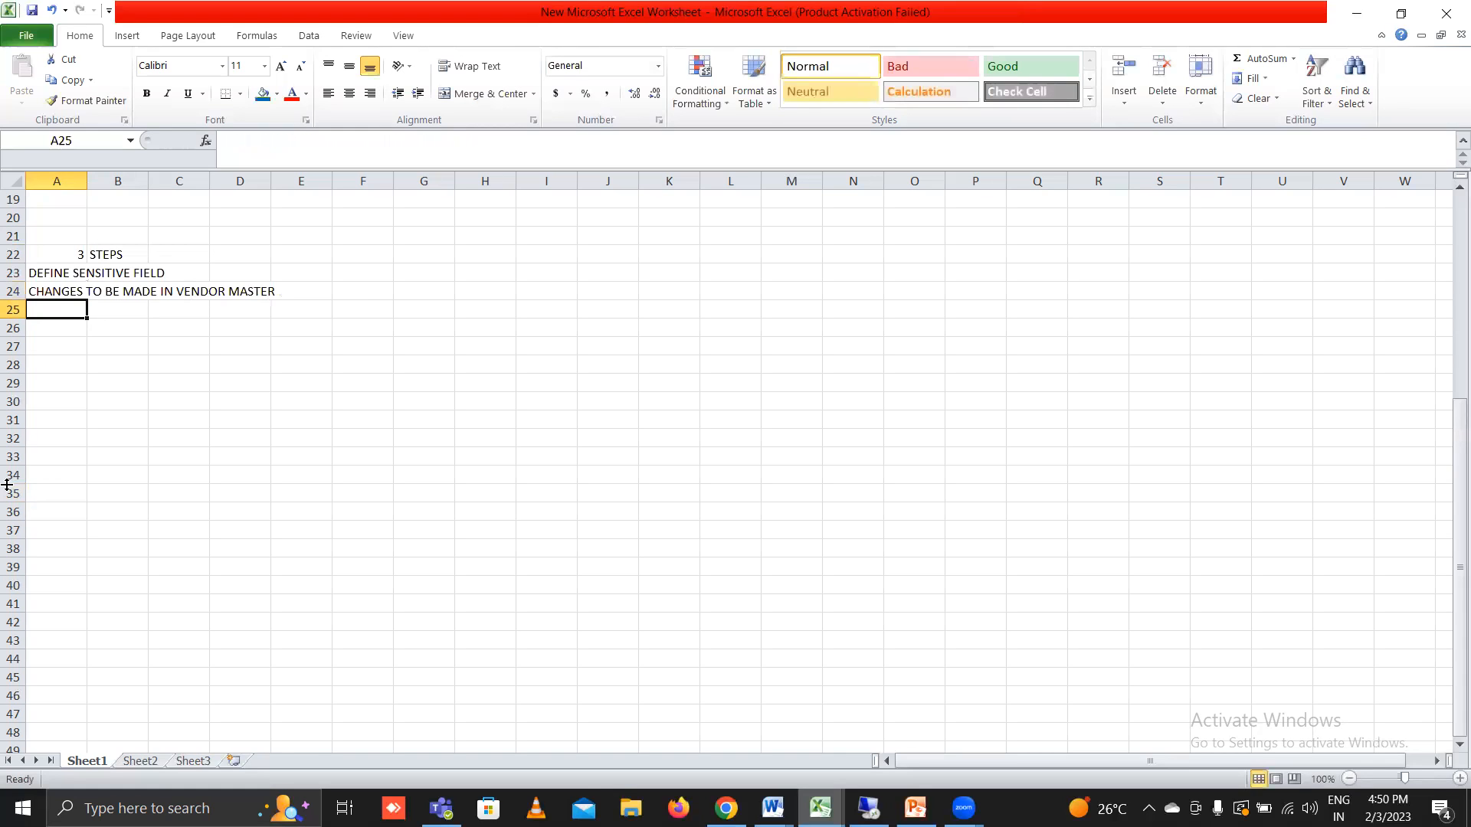
type("CONF")
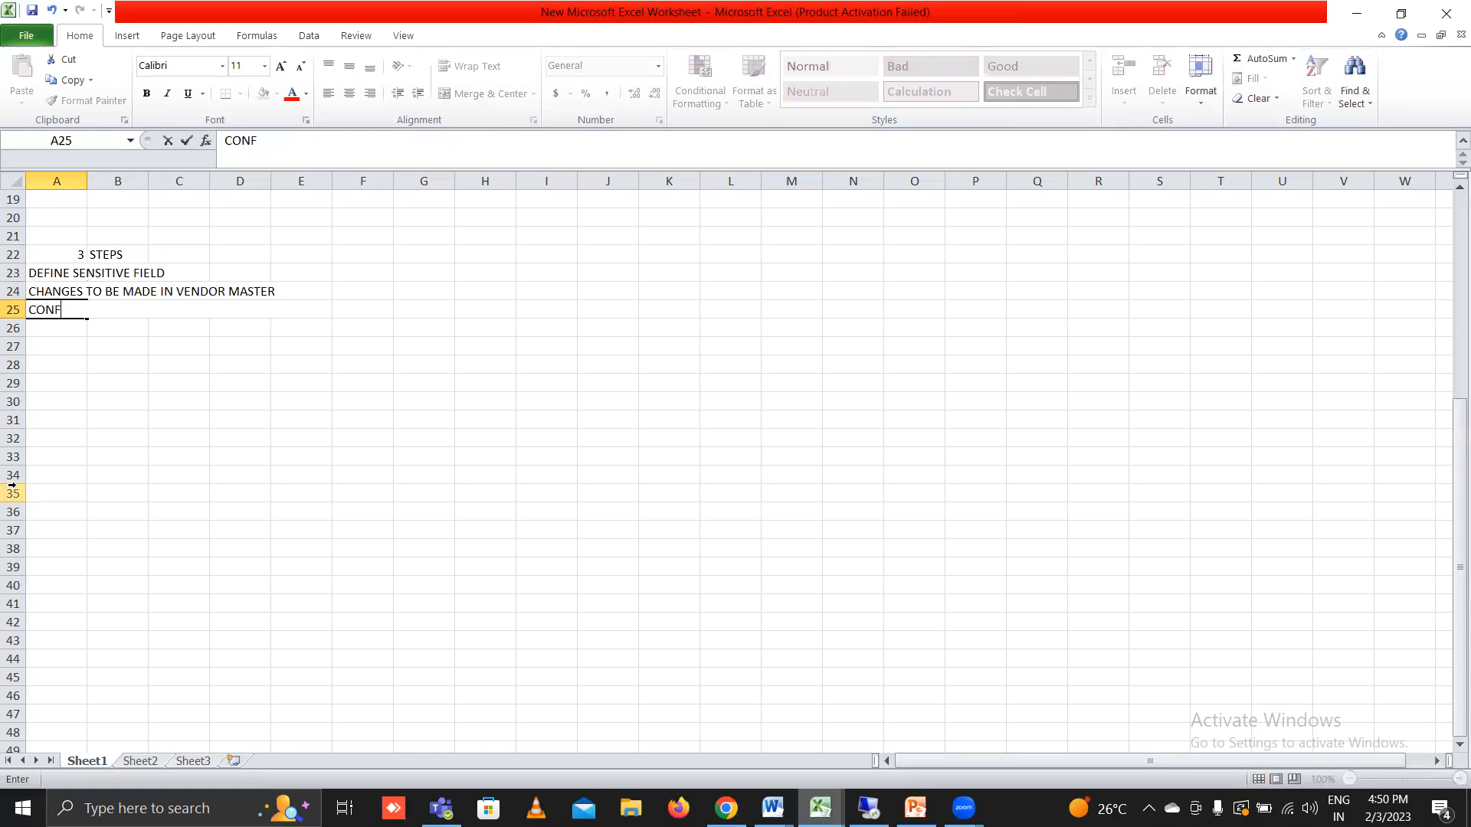
type("IRM")
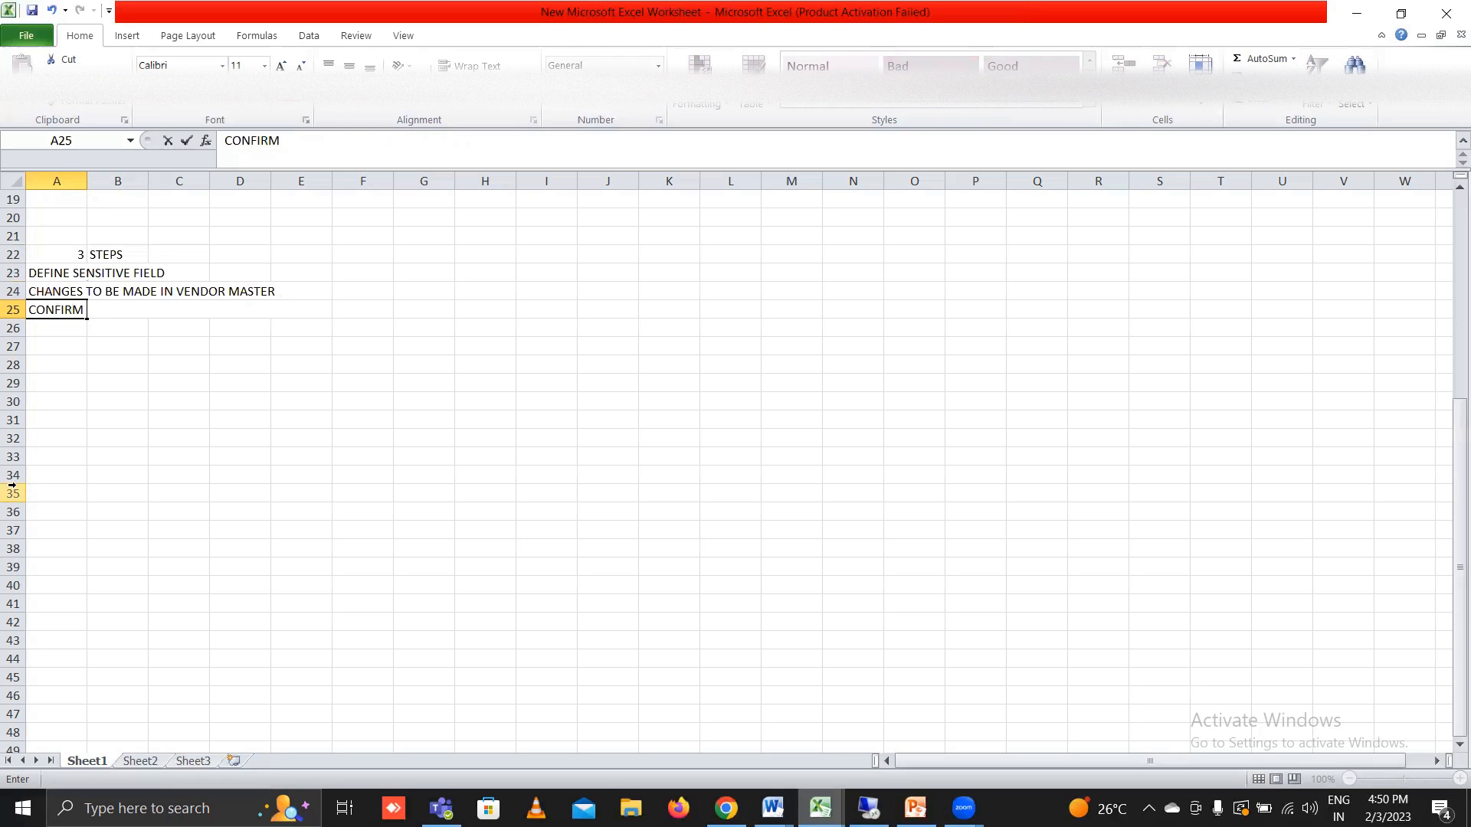
type("VENDOR")
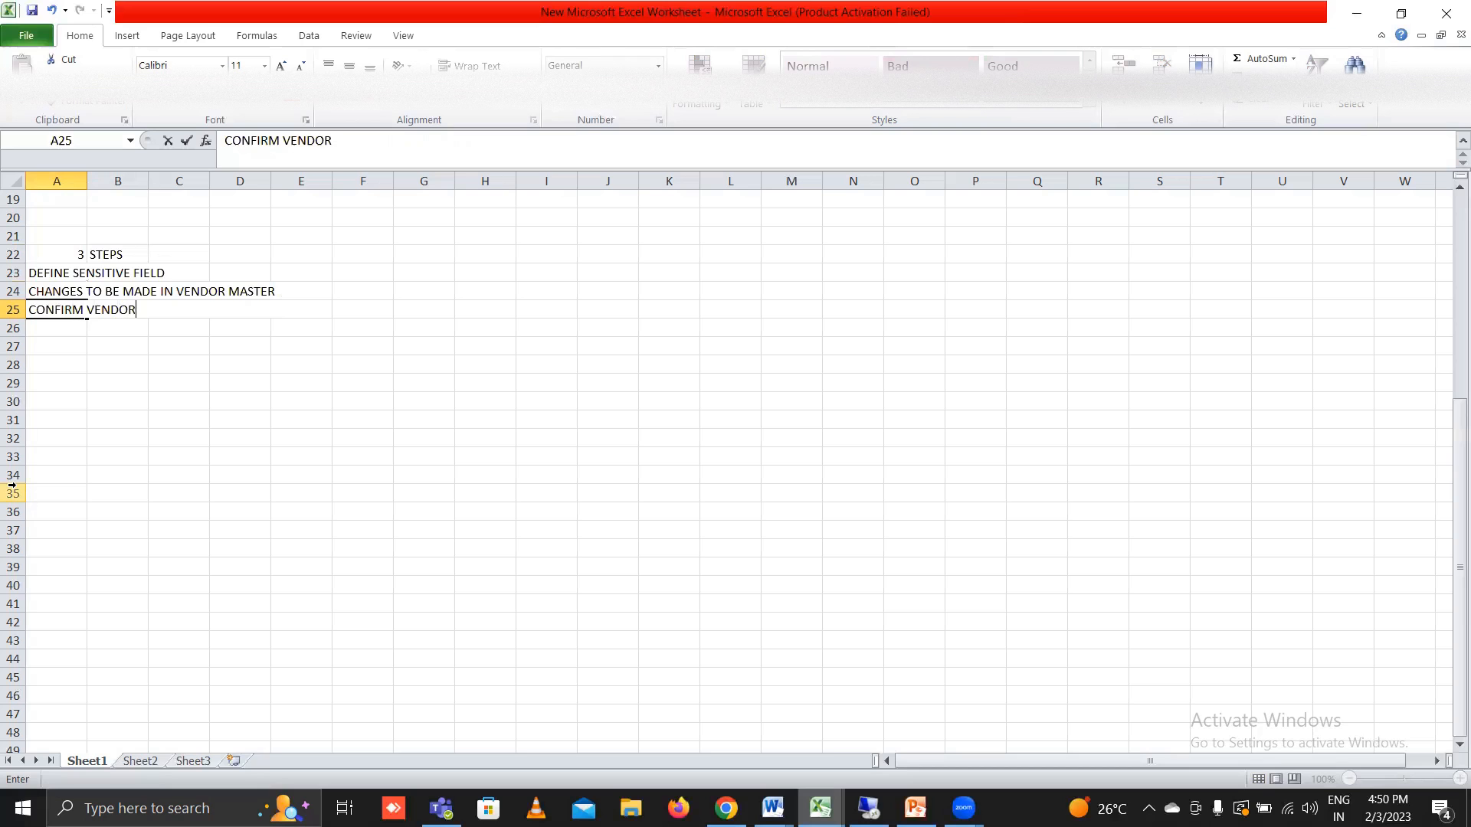
type("MASTER")
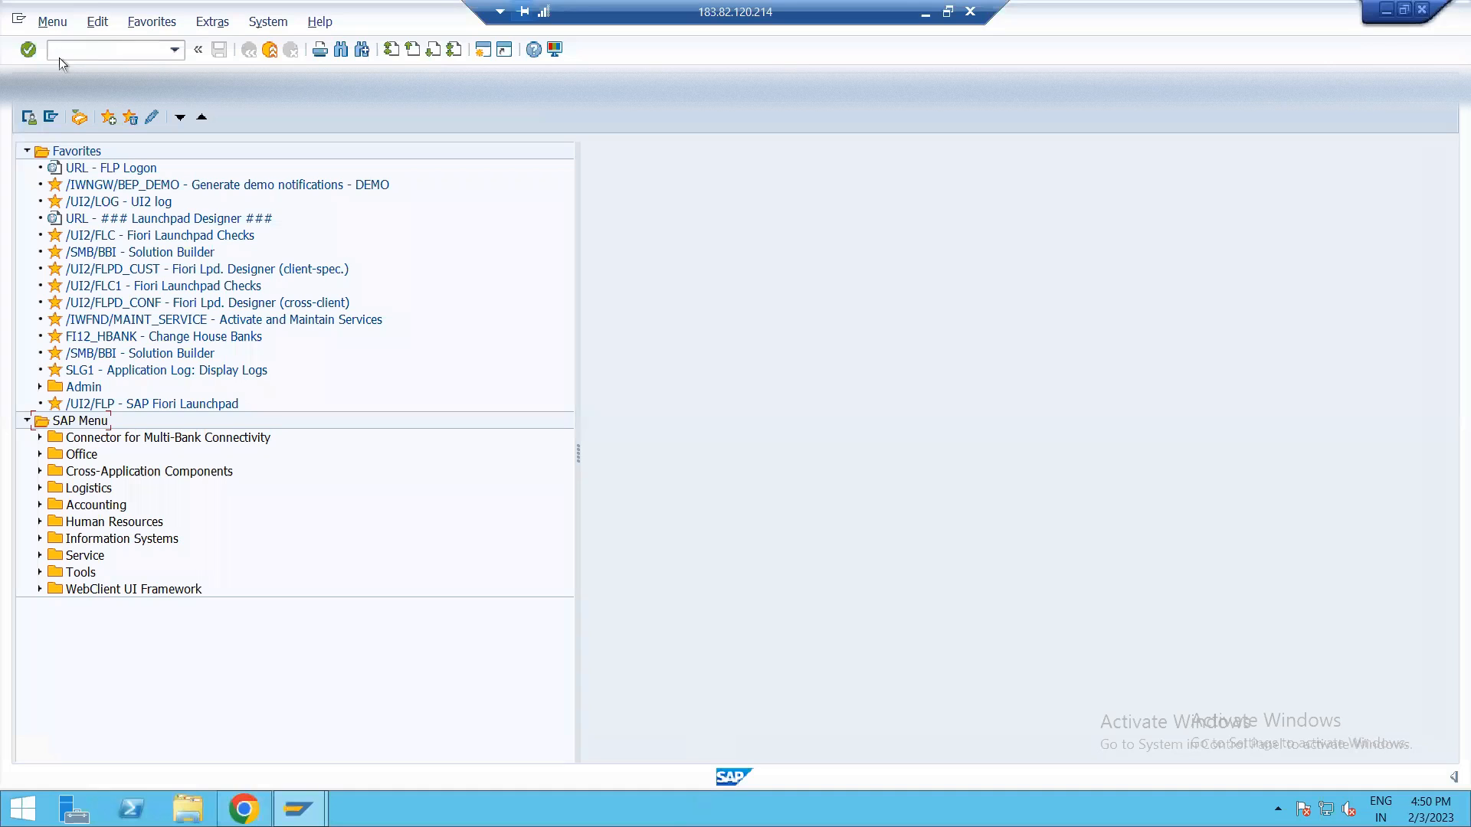
- In the SPRO IMG, drill down Financial Accounting > AR/AP > Vendor Accounts > Master Data > Preparations for Creating Vendor Master Data
left_click(107, 49)
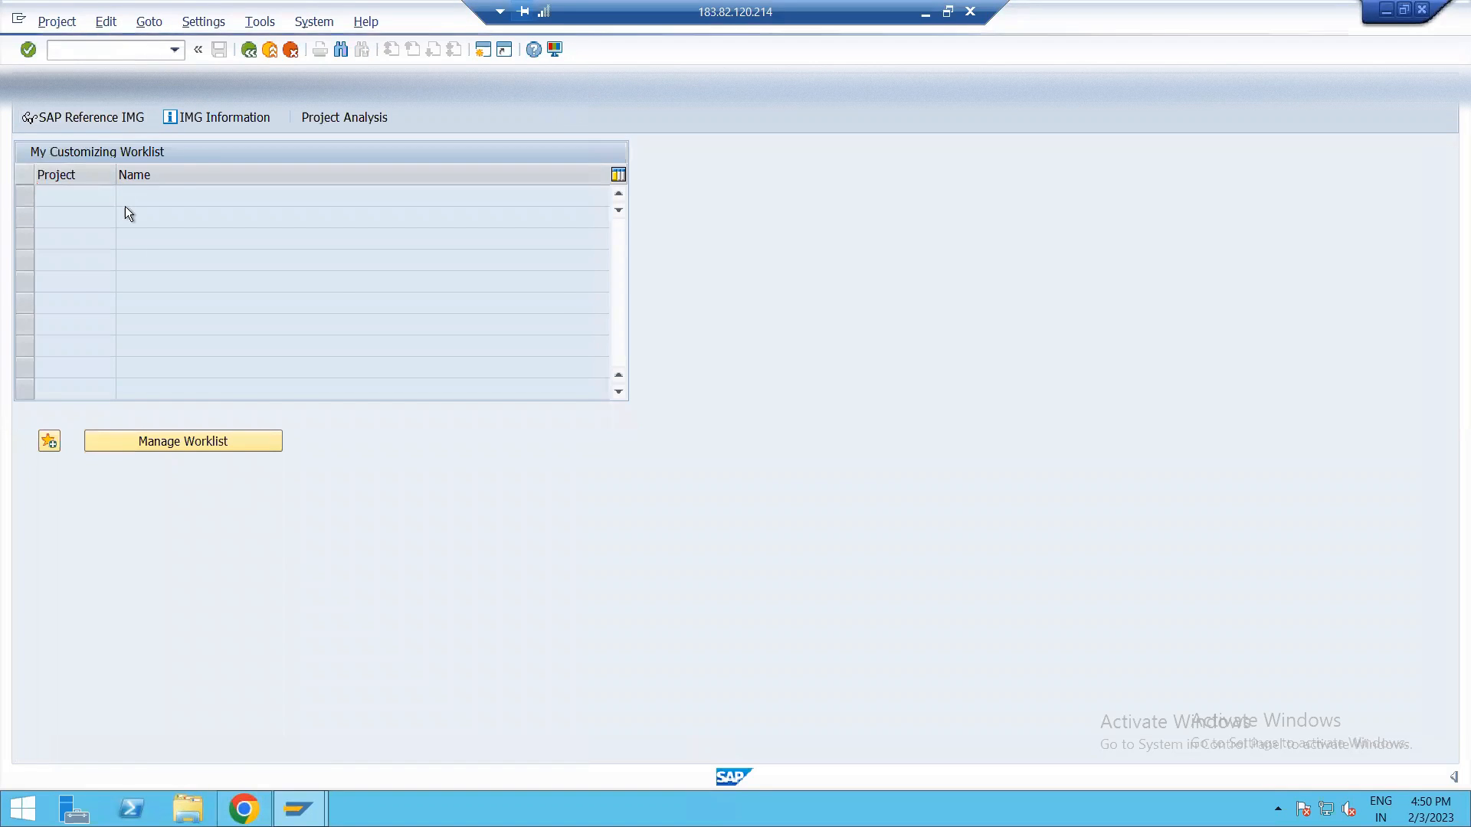
left_click(92, 117)
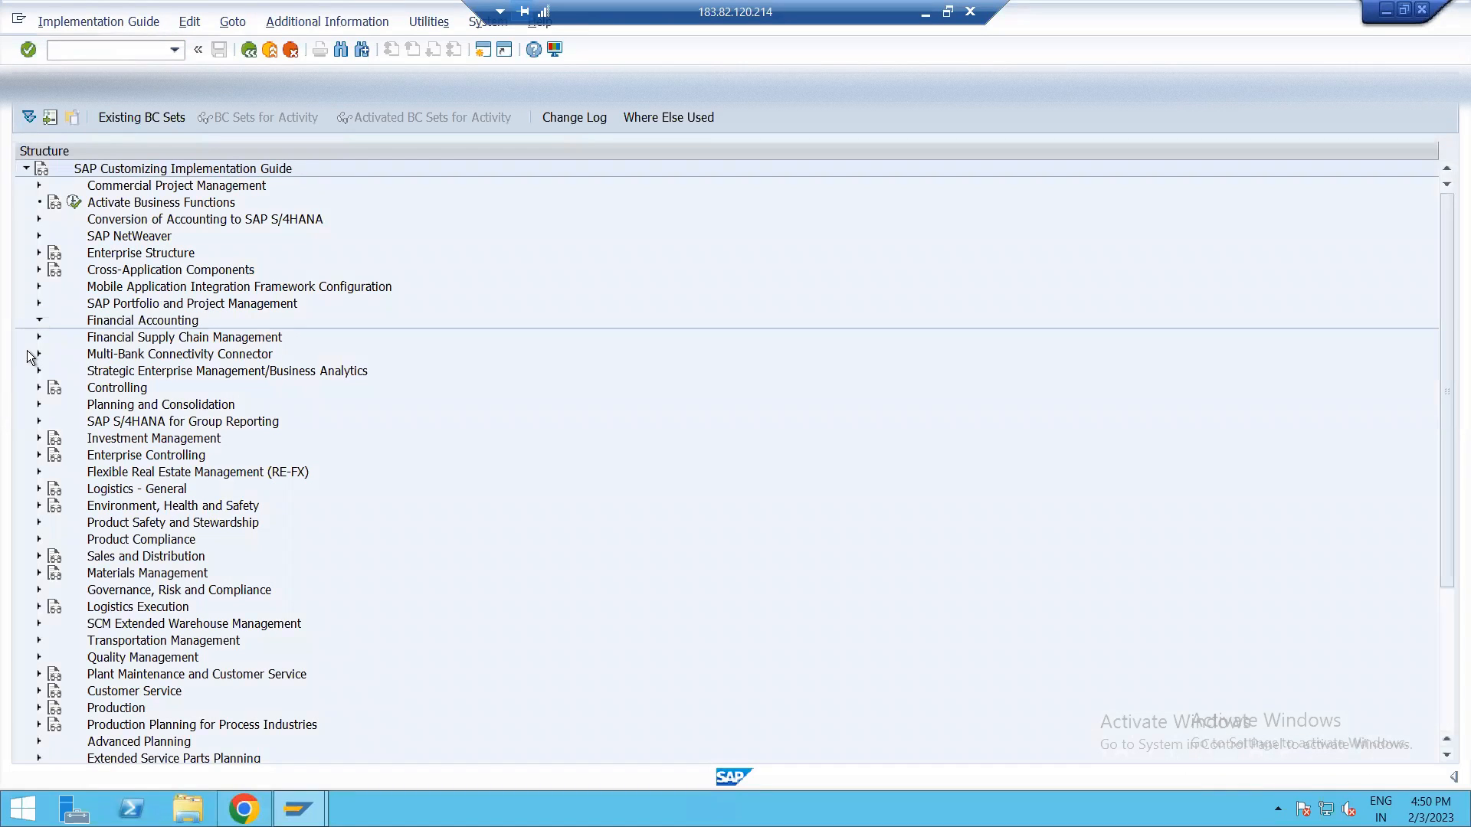
mouse_move(64, 342)
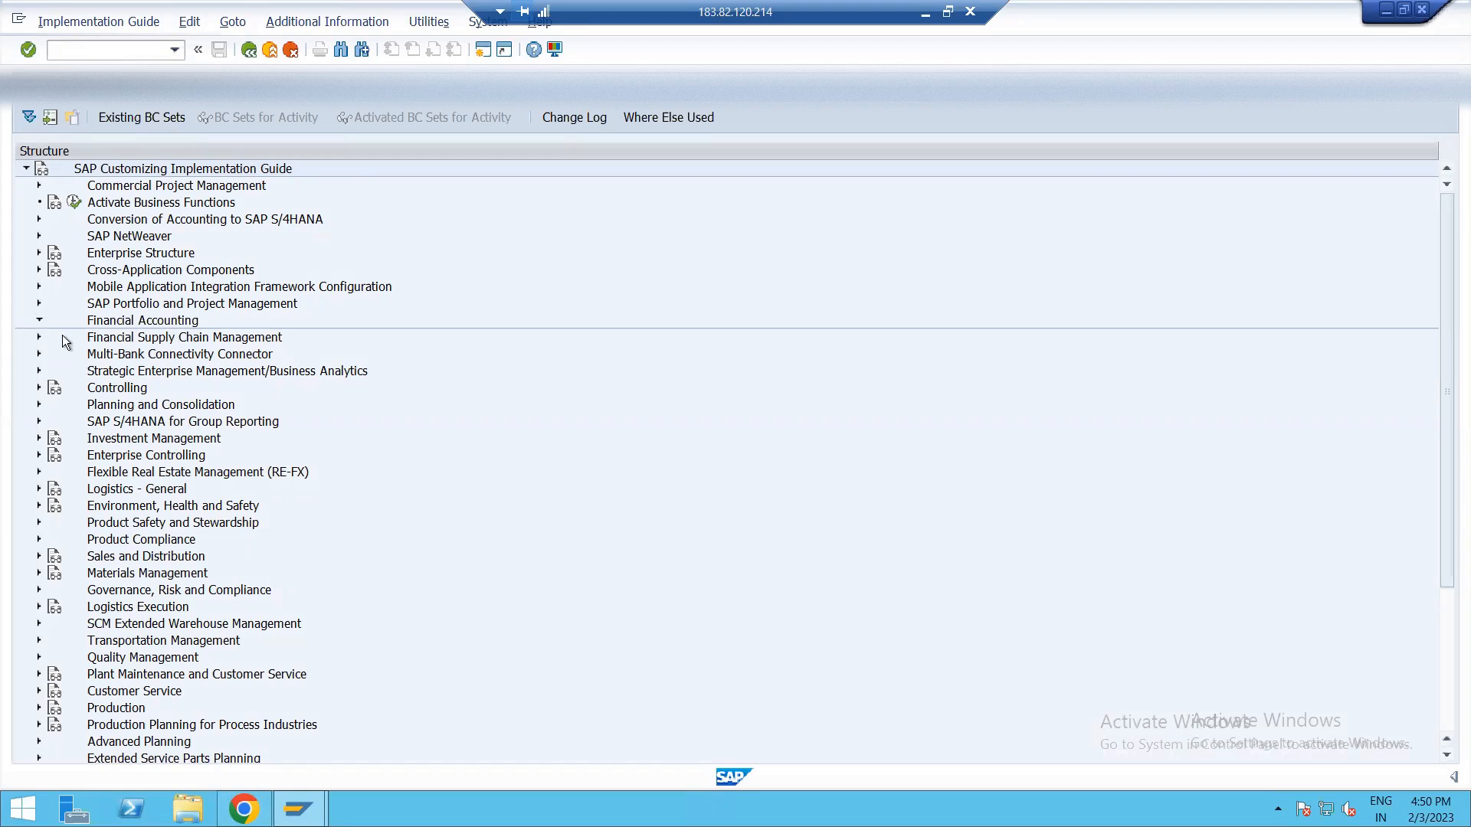
left_click(40, 320)
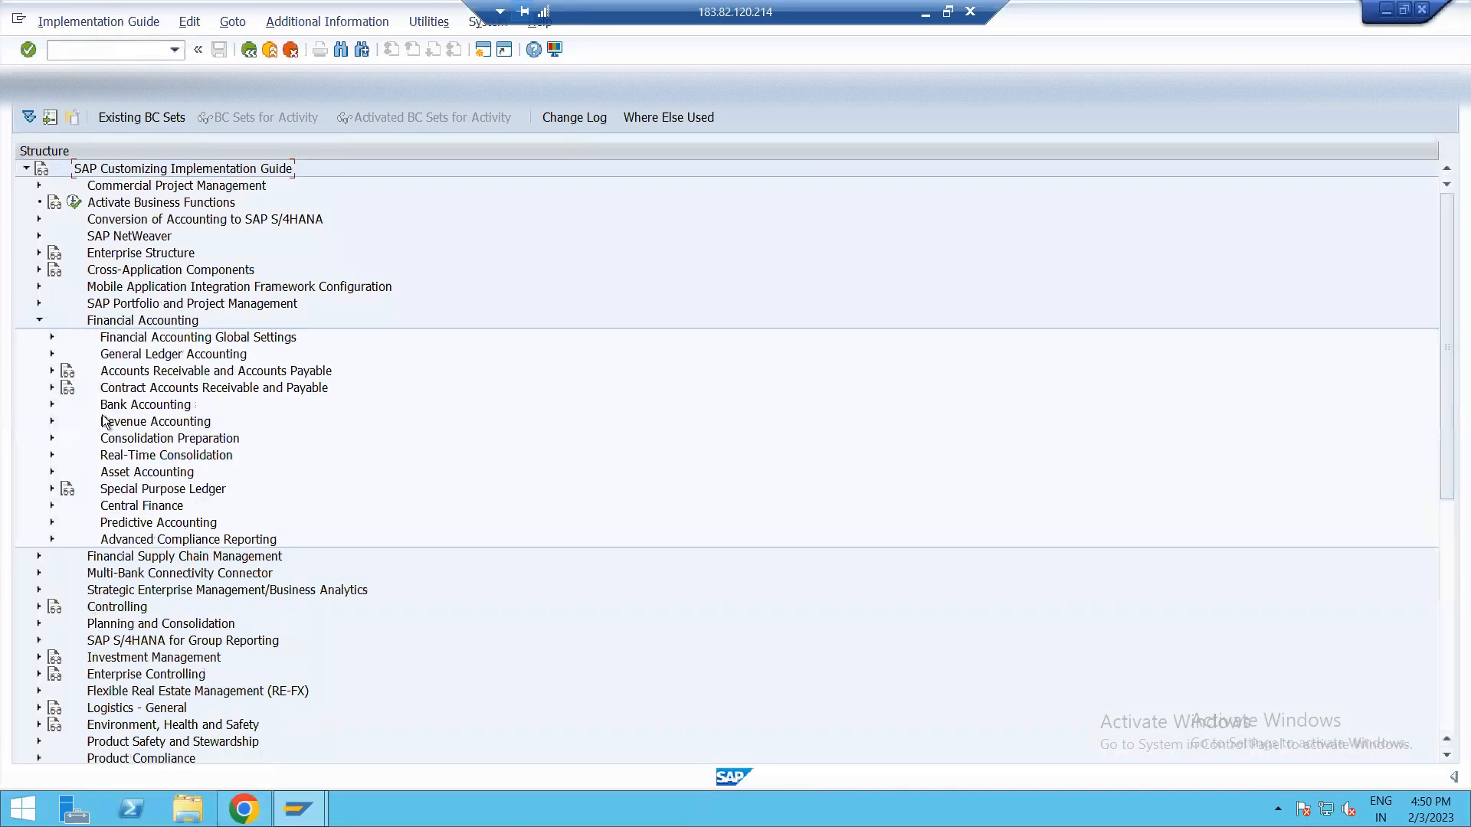
left_click(52, 371)
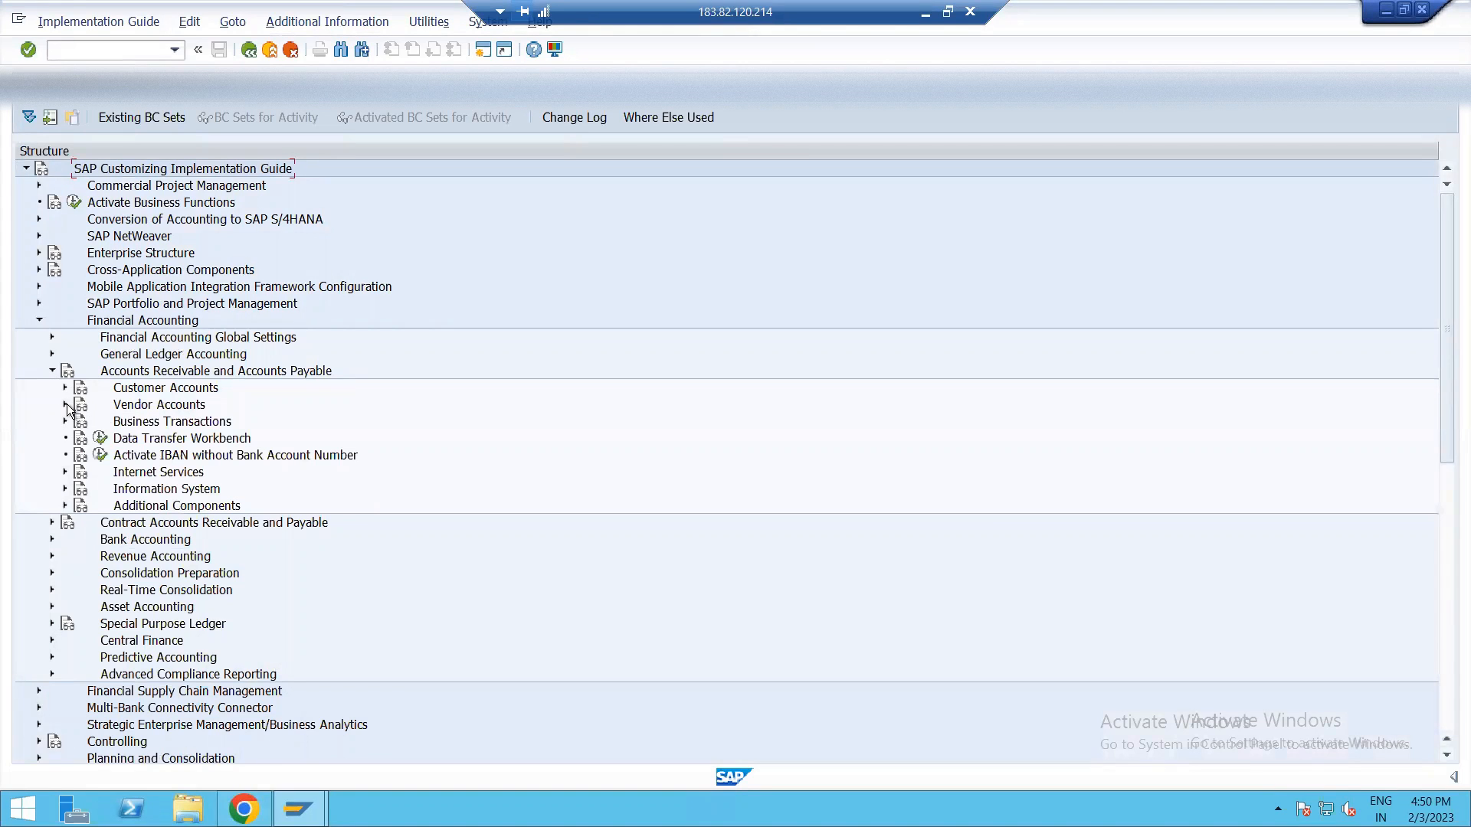
left_click(65, 405)
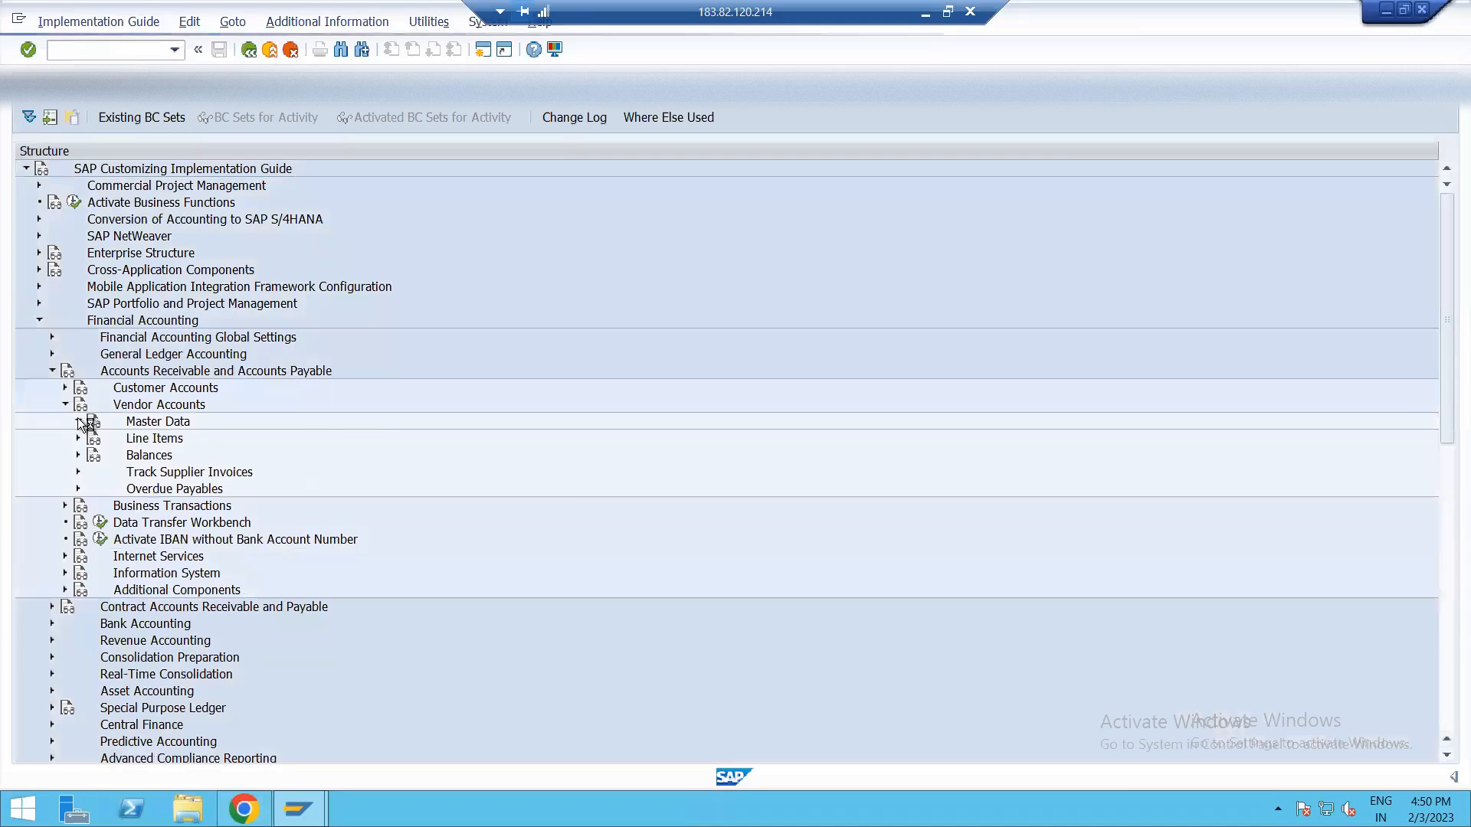
left_click(76, 421)
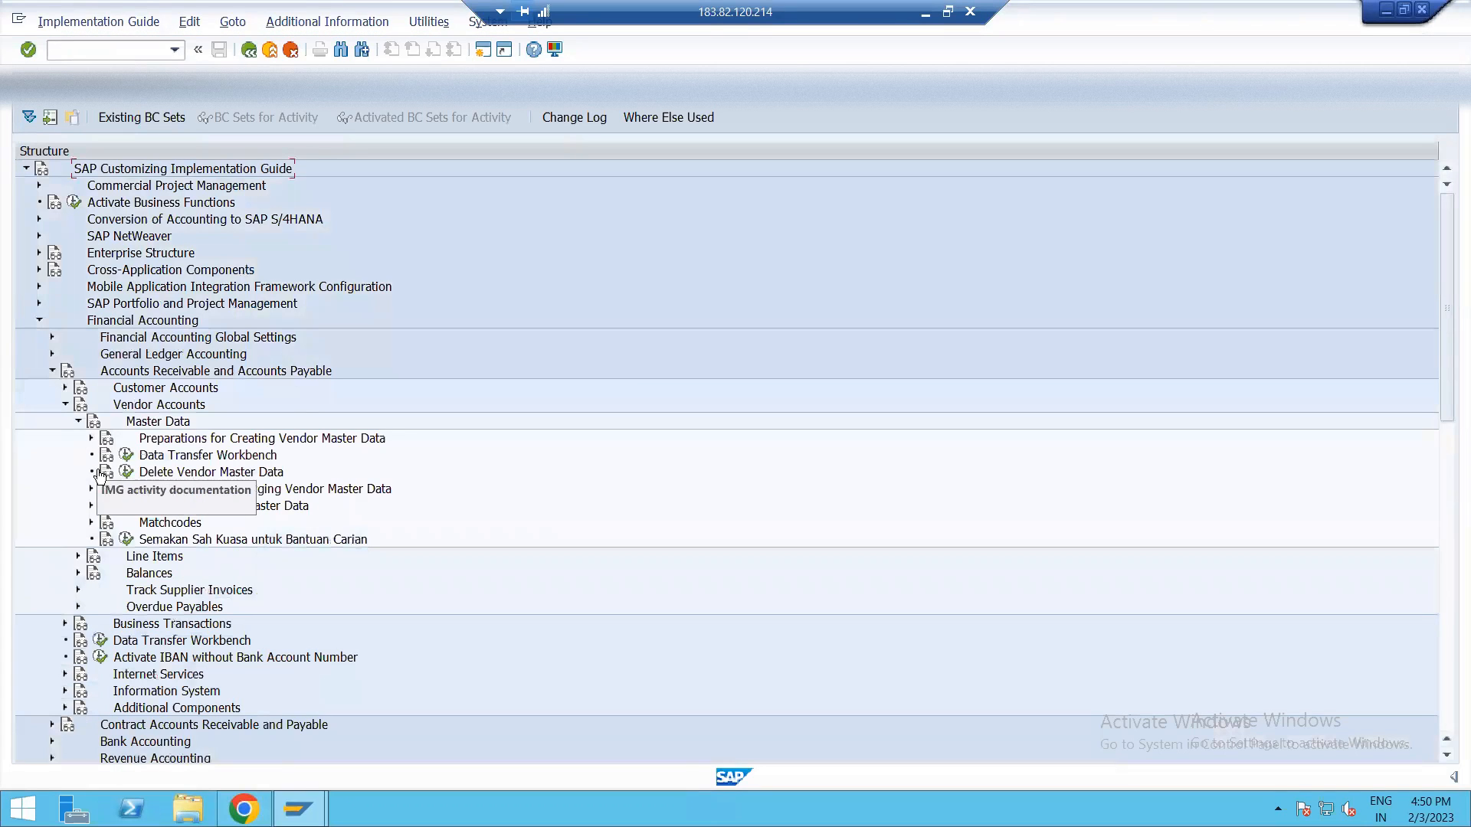
mouse_move(121, 281)
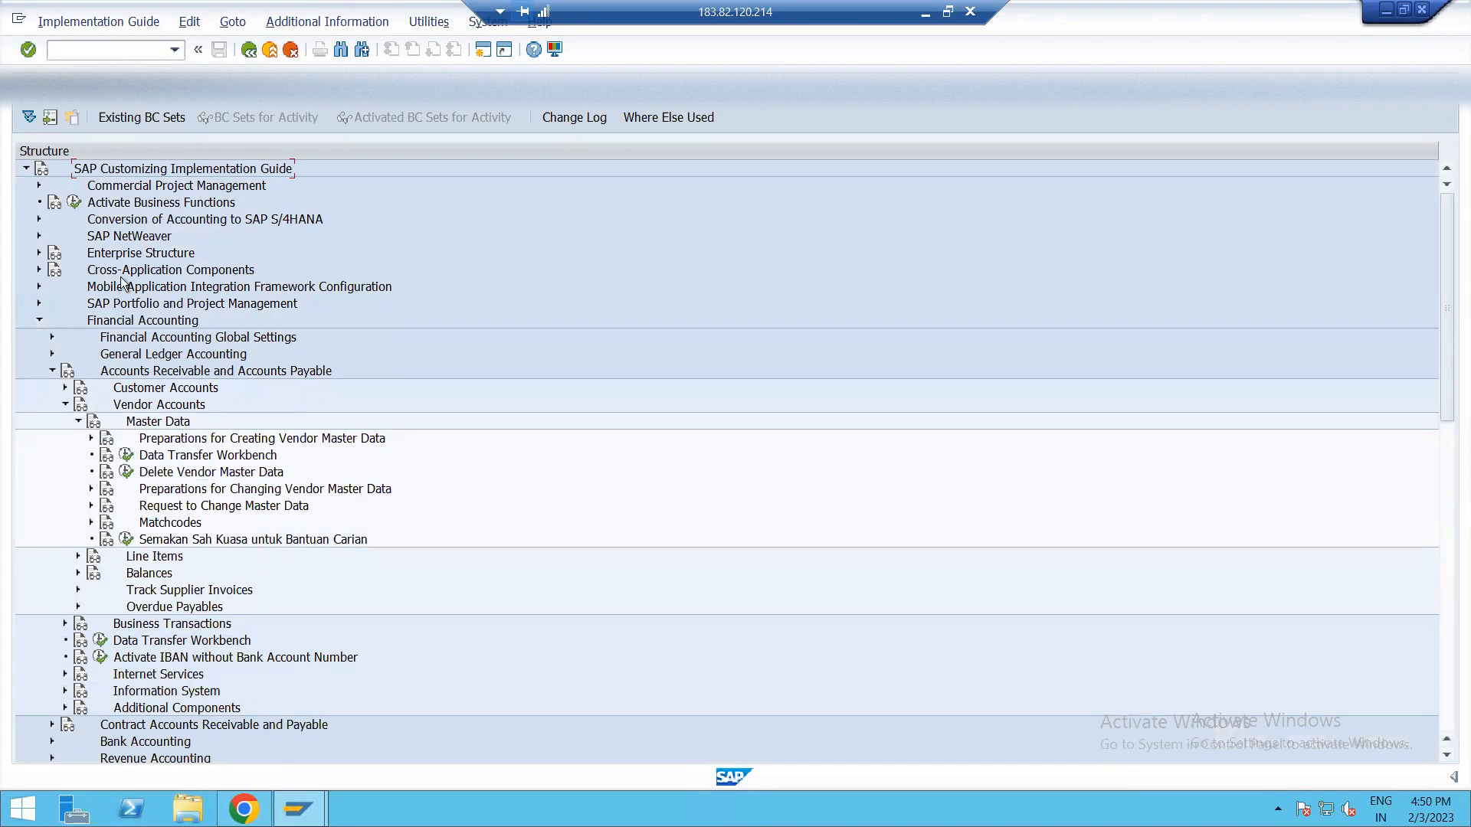
left_click(92, 438)
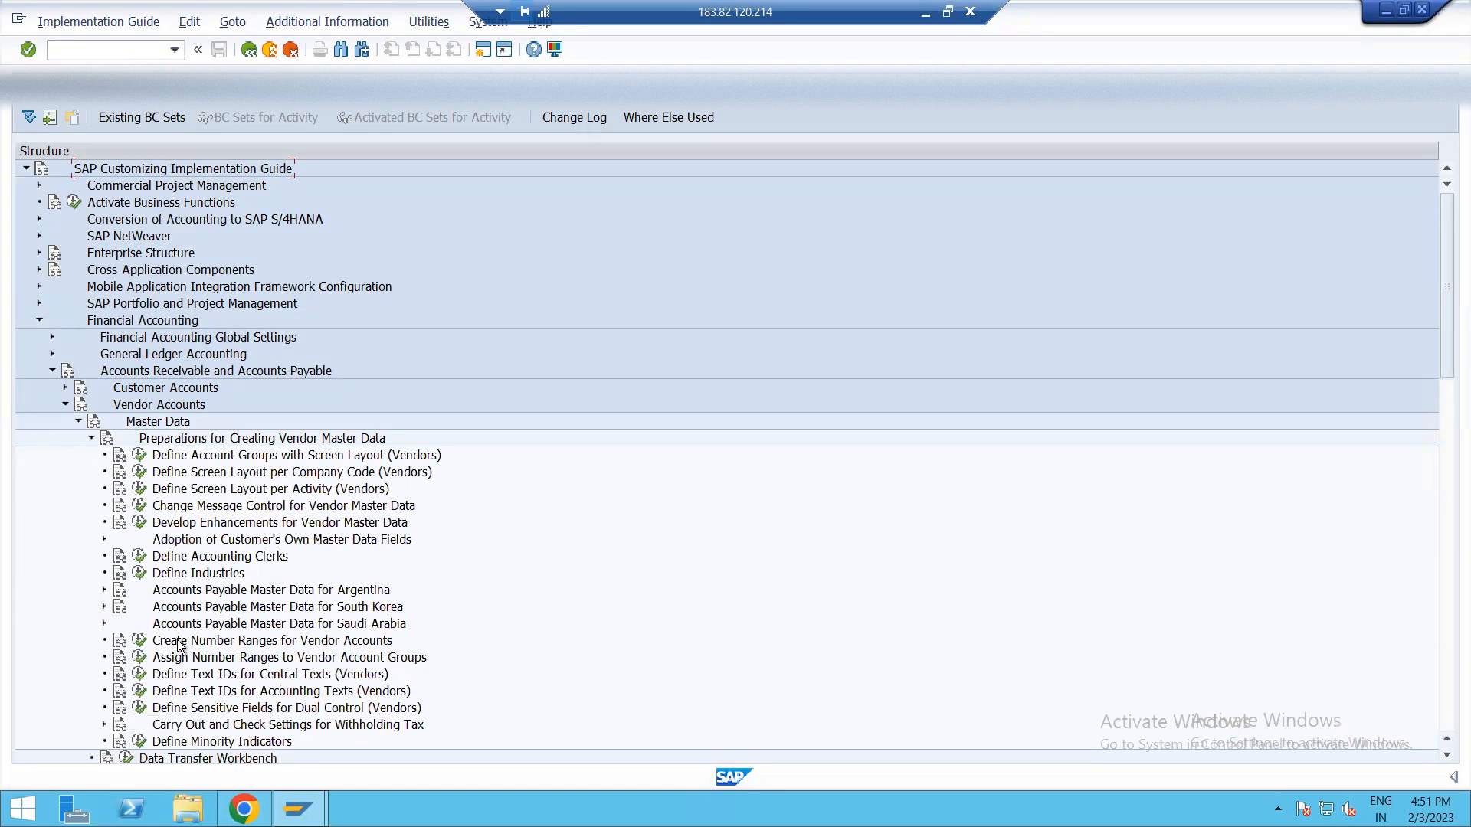
mouse_move(233, 717)
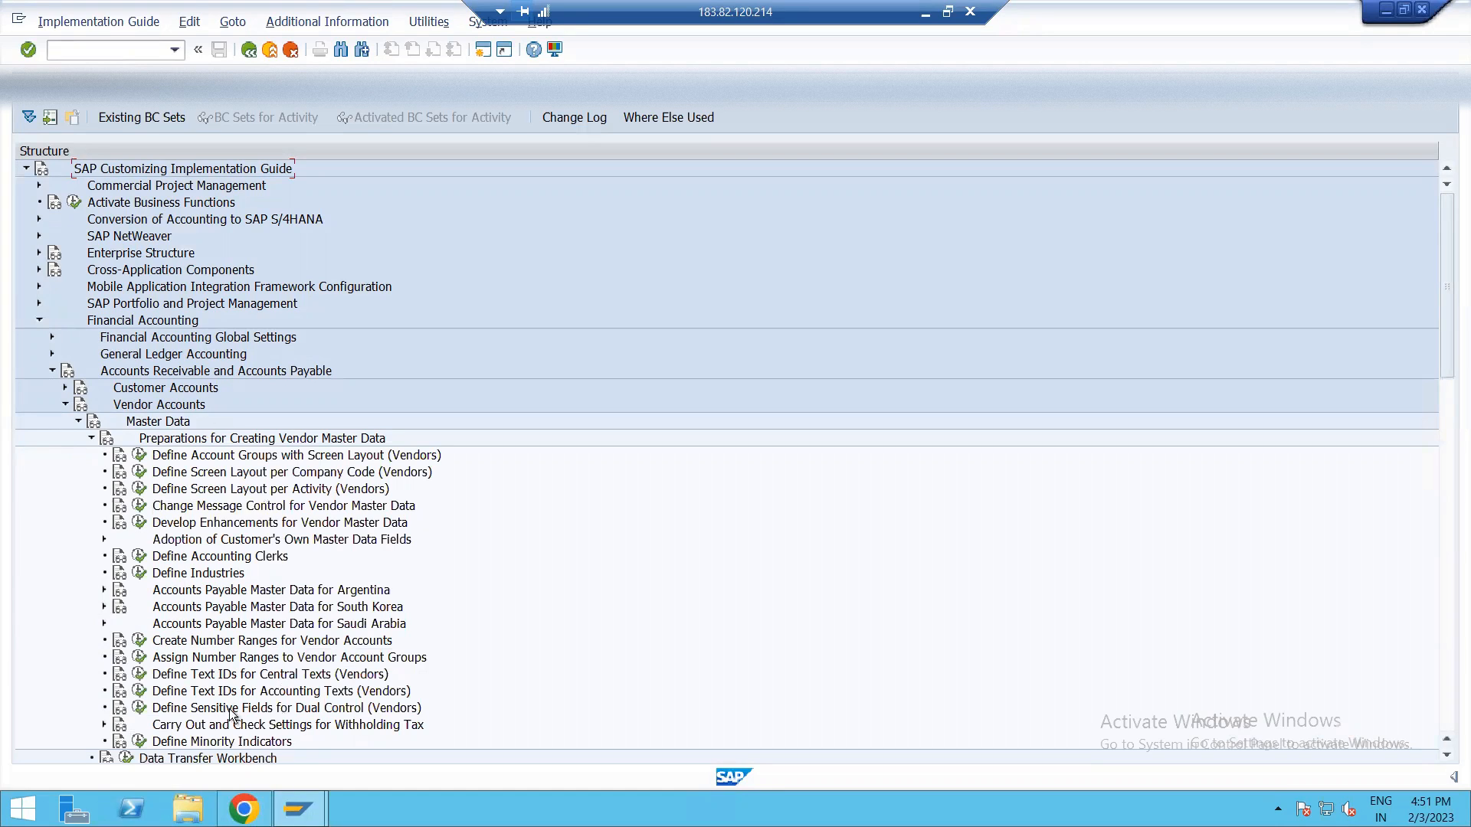
mouse_move(130, 717)
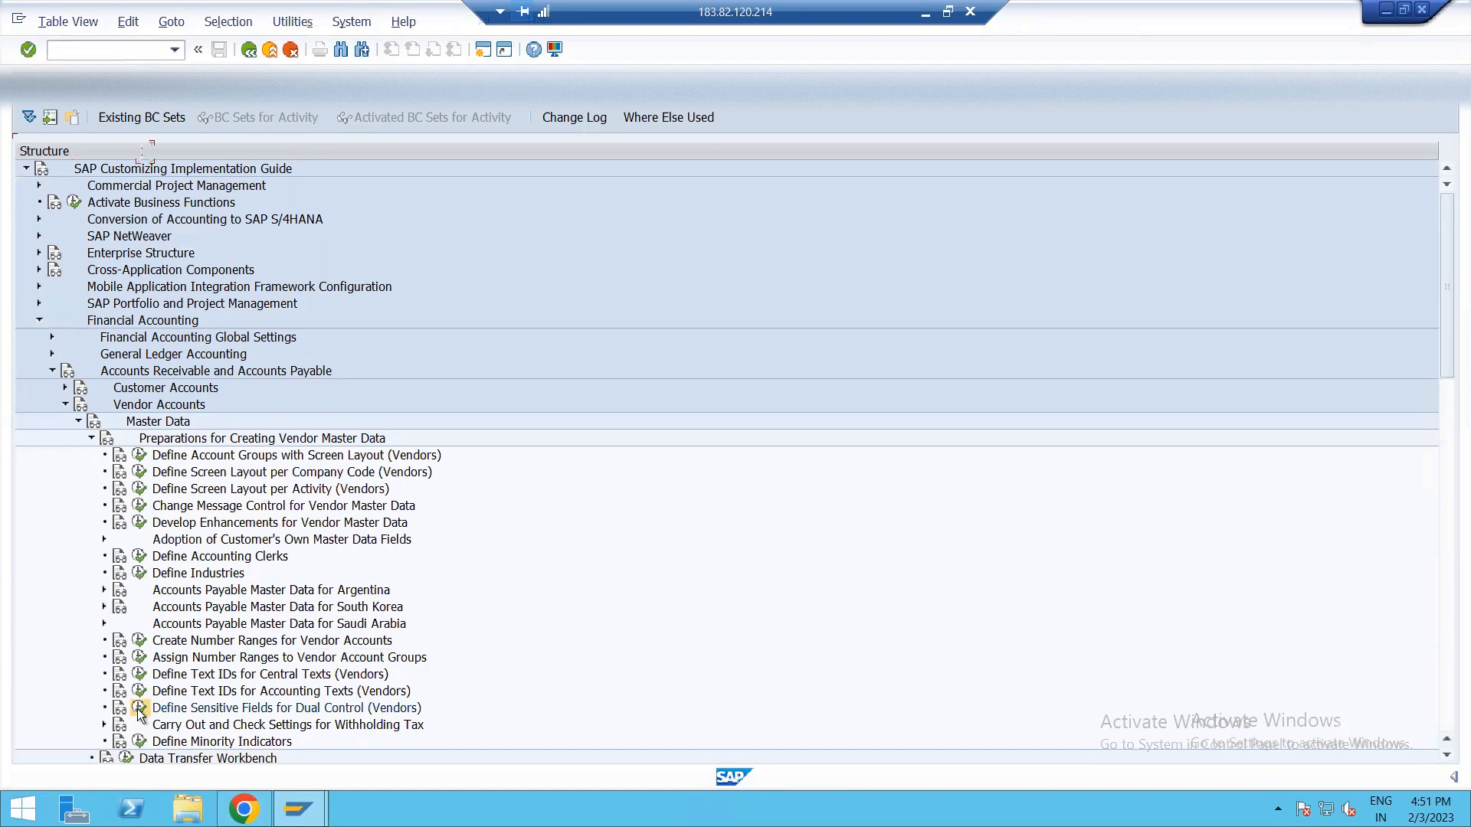
- Run the IMG activity Define Sensitive Fields for Dual Control (Vendors)
double_click(285, 708)
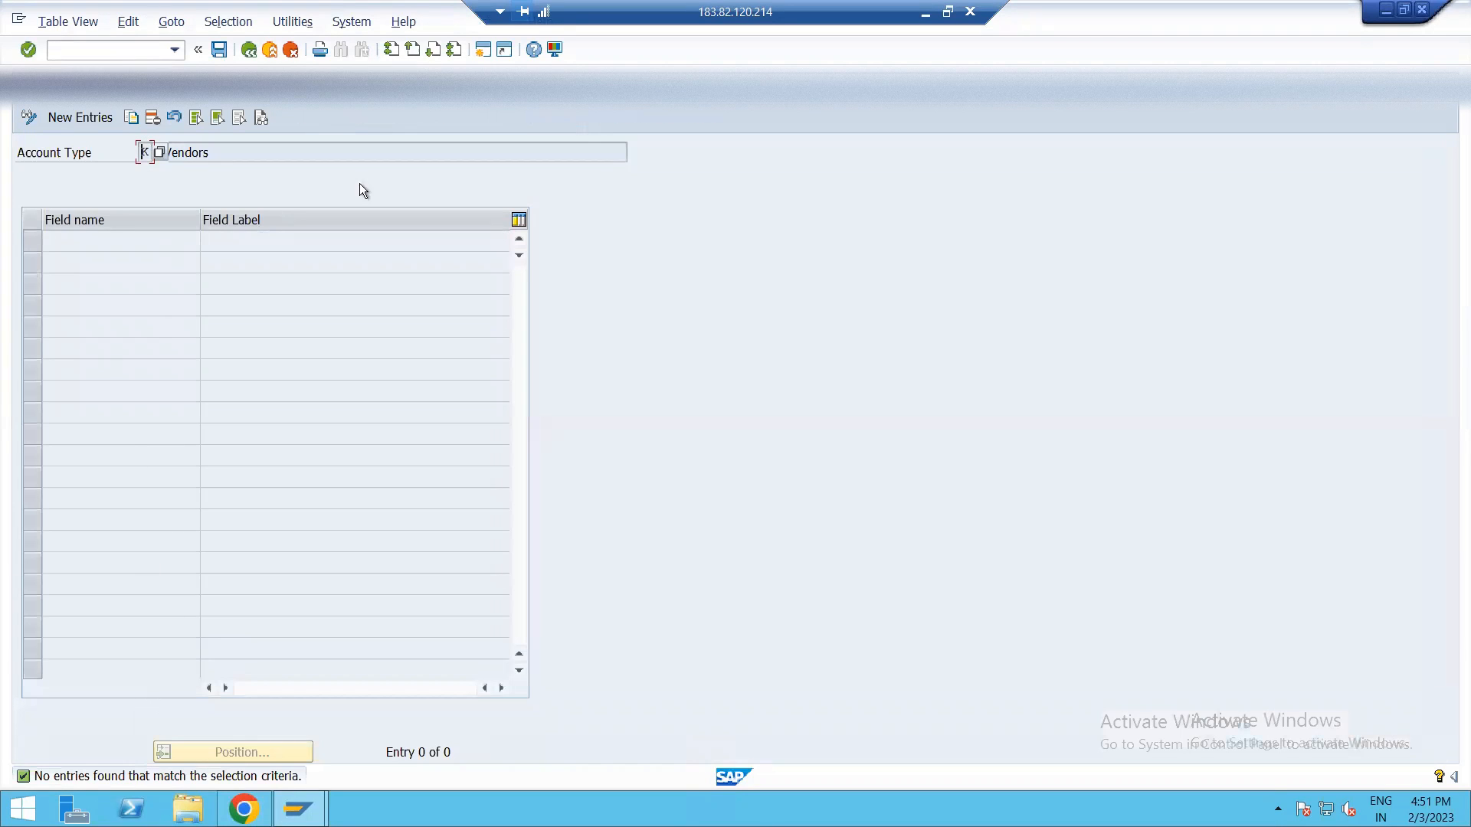
mouse_move(213, 295)
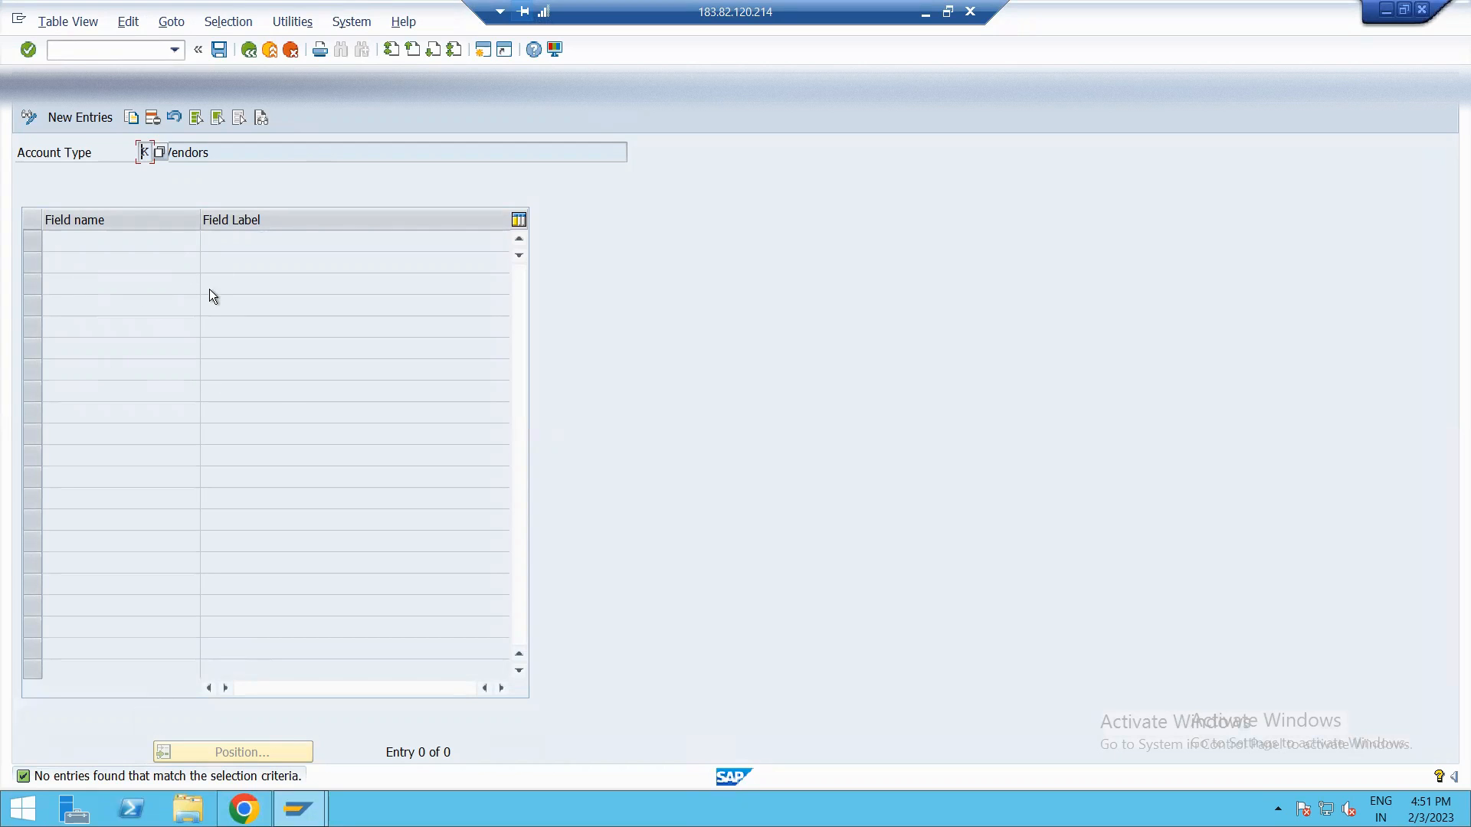
mouse_move(103, 178)
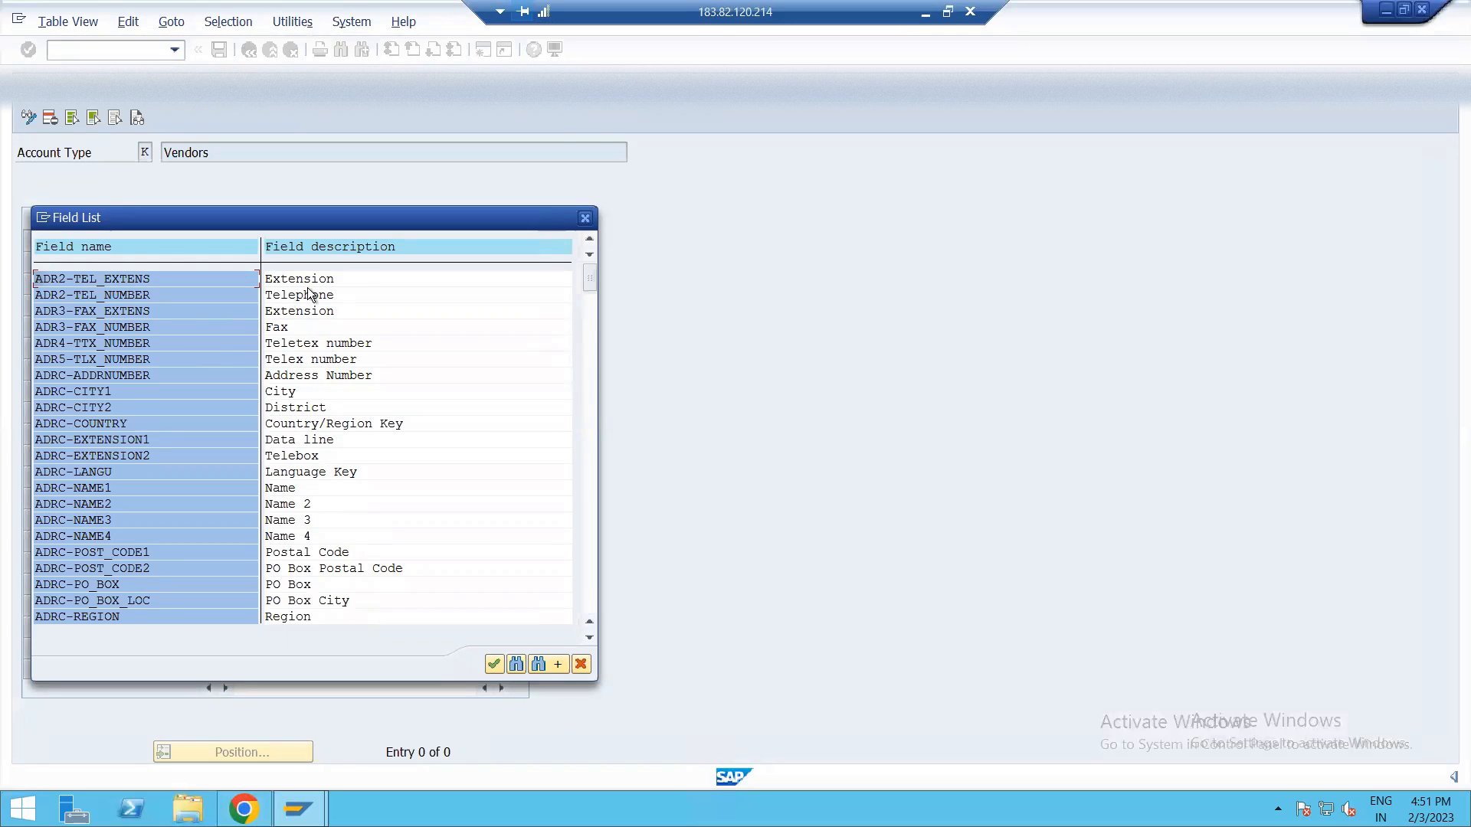
mouse_move(343, 427)
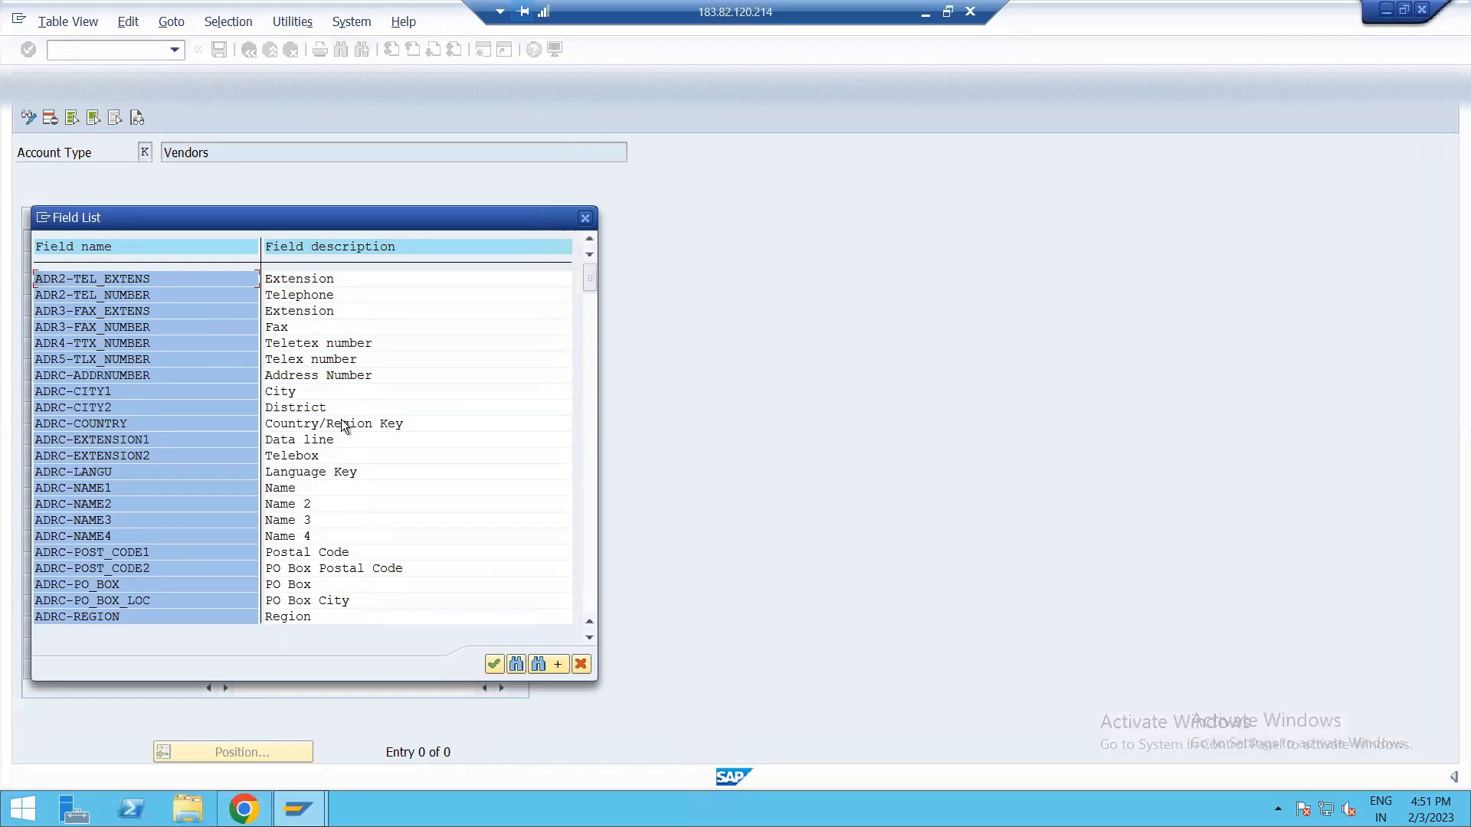
- Scroll the vendor field list down to the LFB1 company-code fields to reach LFB1-ZTERM
scroll("down", 3)
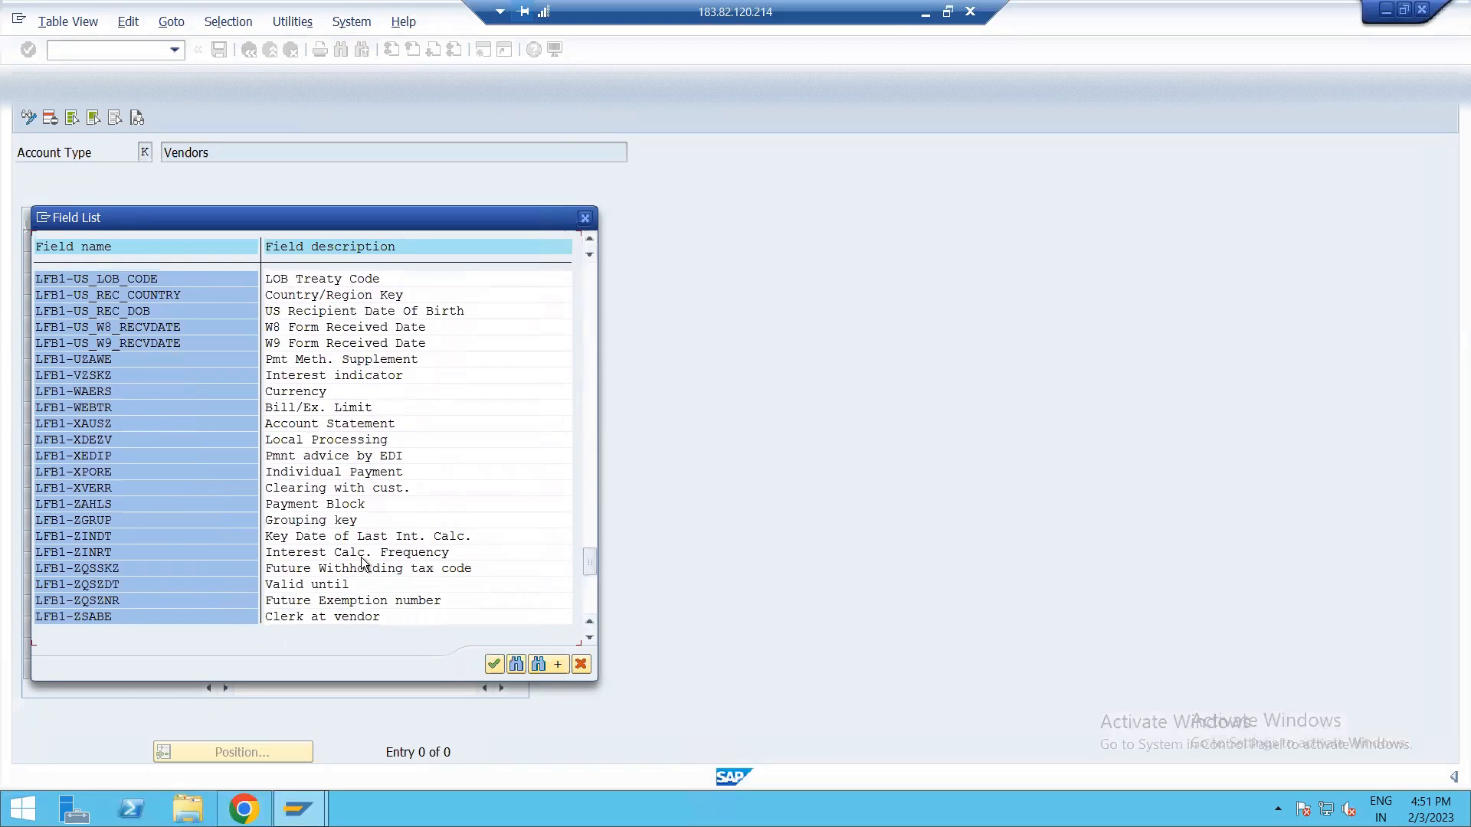
scroll("down", 3)
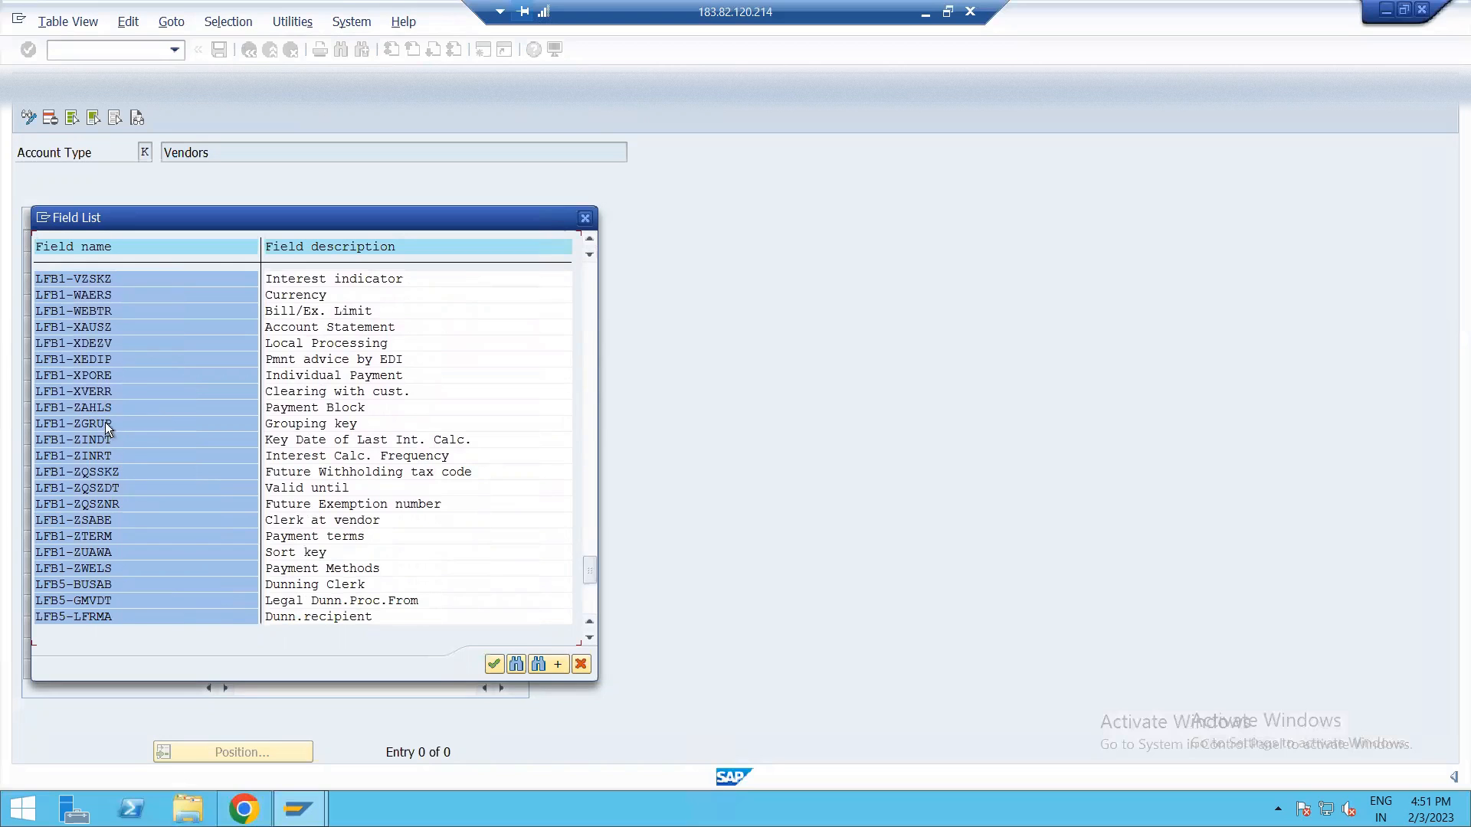
mouse_move(151, 488)
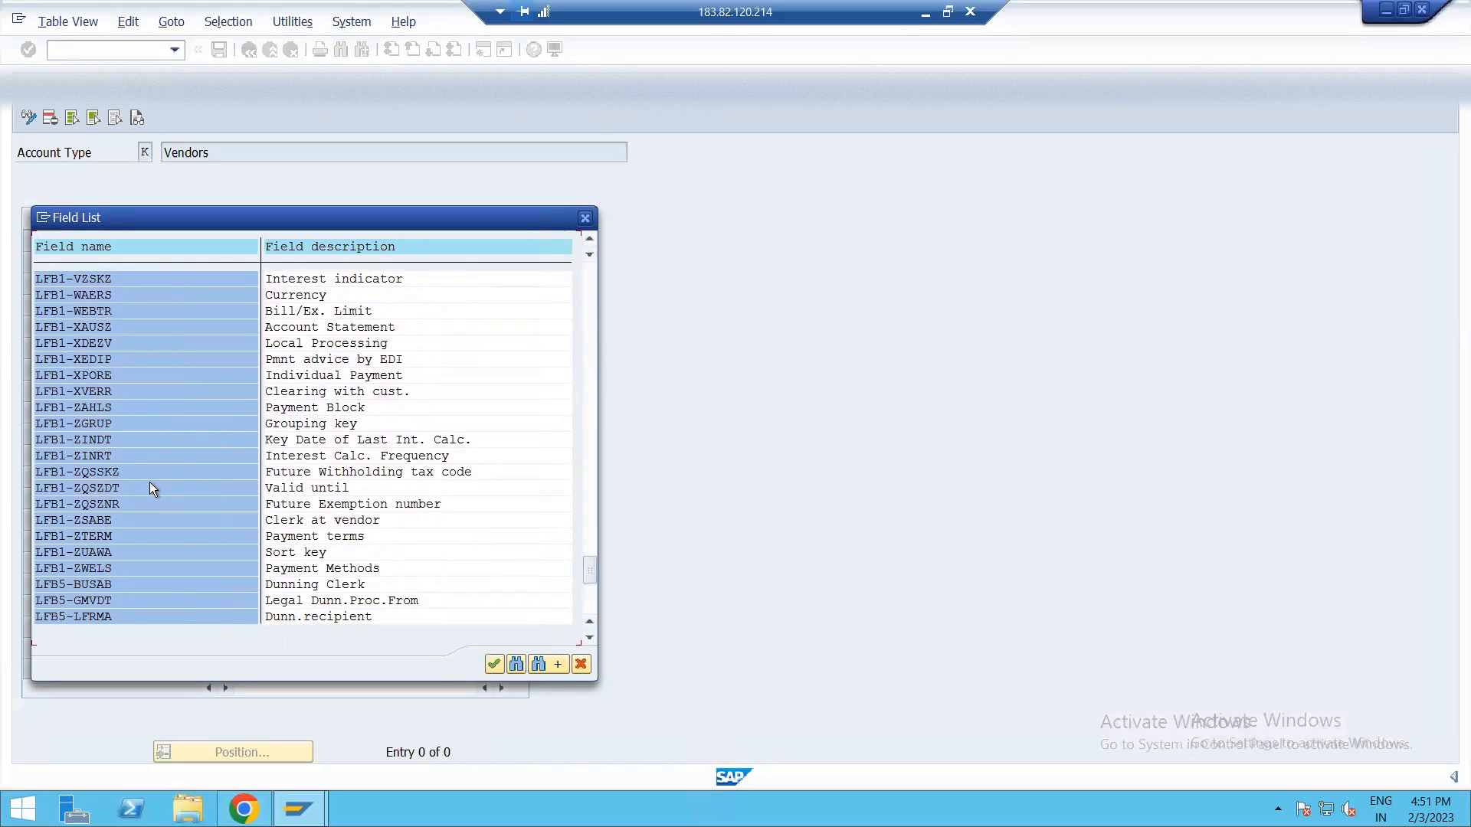
mouse_move(264, 471)
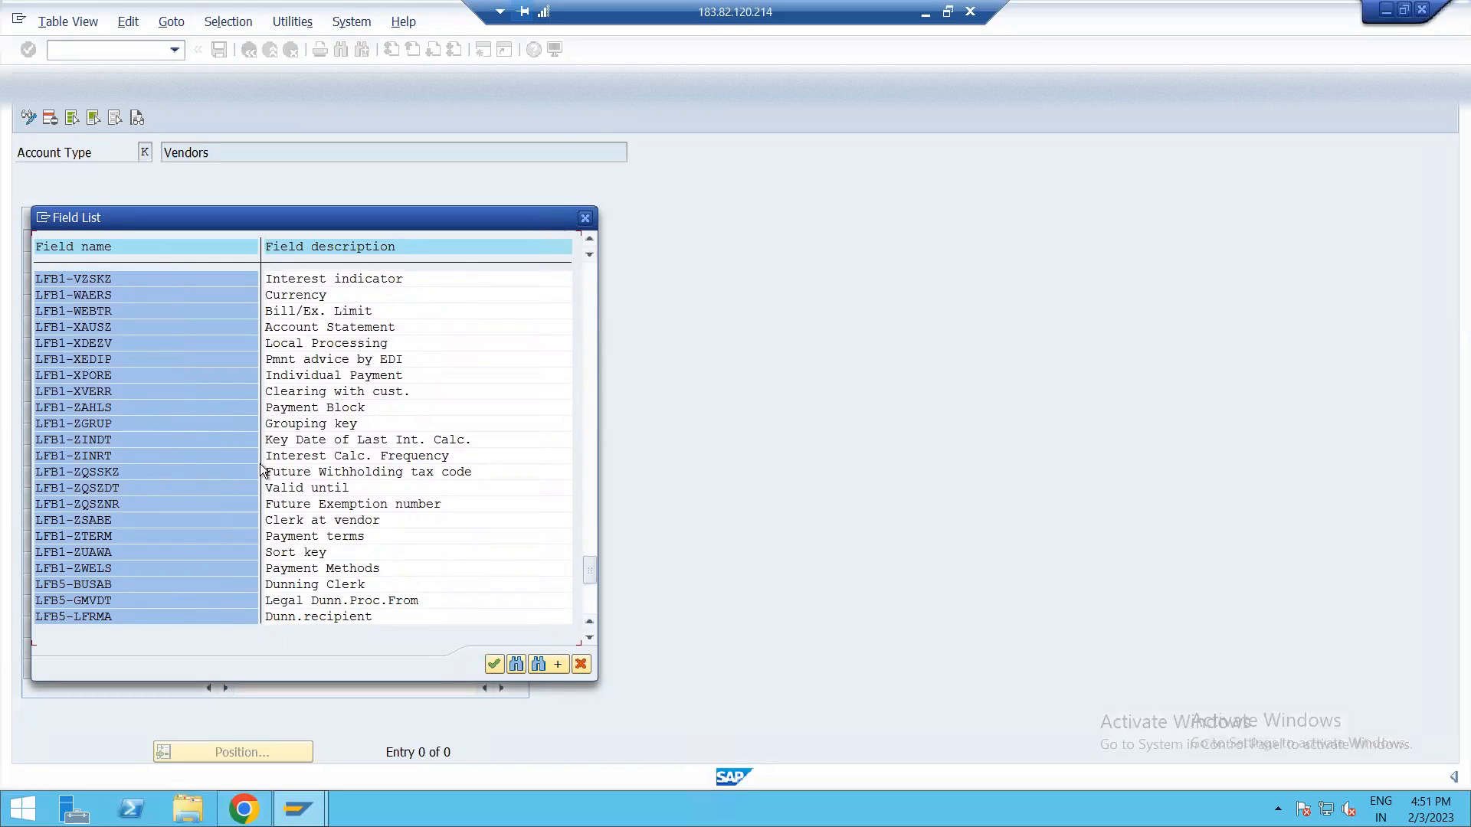
mouse_move(104, 527)
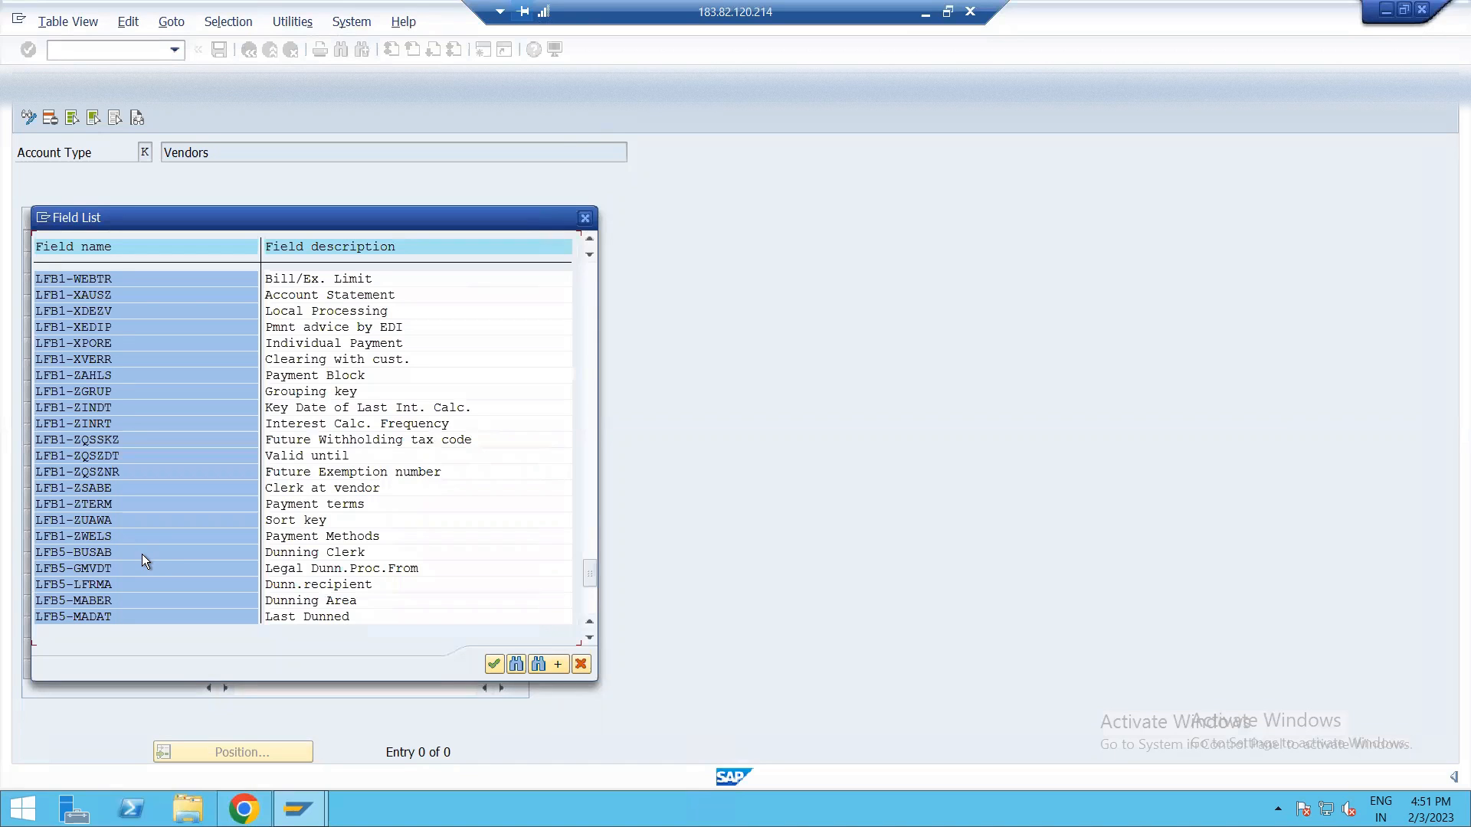
mouse_move(123, 546)
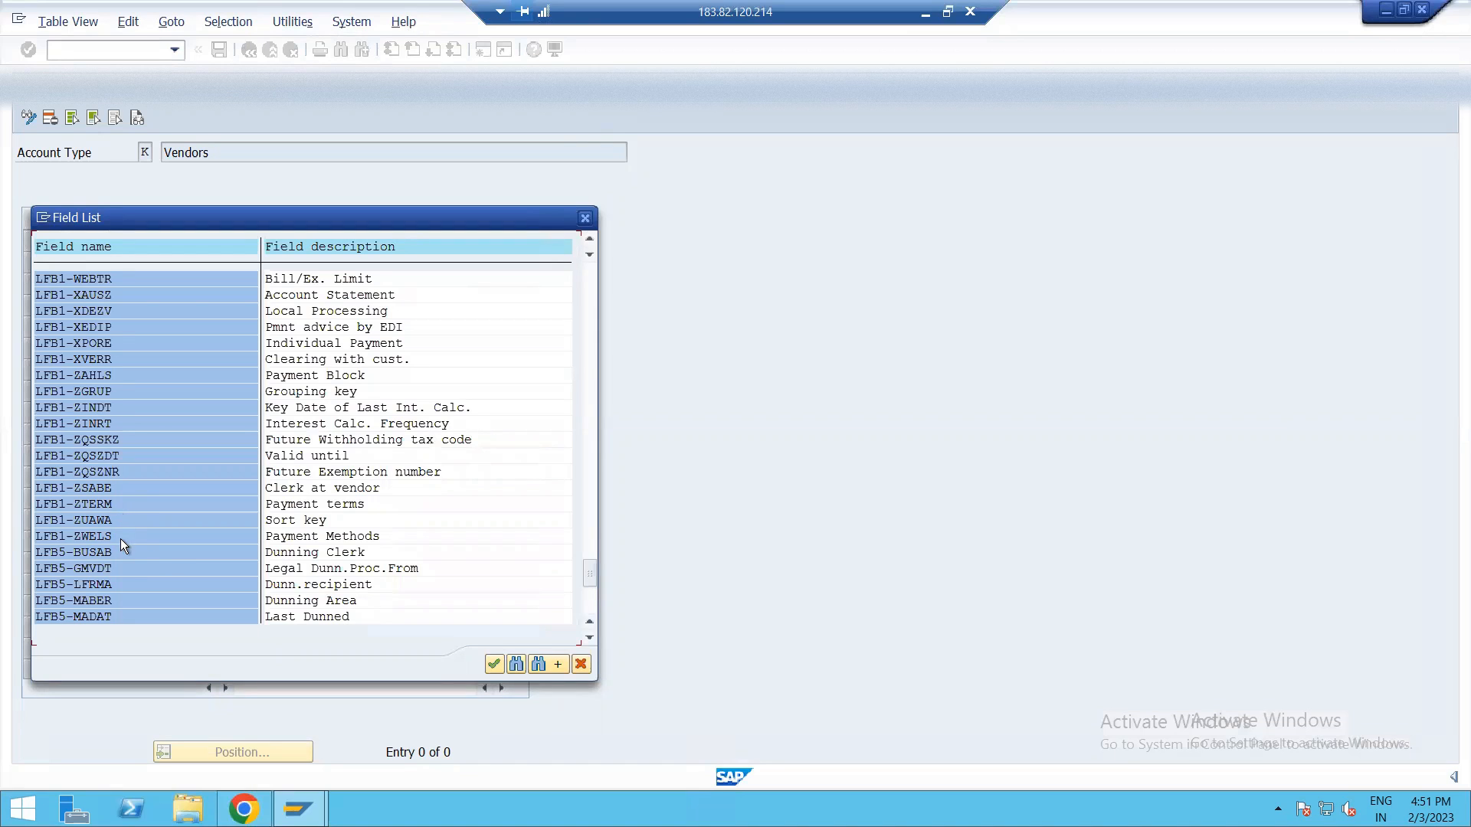
scroll("down", 3)
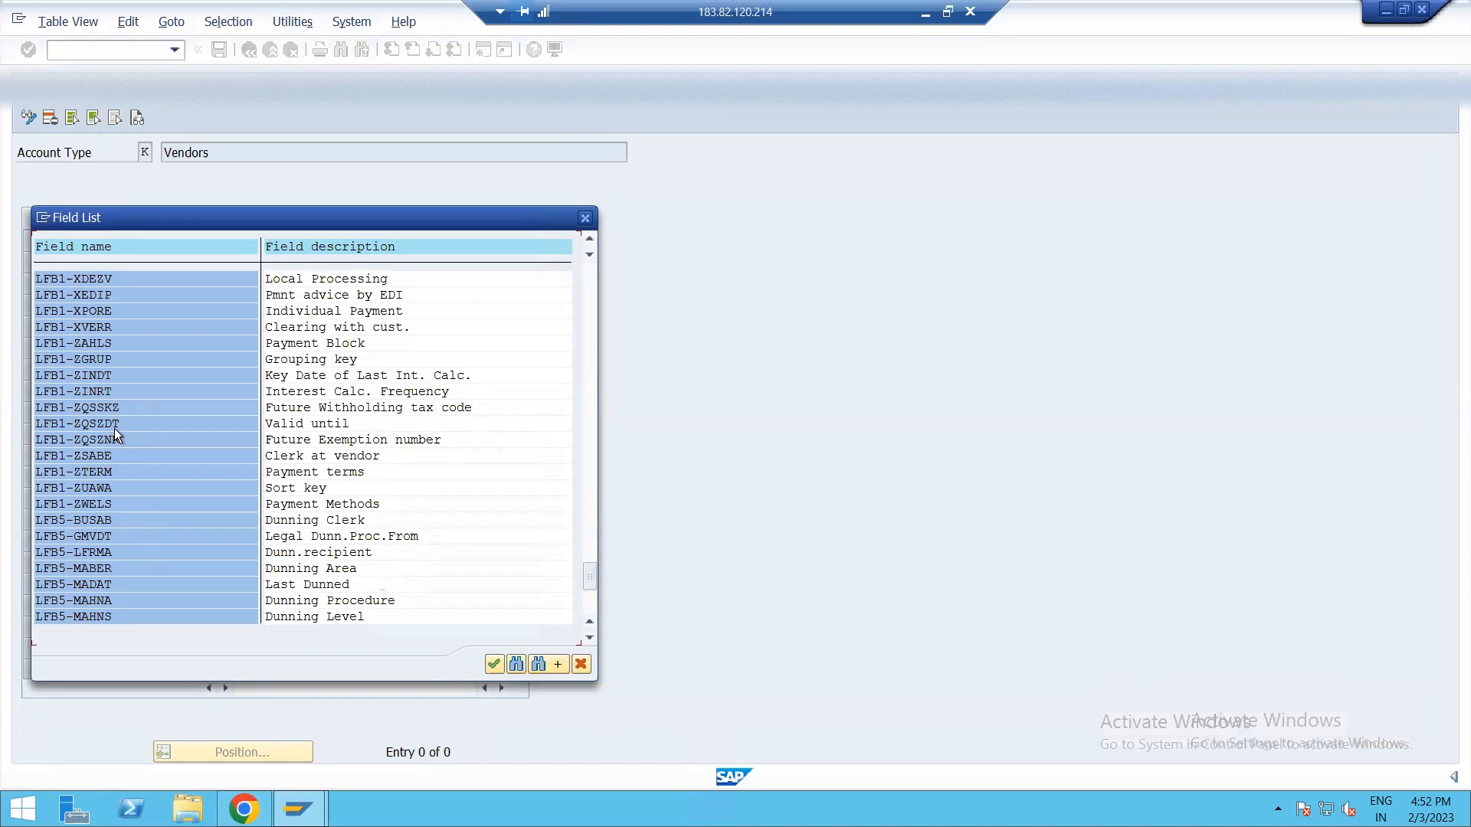
mouse_move(126, 478)
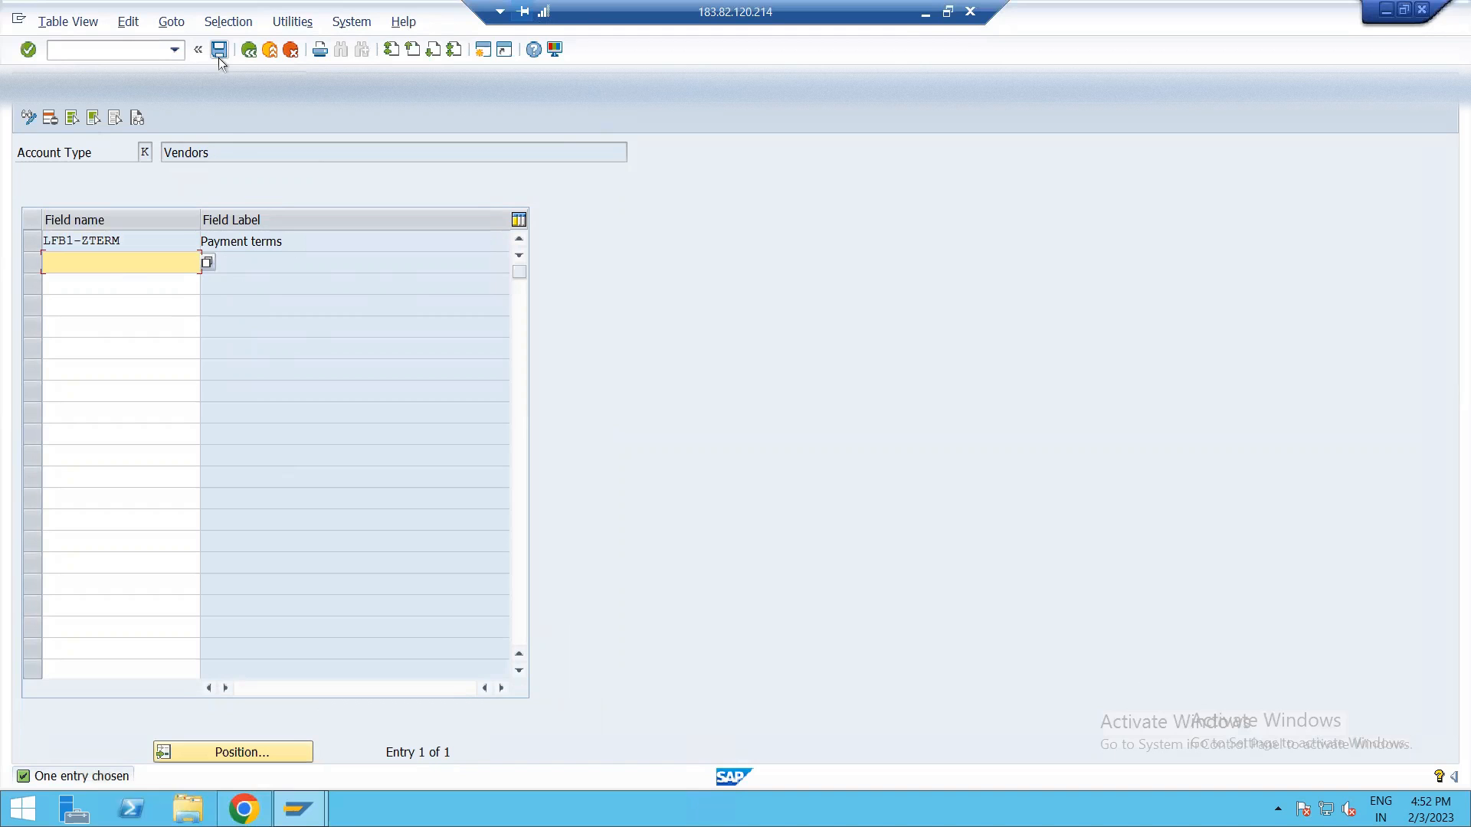
- Save LFB1-ZTERM under the customizing request, verify the entry persists, and return to Easy Access
left_click(220, 49)
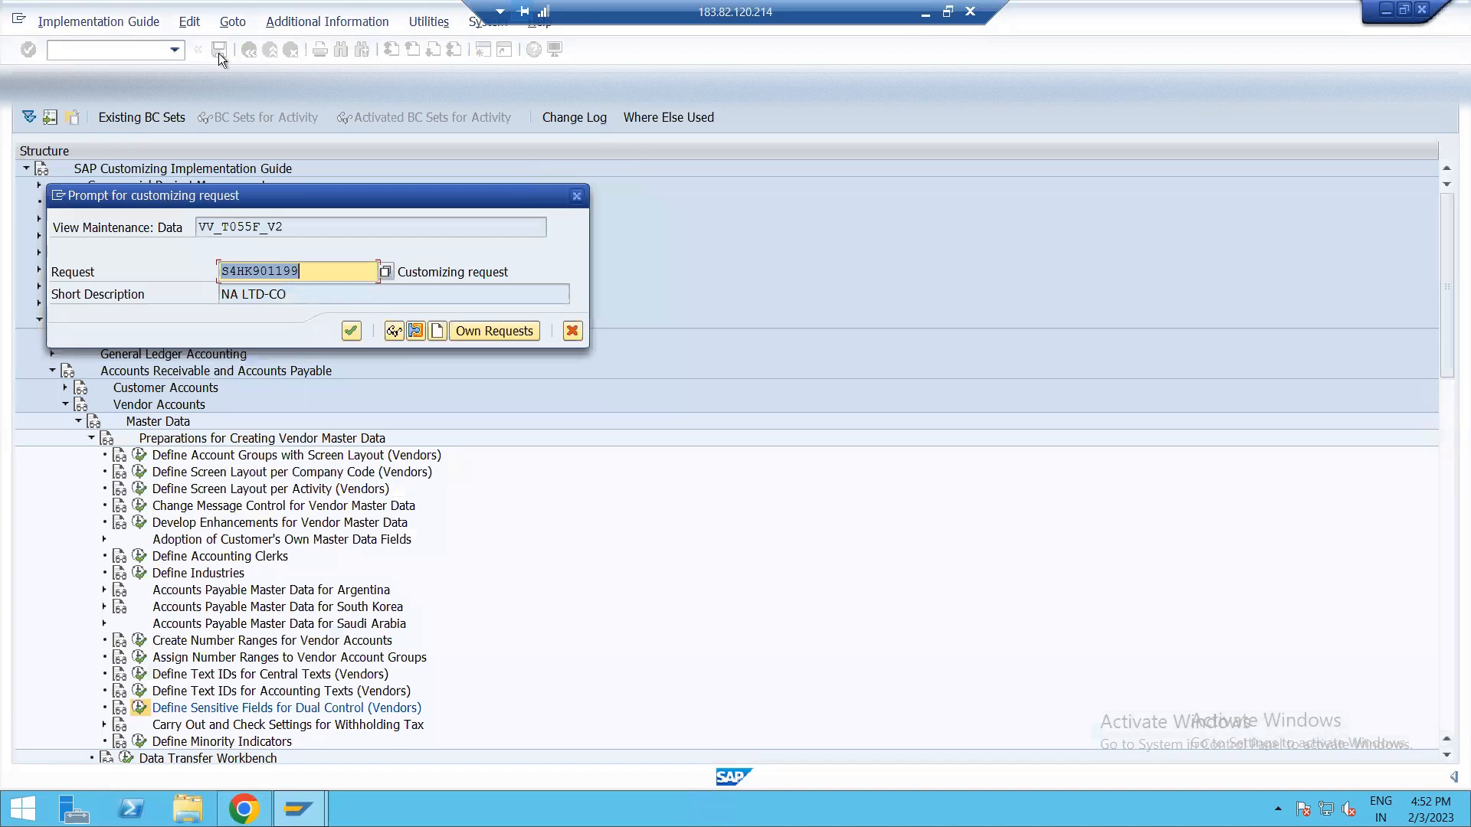
left_click(351, 331)
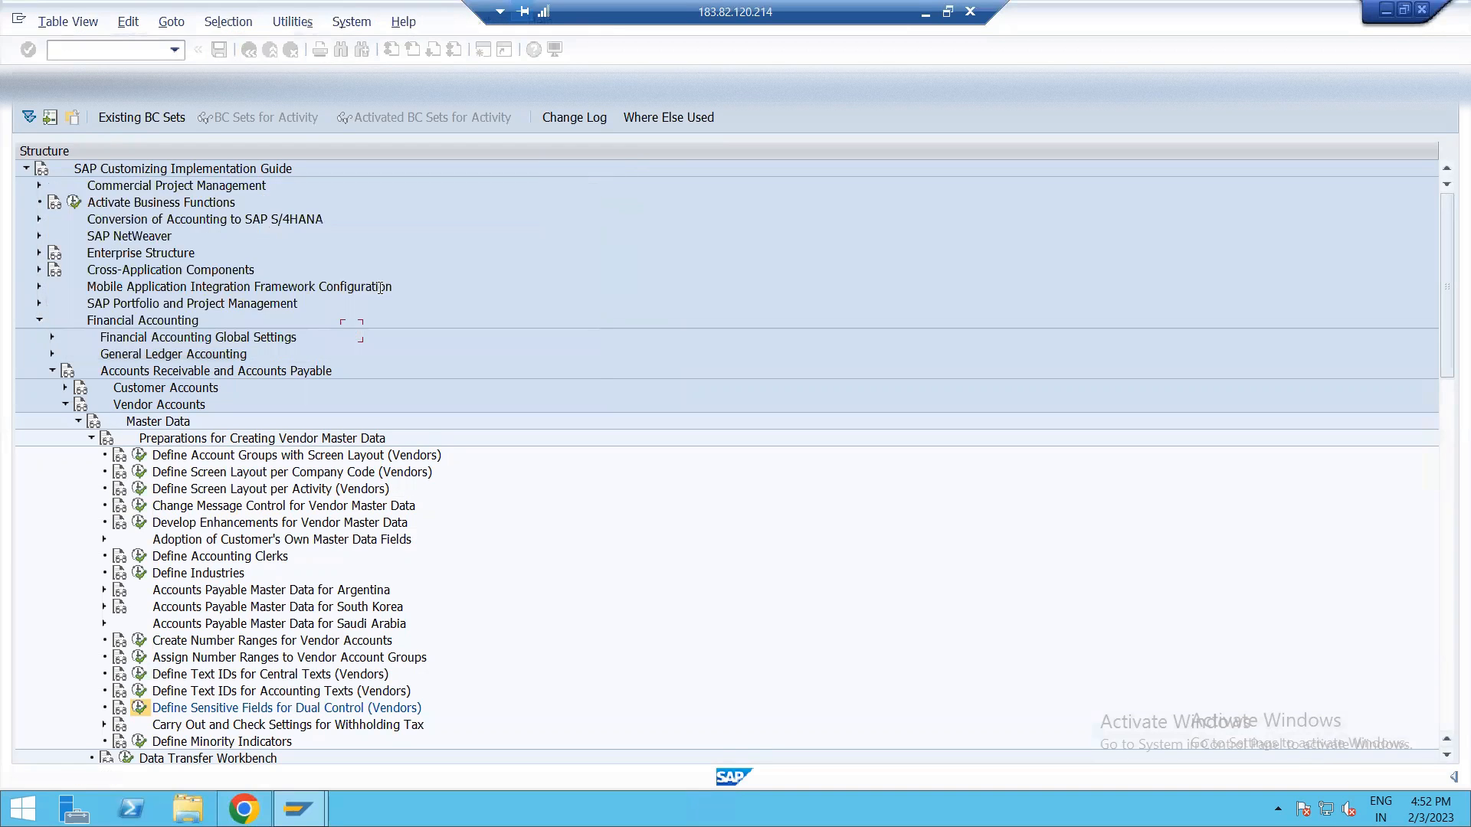
double_click(285, 708)
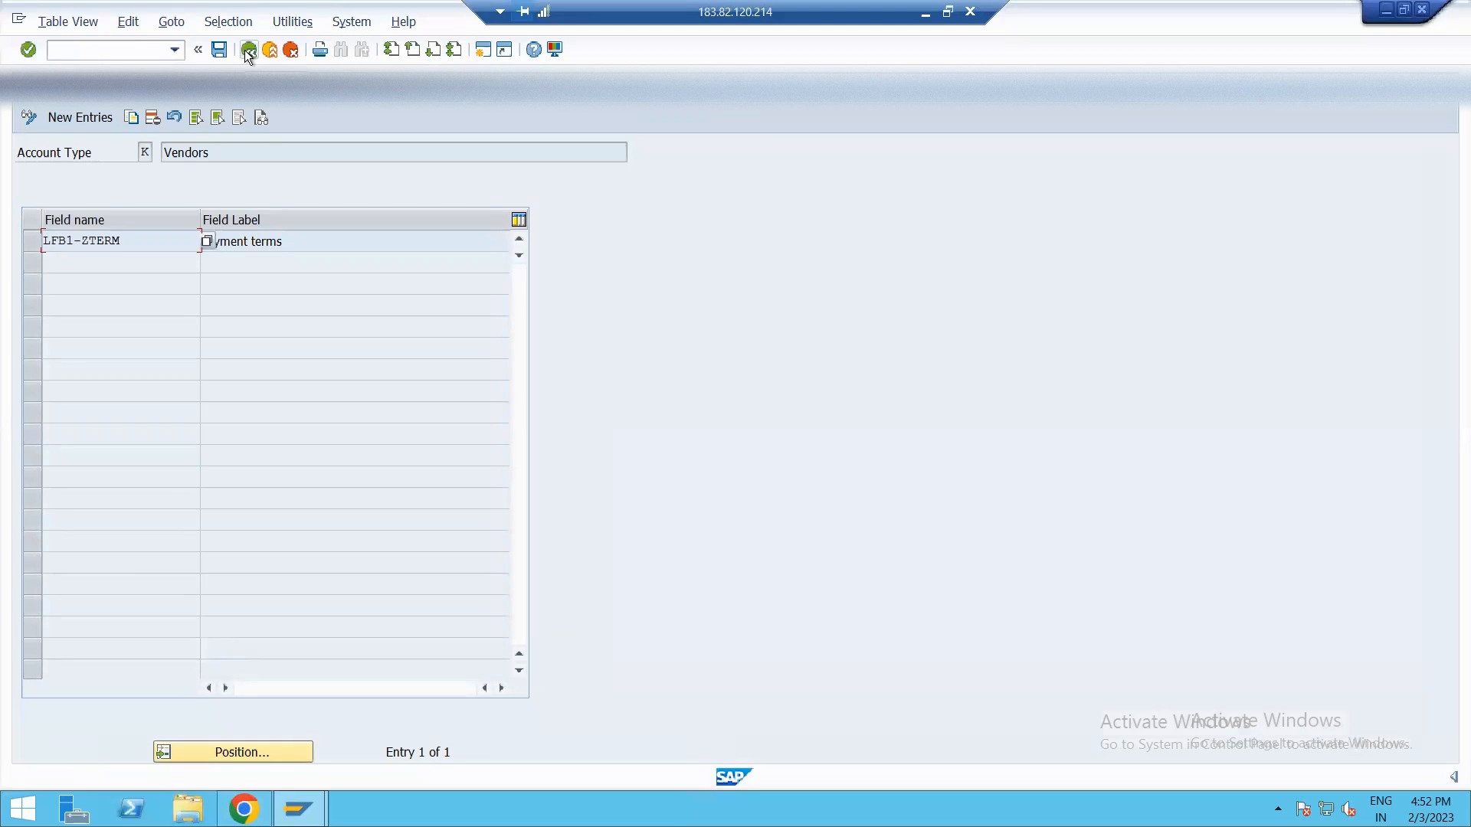
left_click(248, 49)
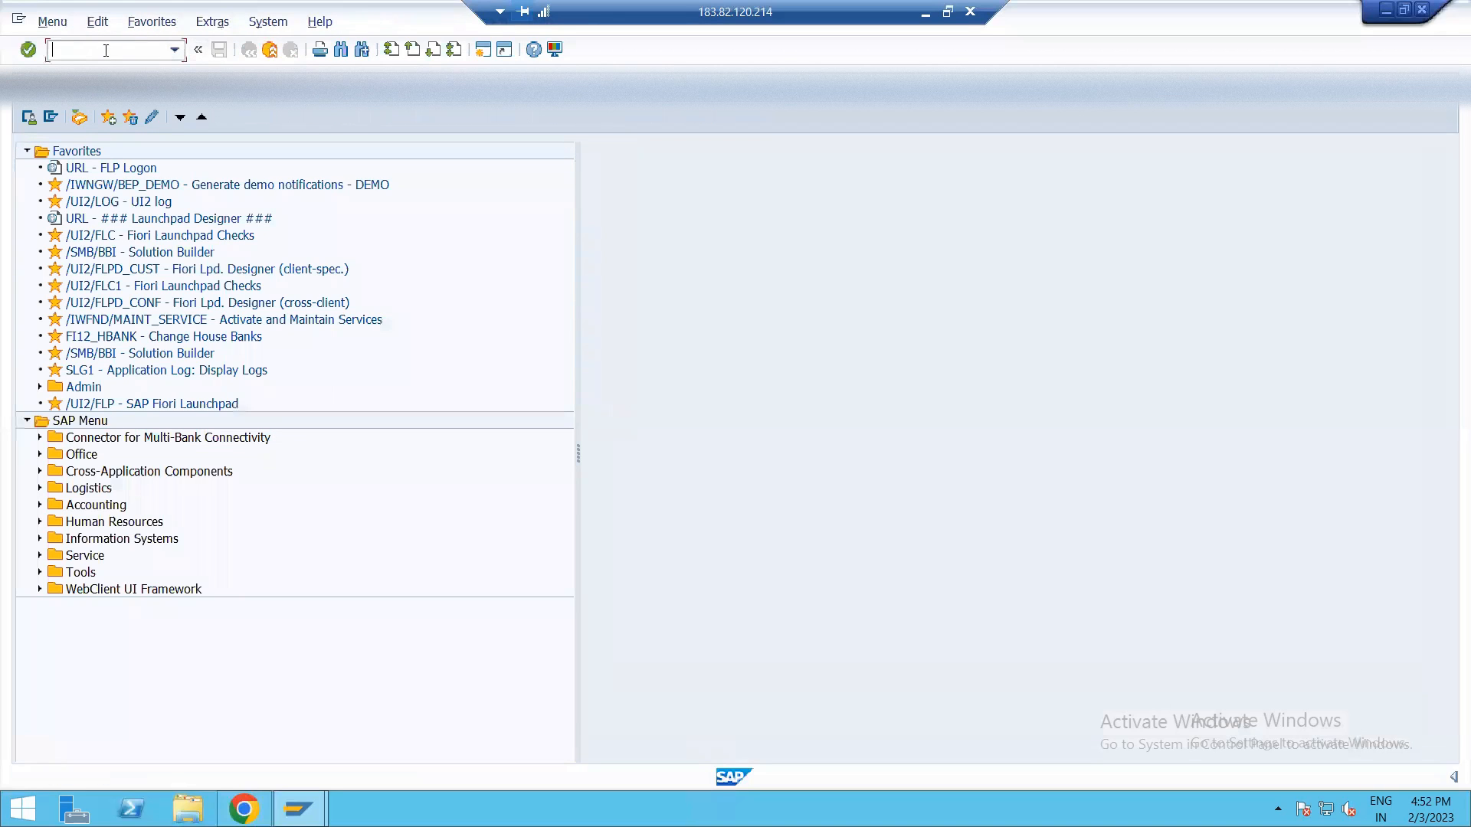
- Run XK02 for vendor 4001002 in company code N102 with Payment transactions selected
type("X")
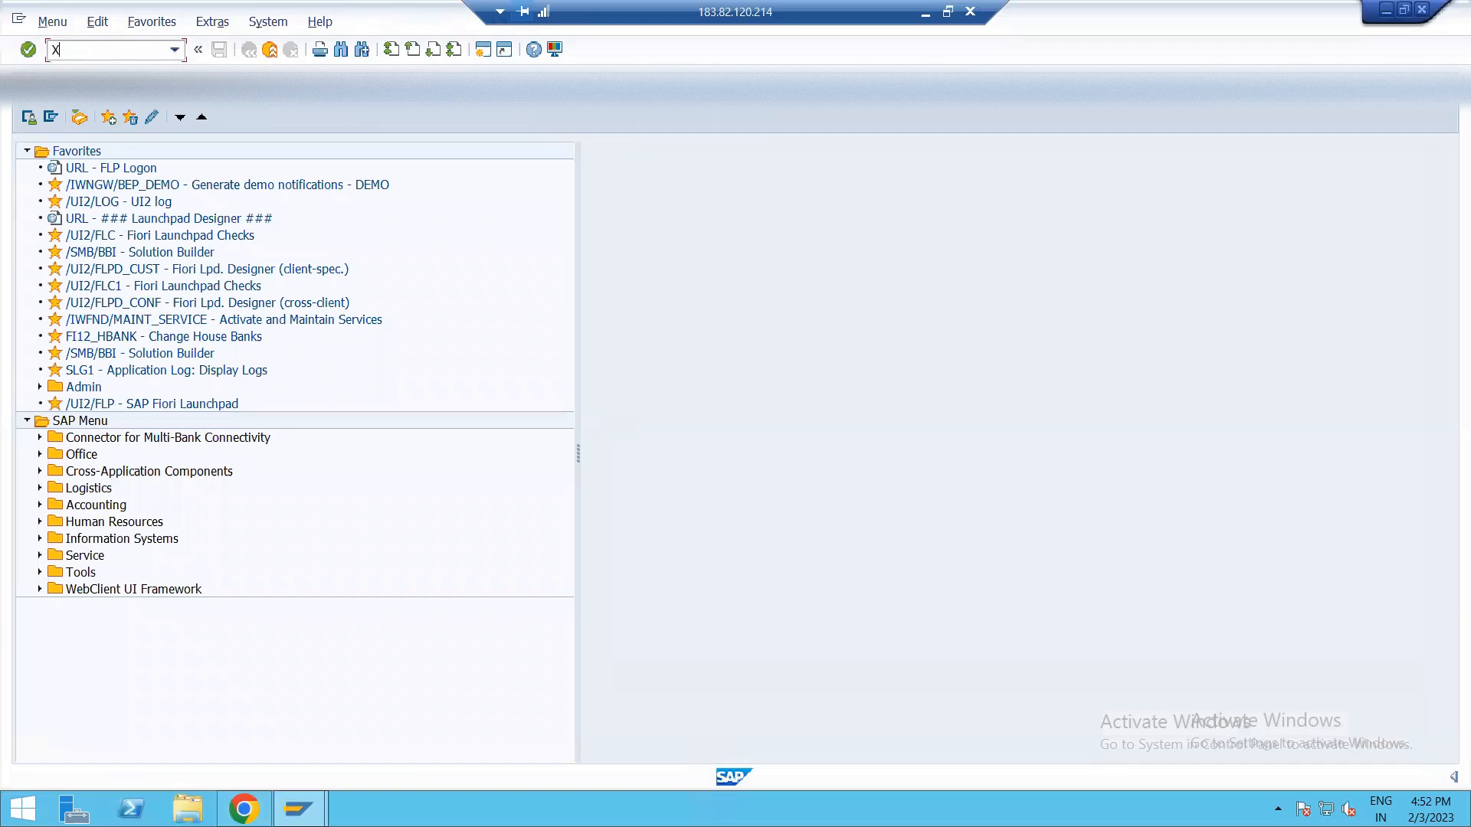
type("2")
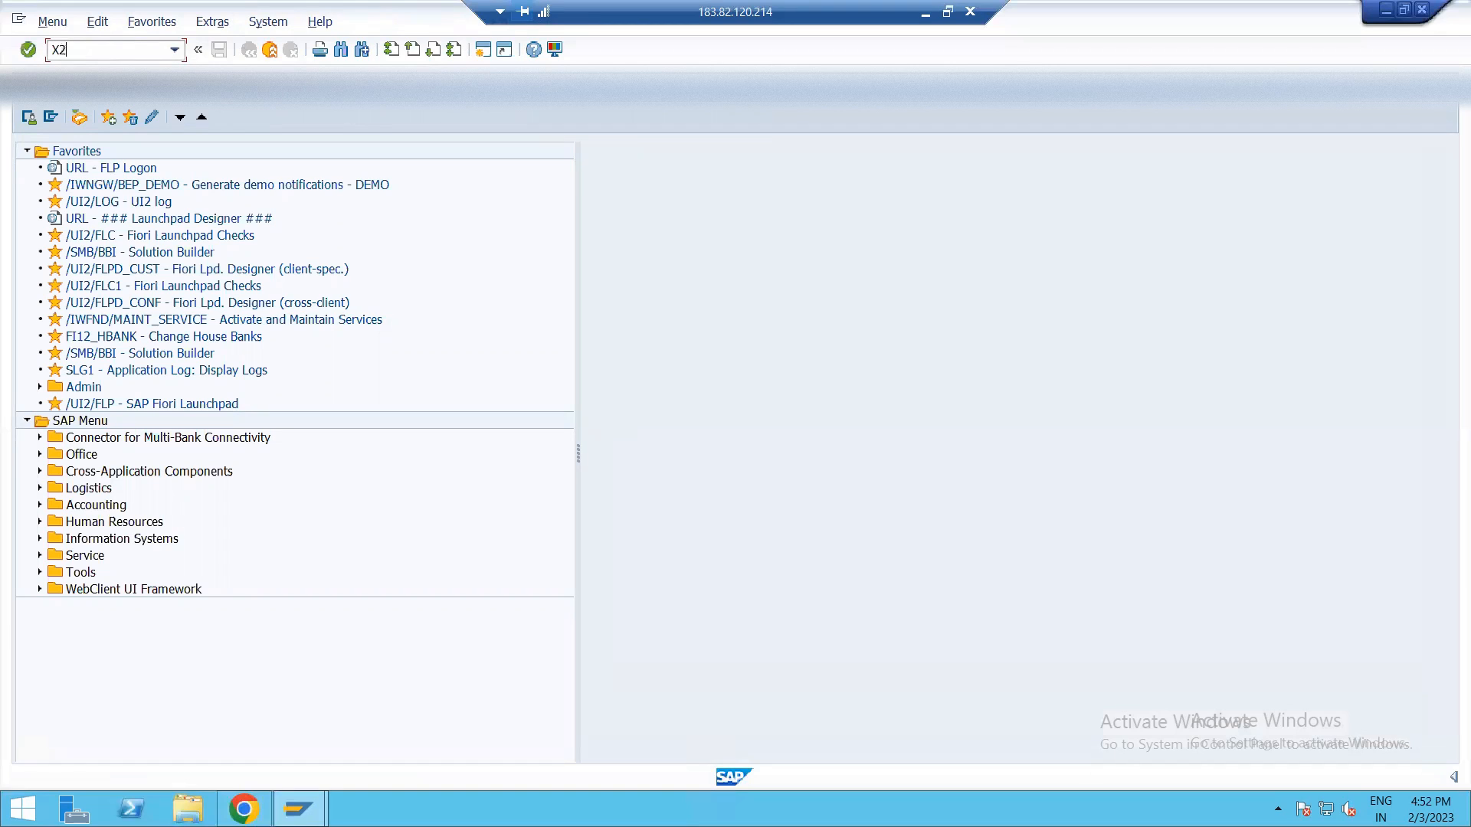
key("Backspace")
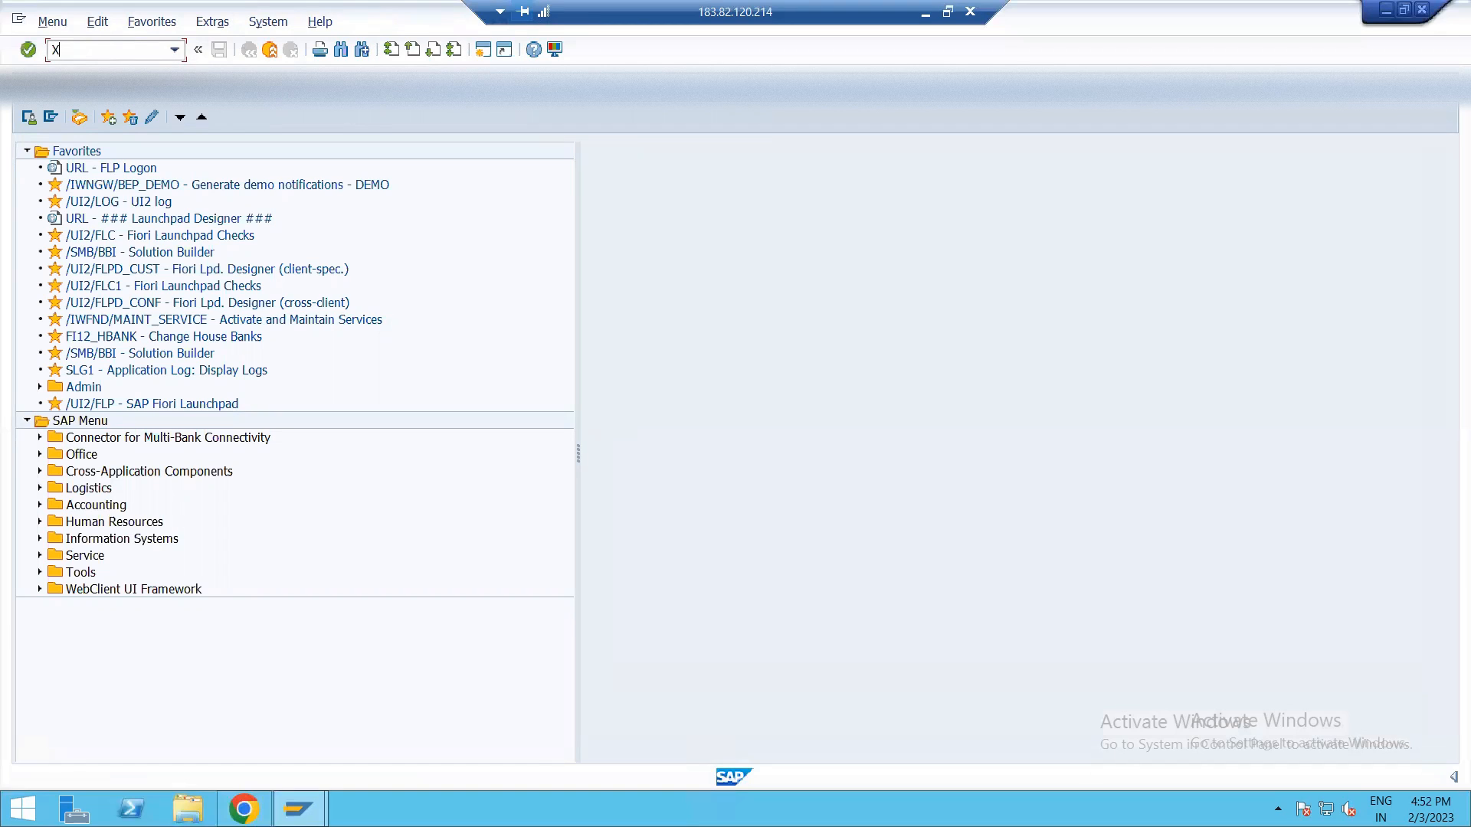
key("Enter")
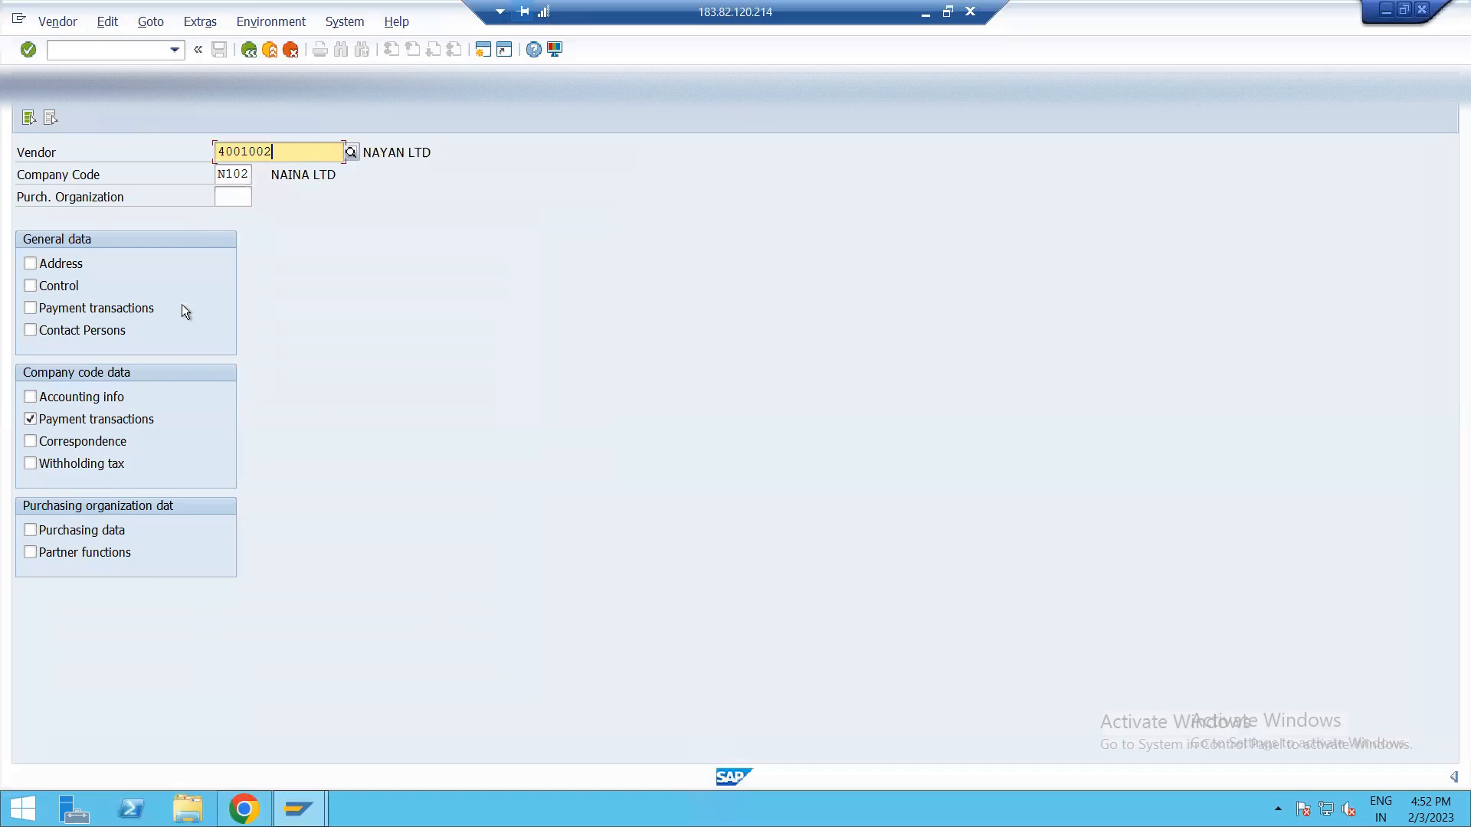
left_click(232, 173)
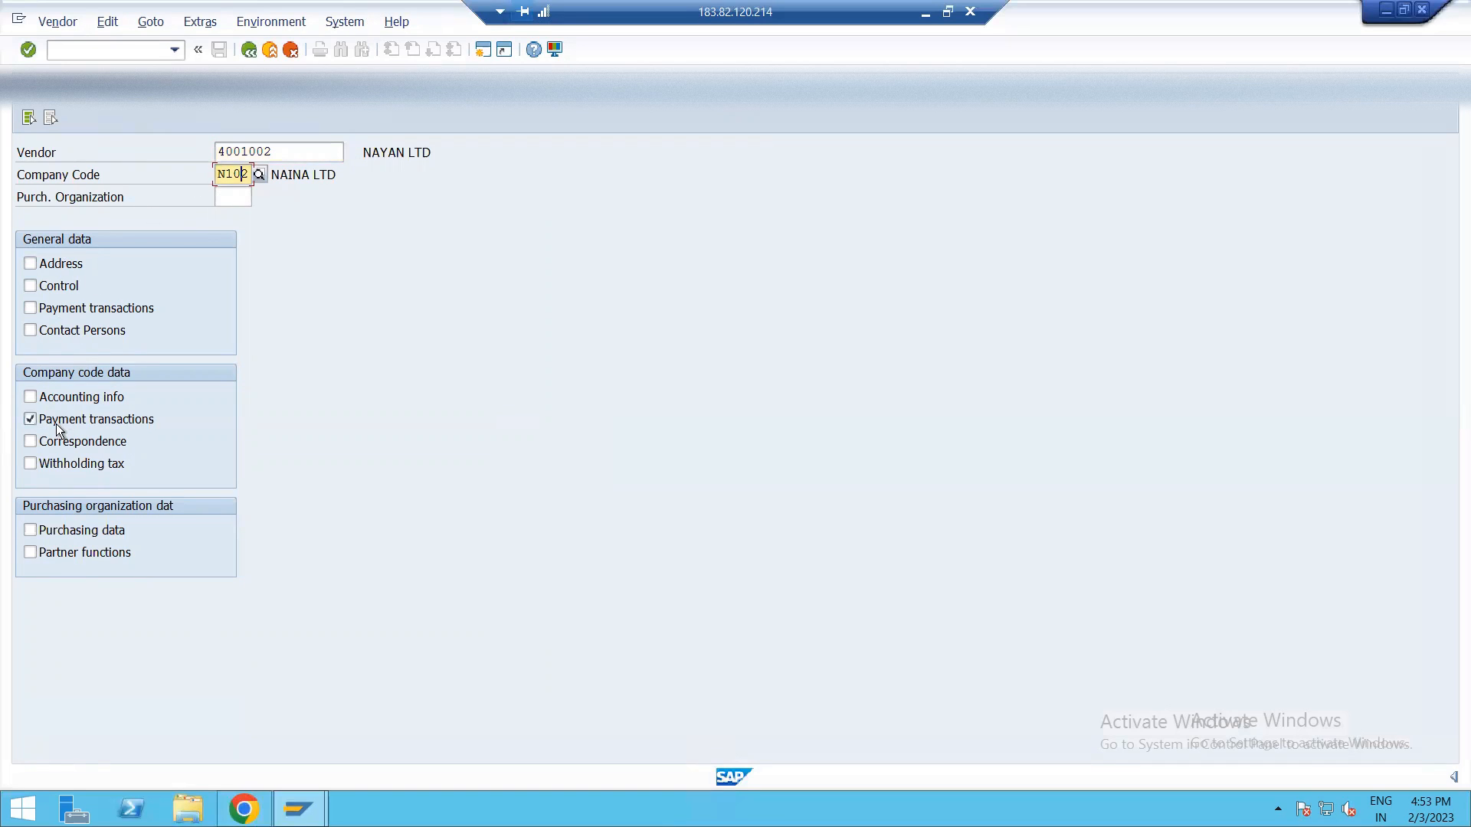
left_click(29, 419)
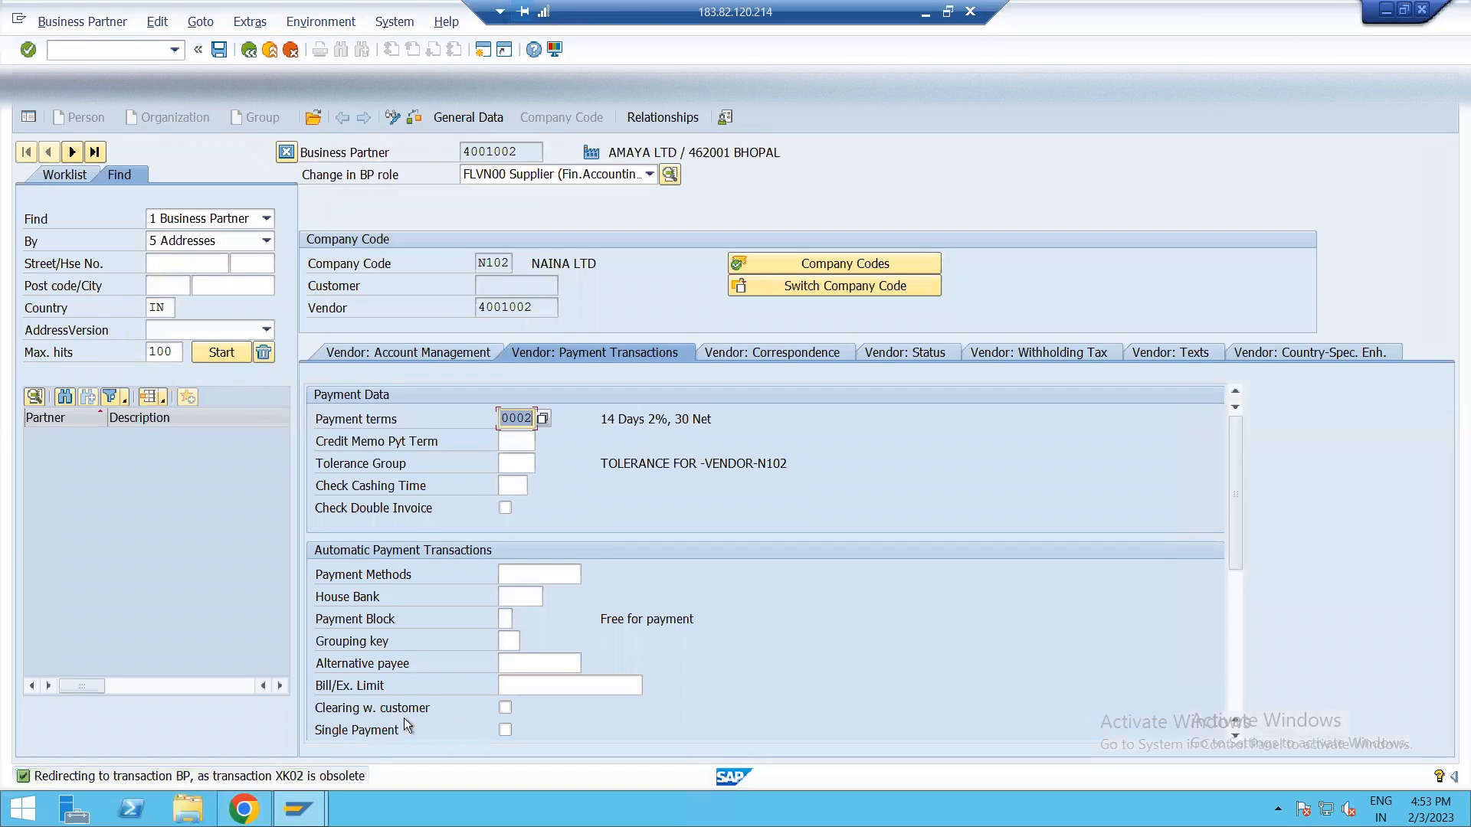
mouse_move(460, 266)
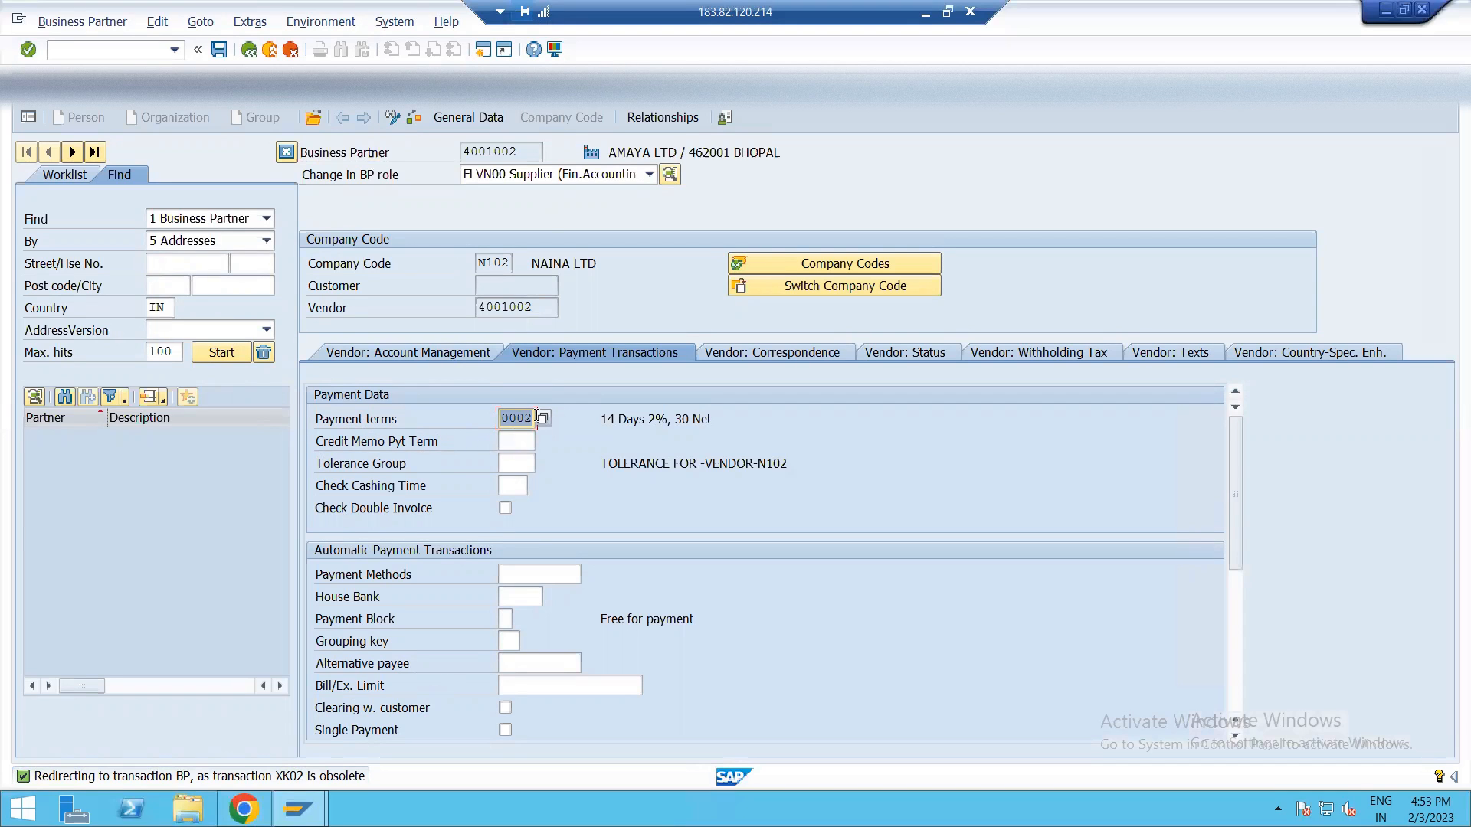
- Change the payment terms from 0002 to 0001, save, and acknowledge the unconfirmed changes notice
left_click(545, 418)
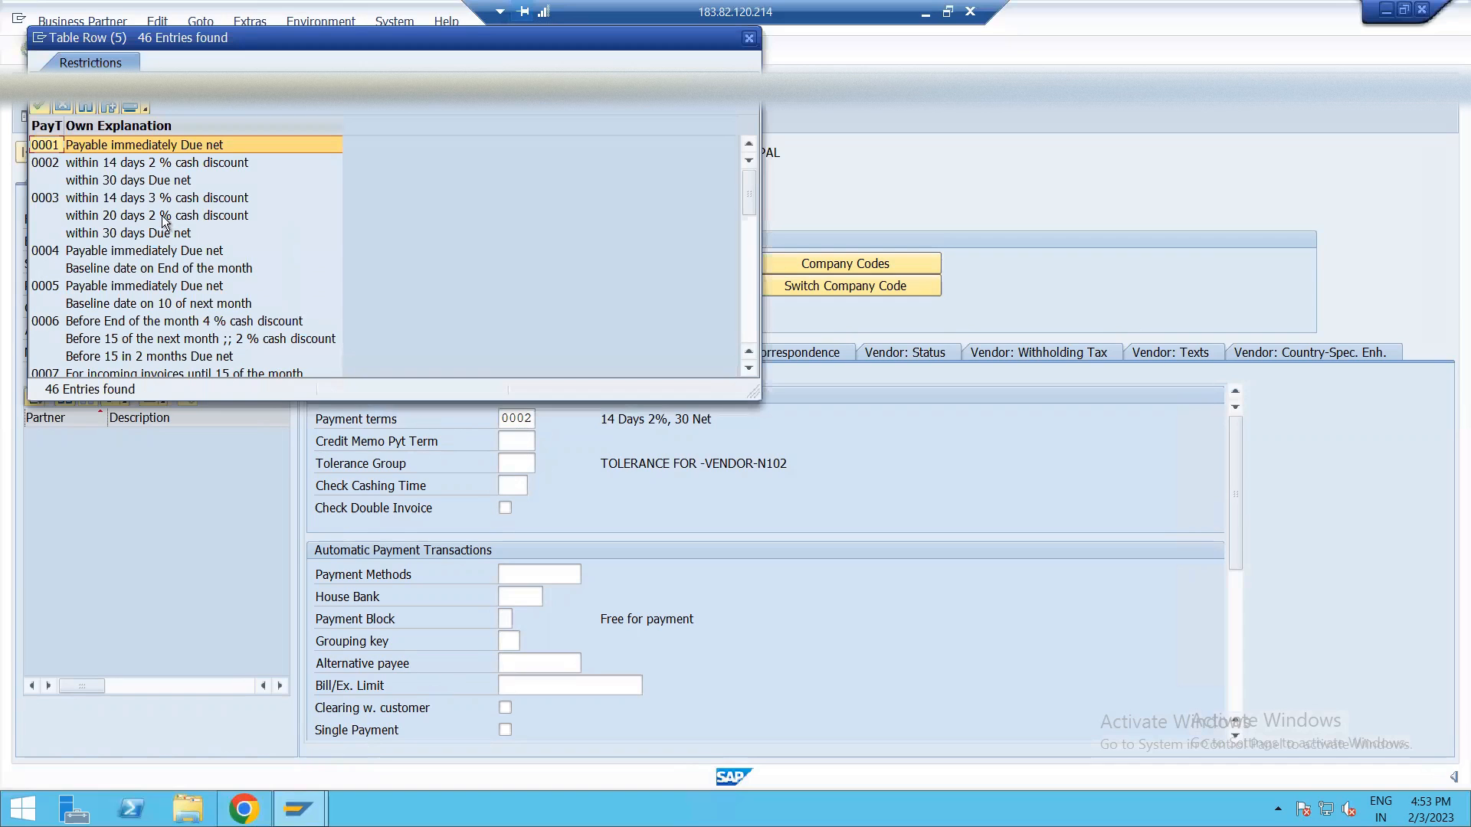
mouse_move(162, 150)
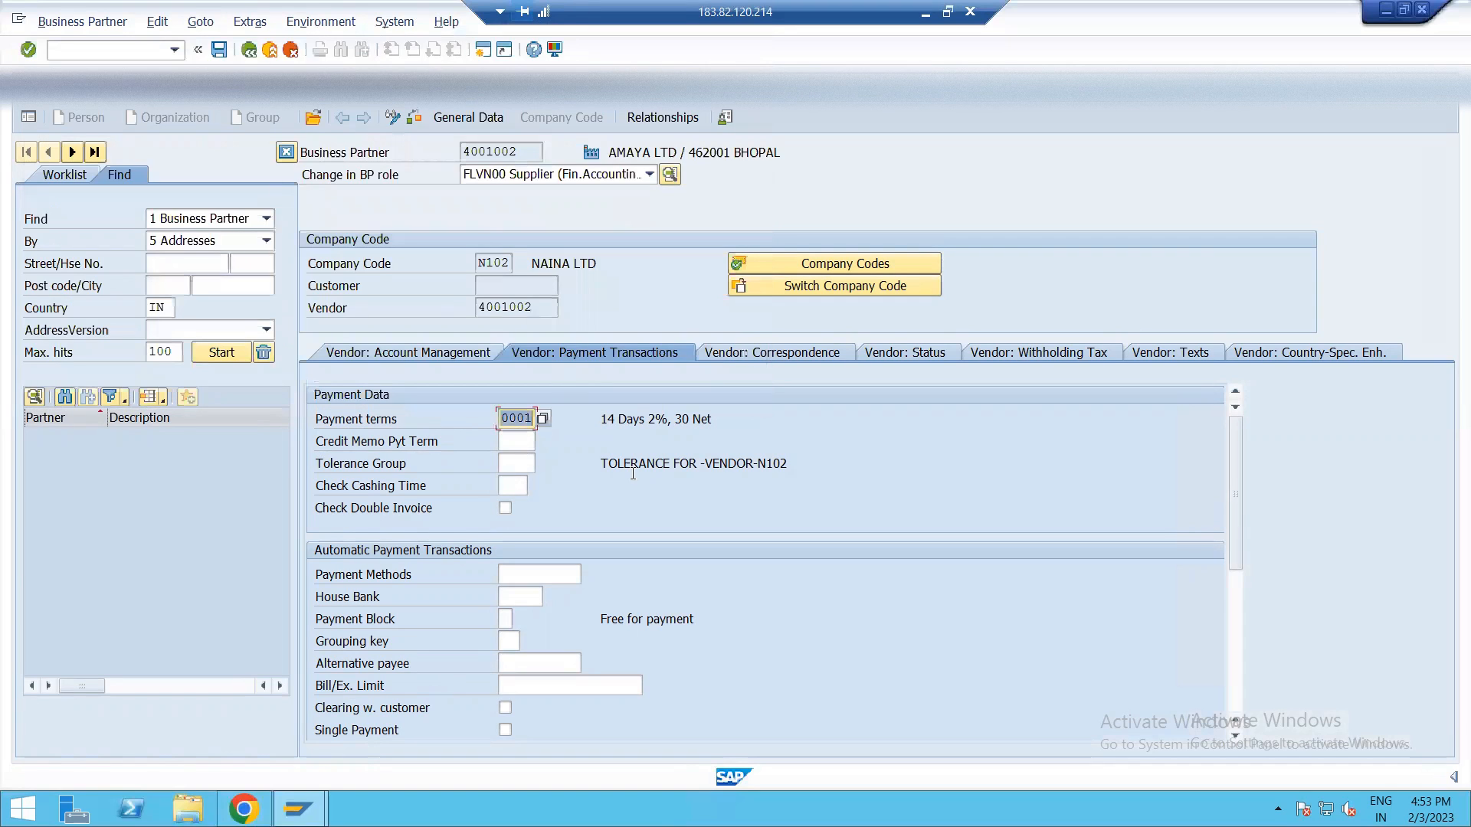
mouse_move(255, 121)
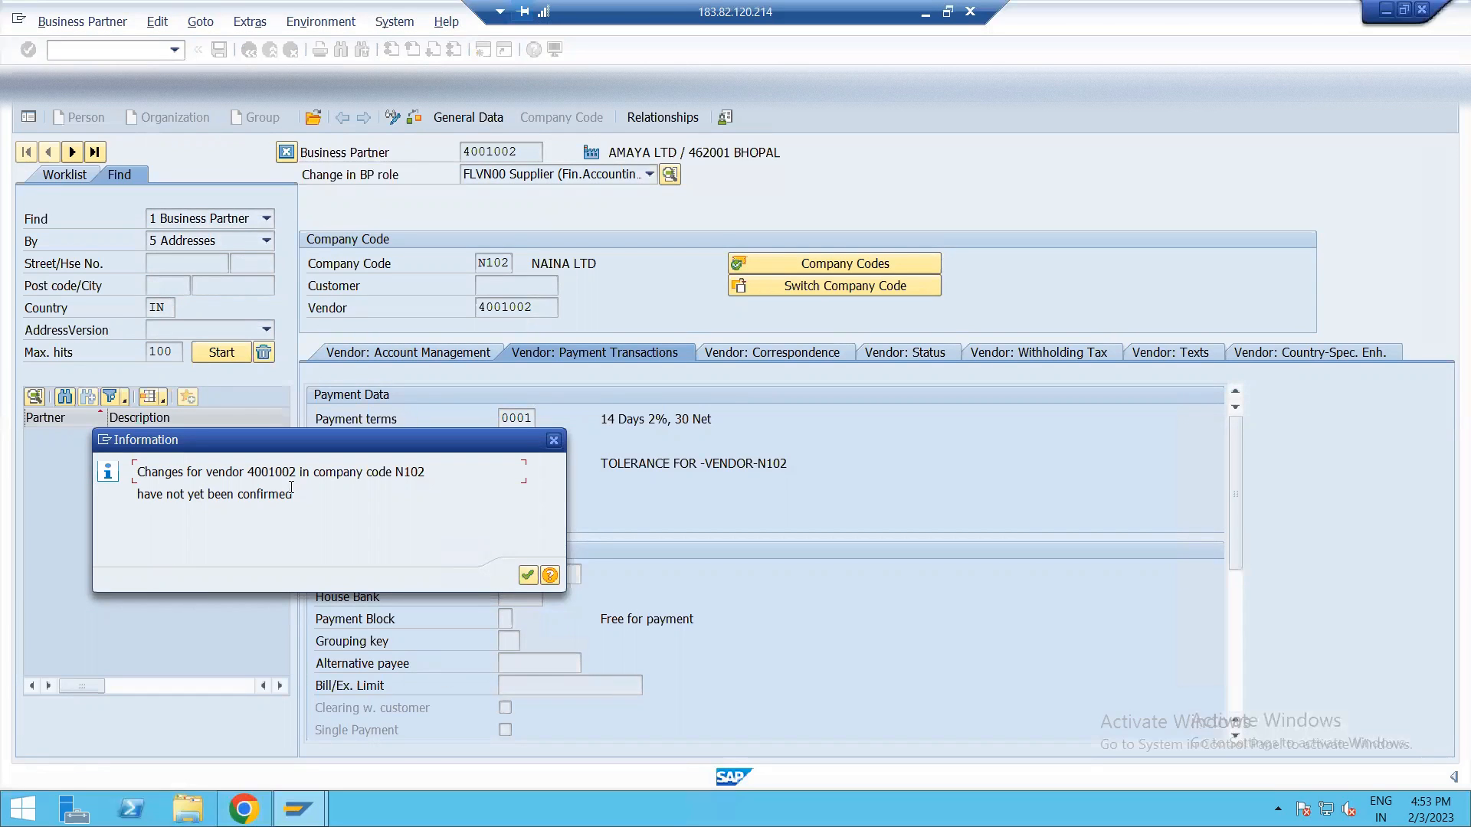
mouse_move(376, 489)
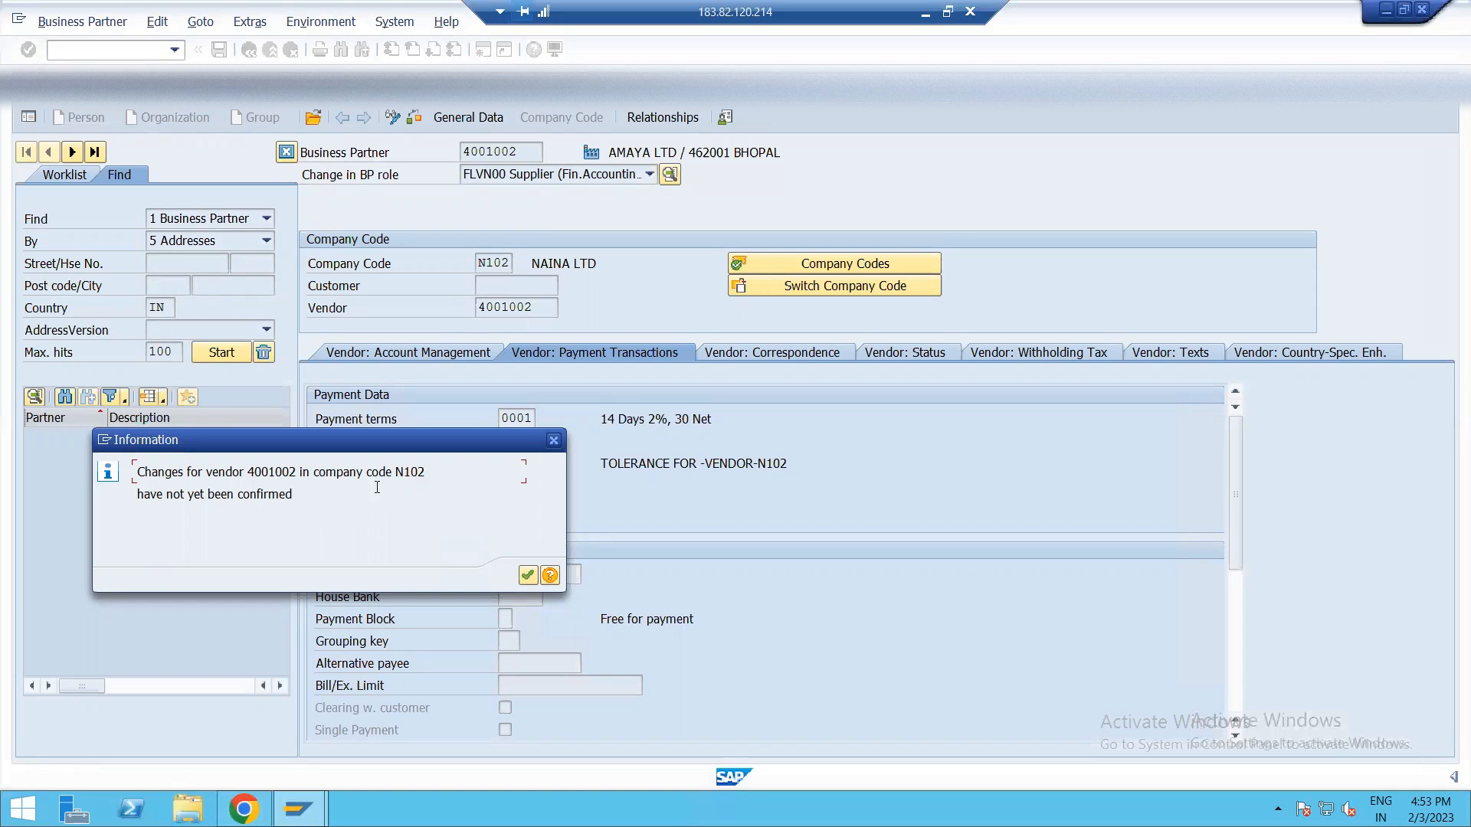
mouse_move(203, 515)
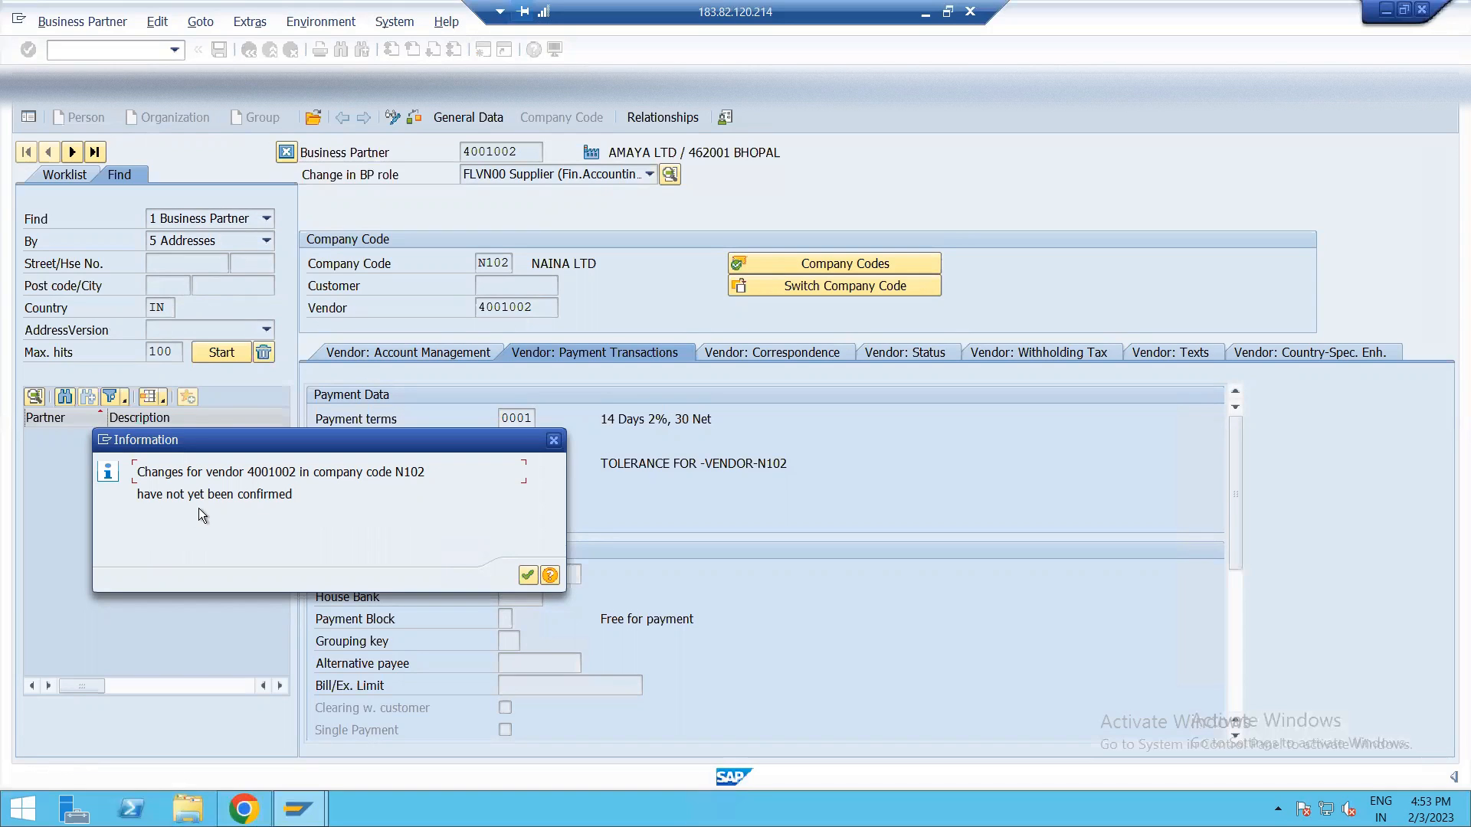
mouse_move(527, 574)
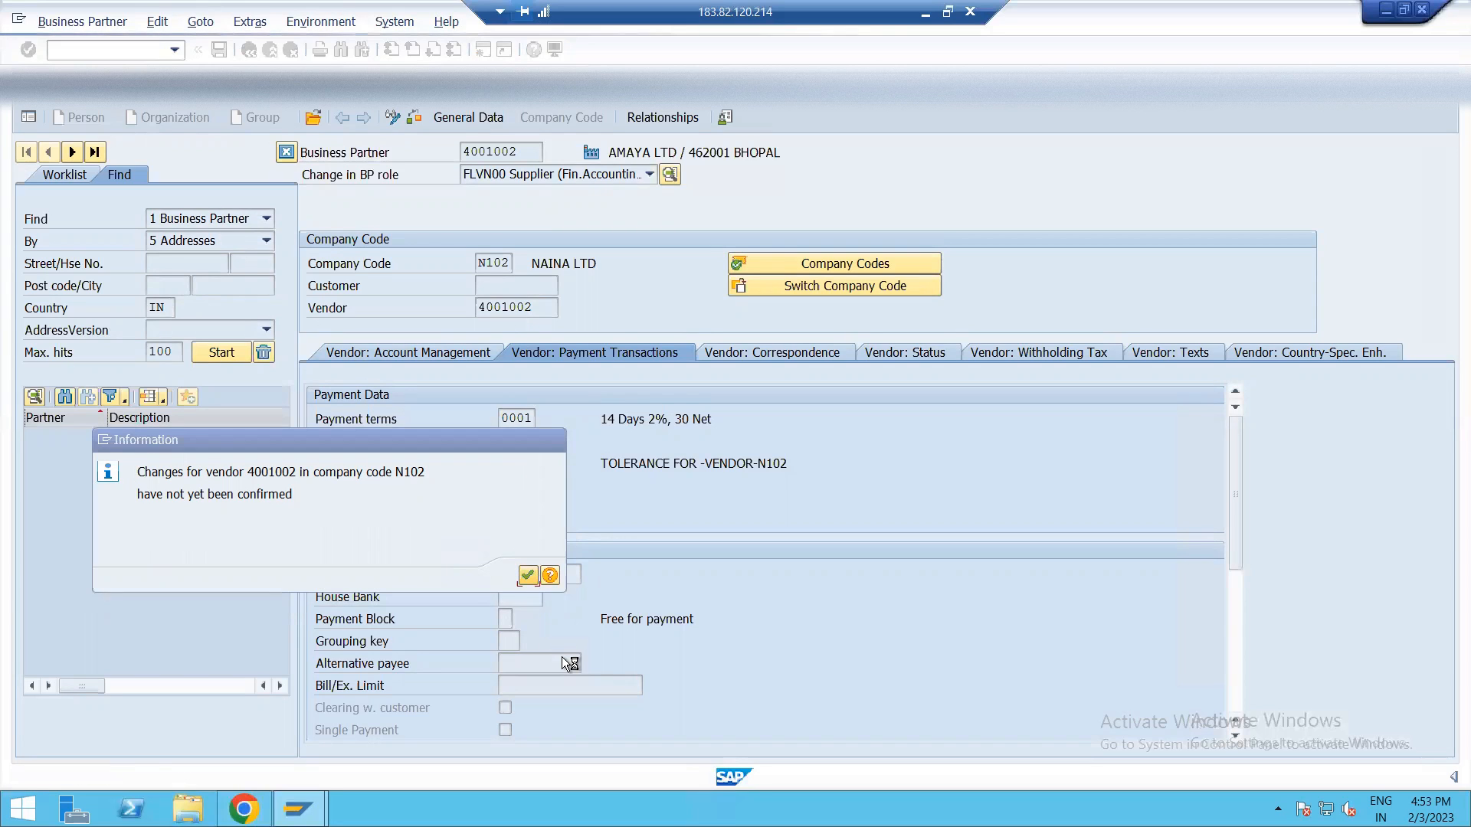
left_click(526, 574)
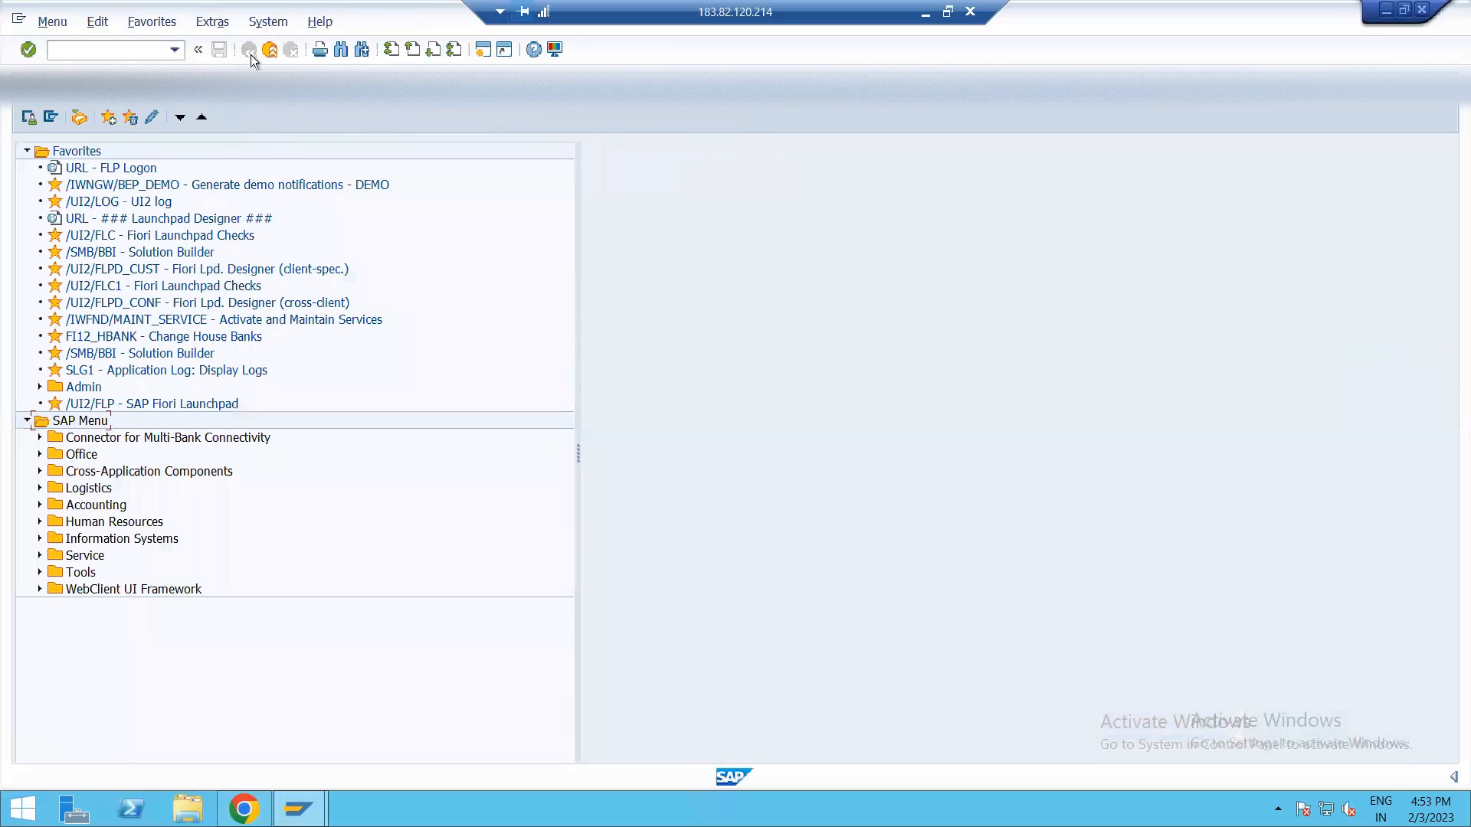
- Run FK08 with vendor 4001002 and company code N102 prefilled
left_click(107, 49)
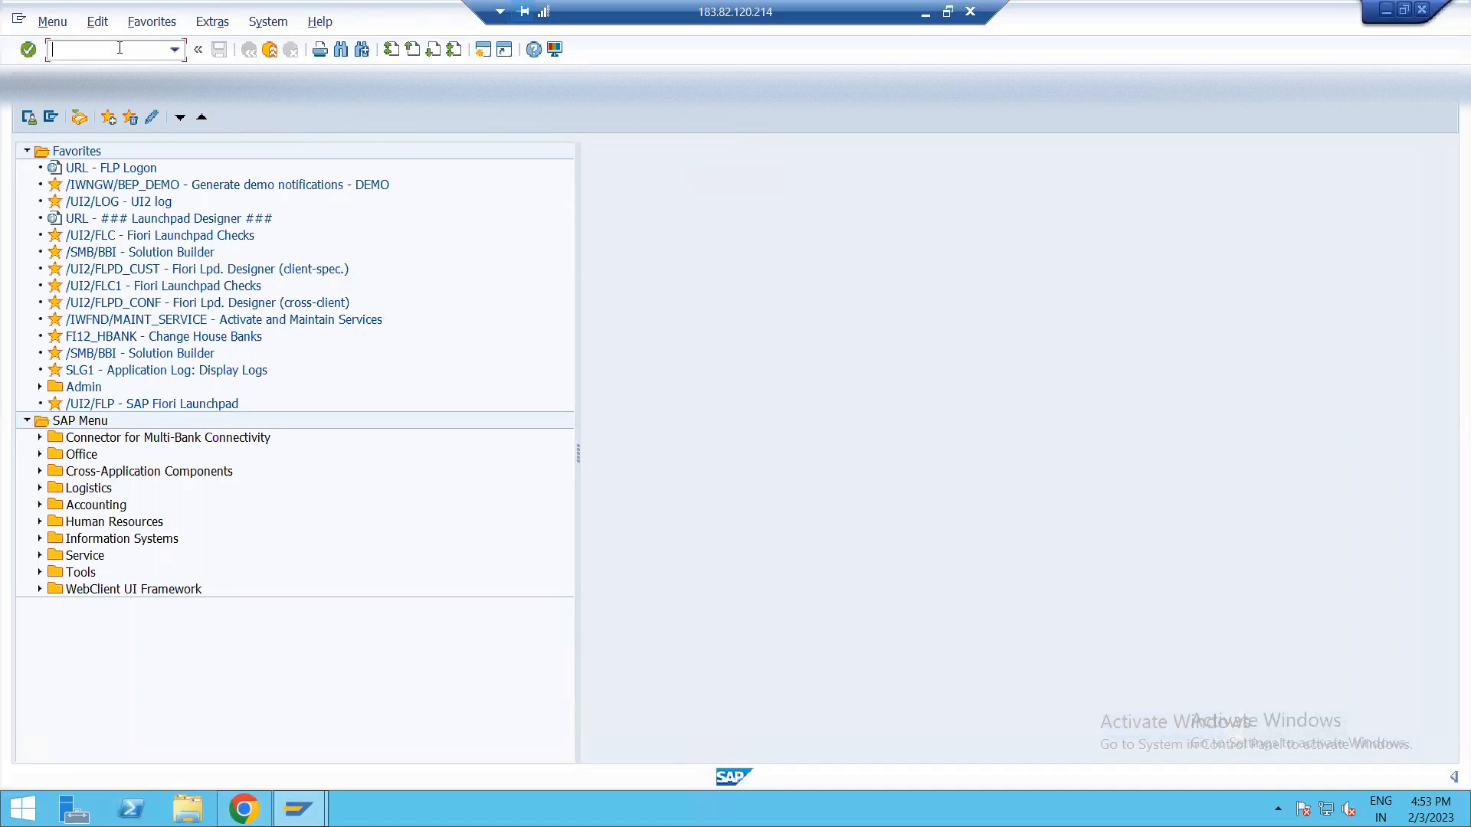
type("K")
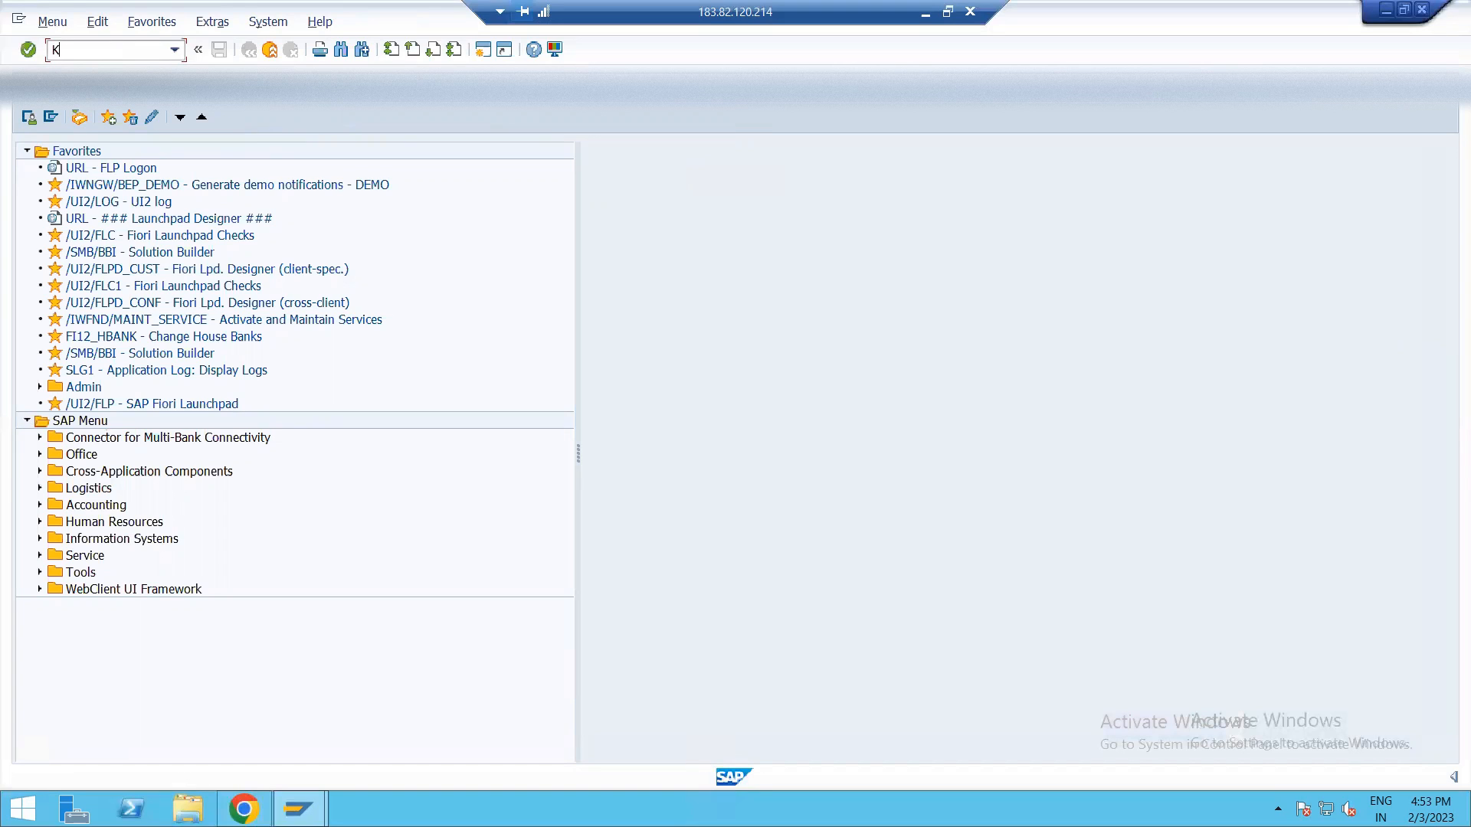
type("FK08")
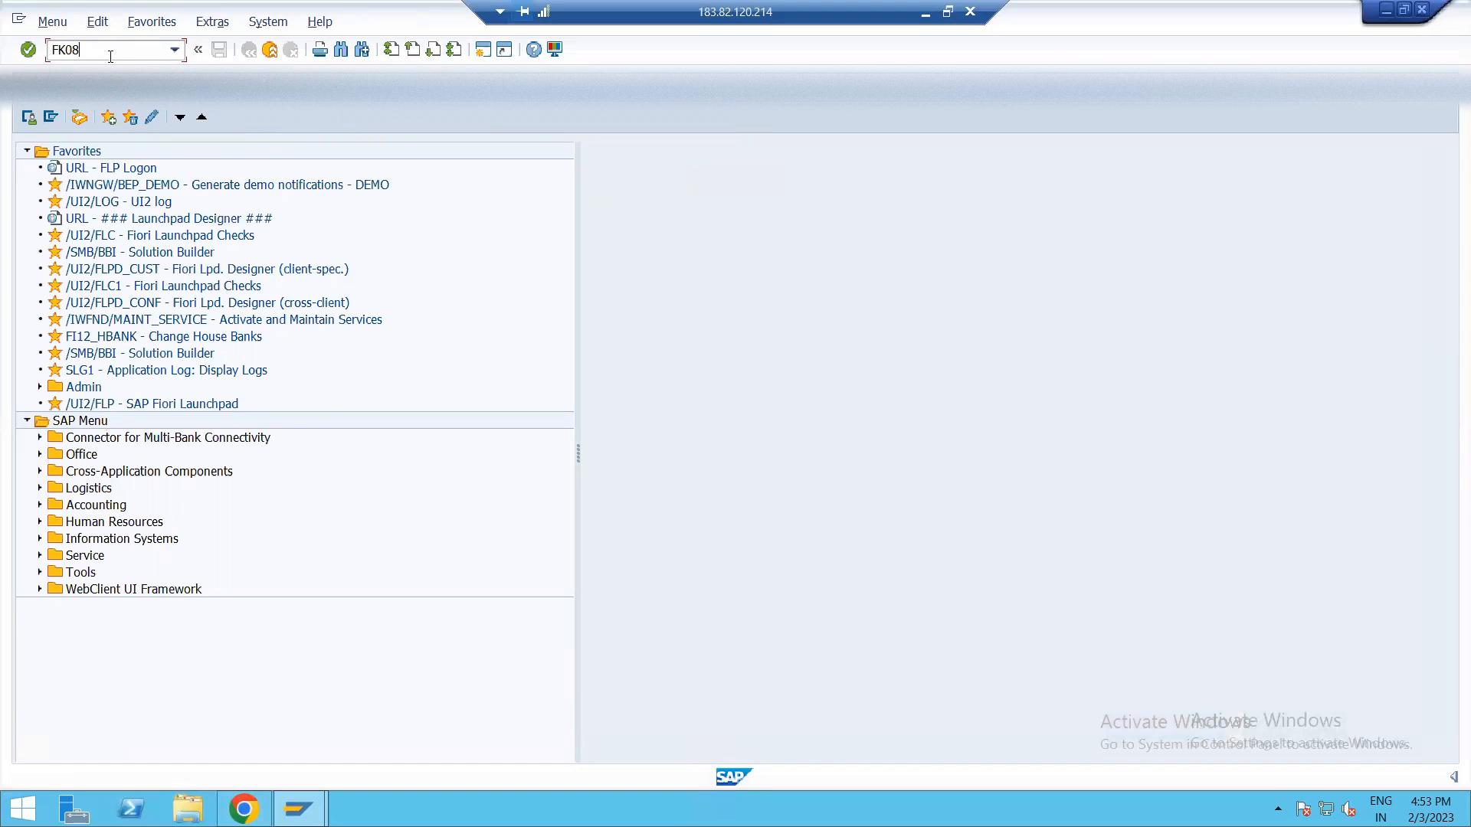
key("Enter")
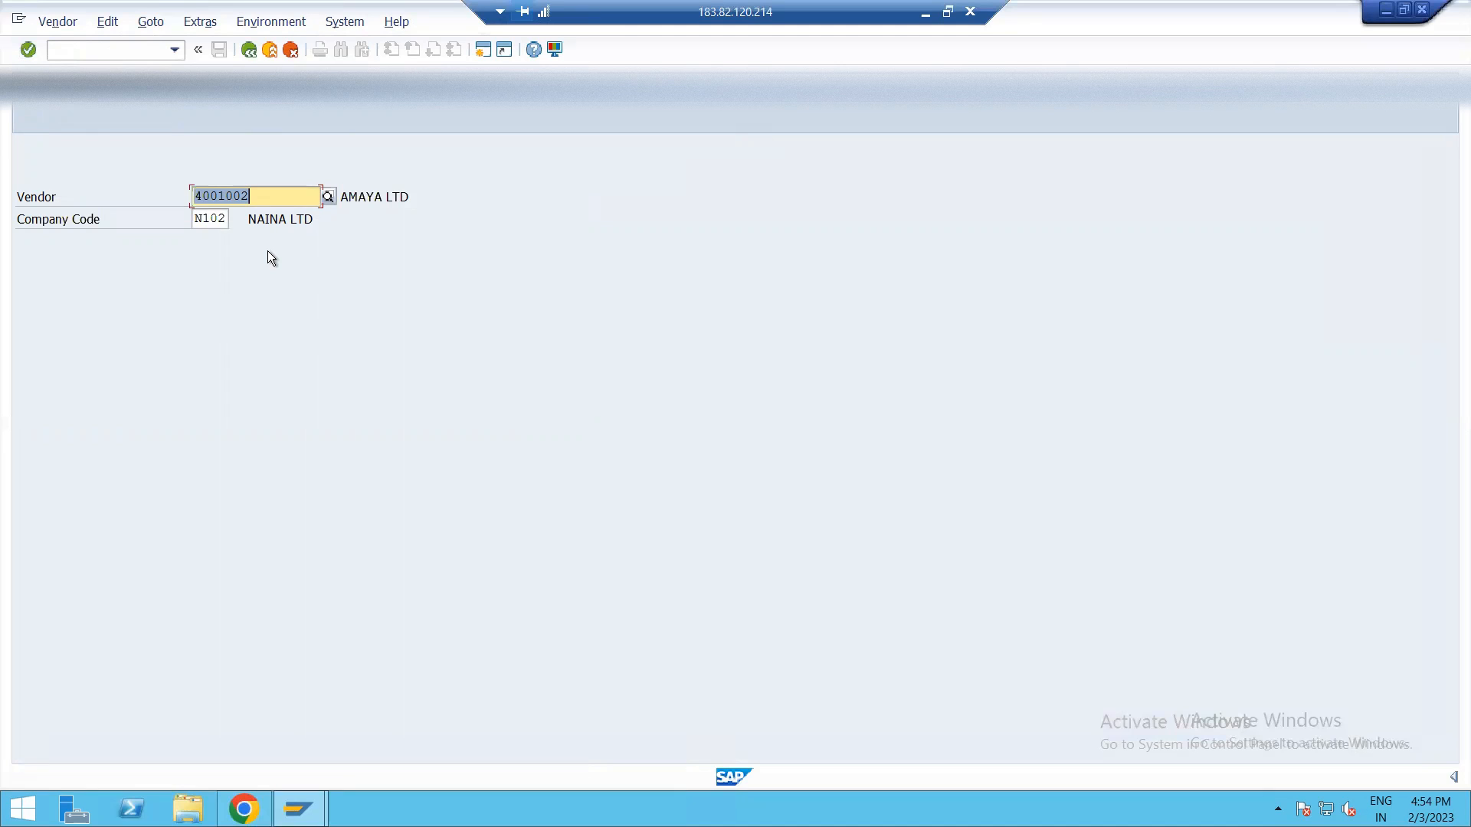
mouse_move(244, 222)
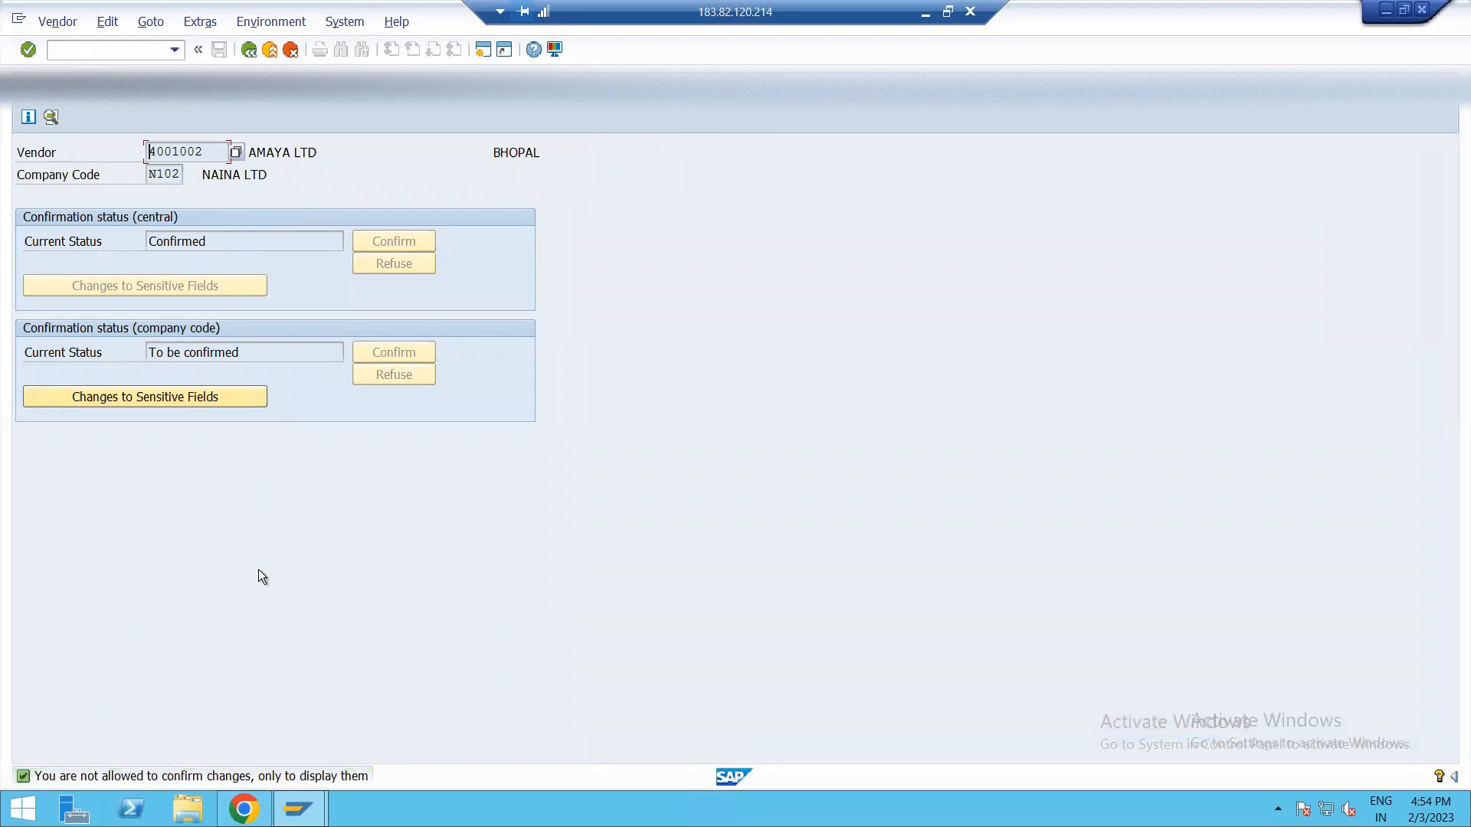
mouse_move(255, 793)
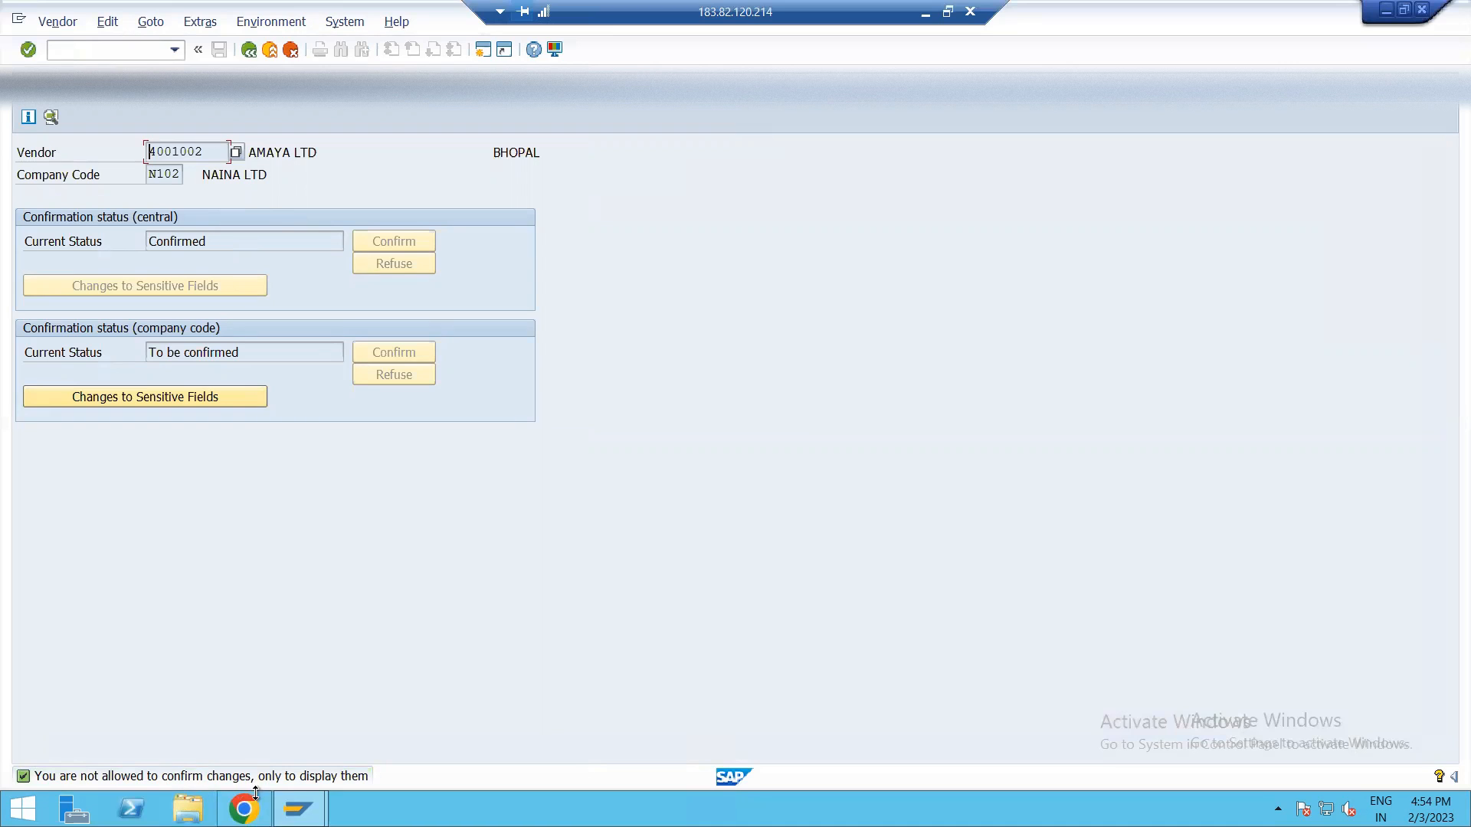
mouse_move(346, 760)
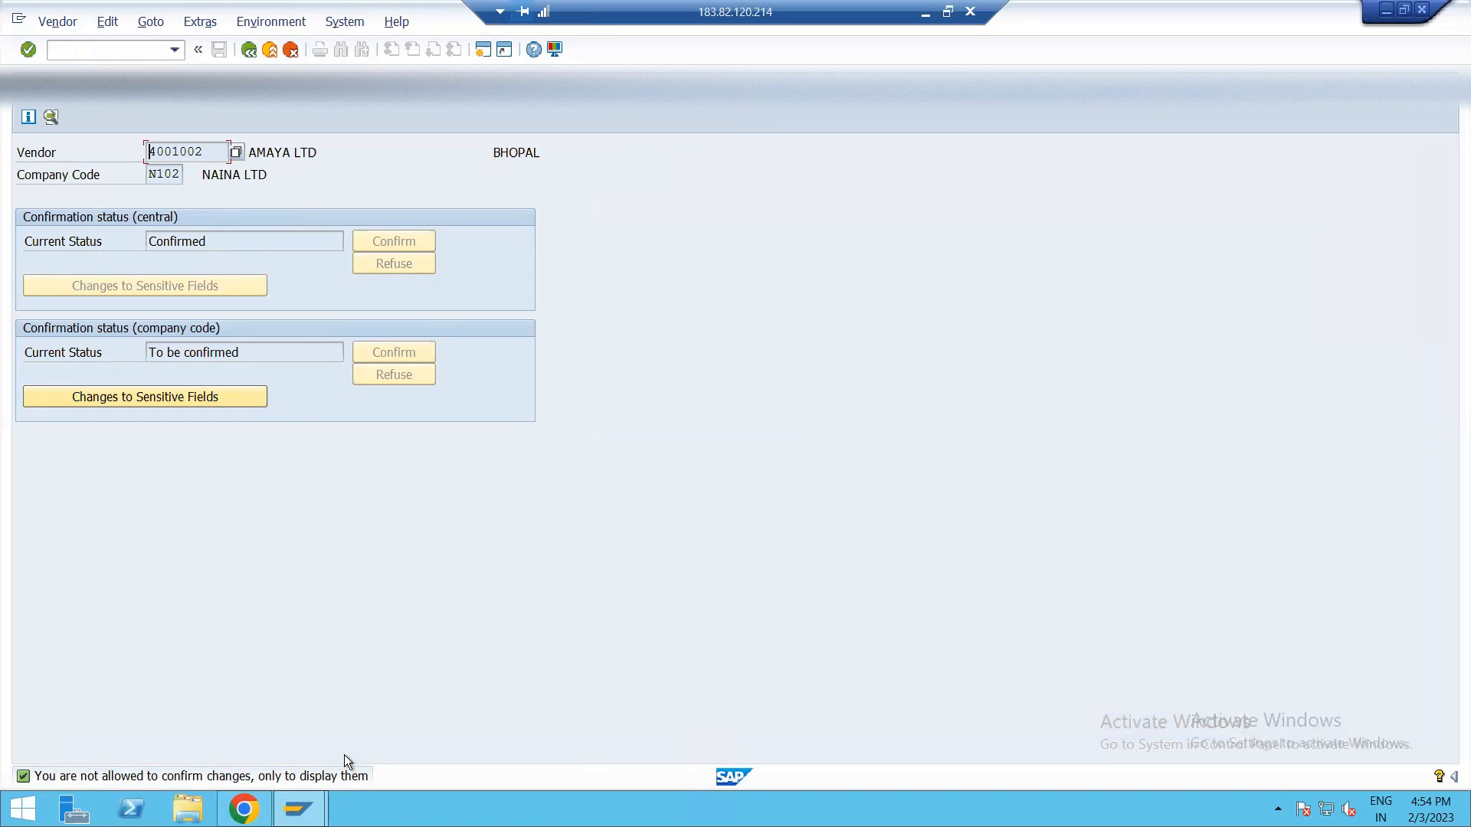
mouse_move(352, 786)
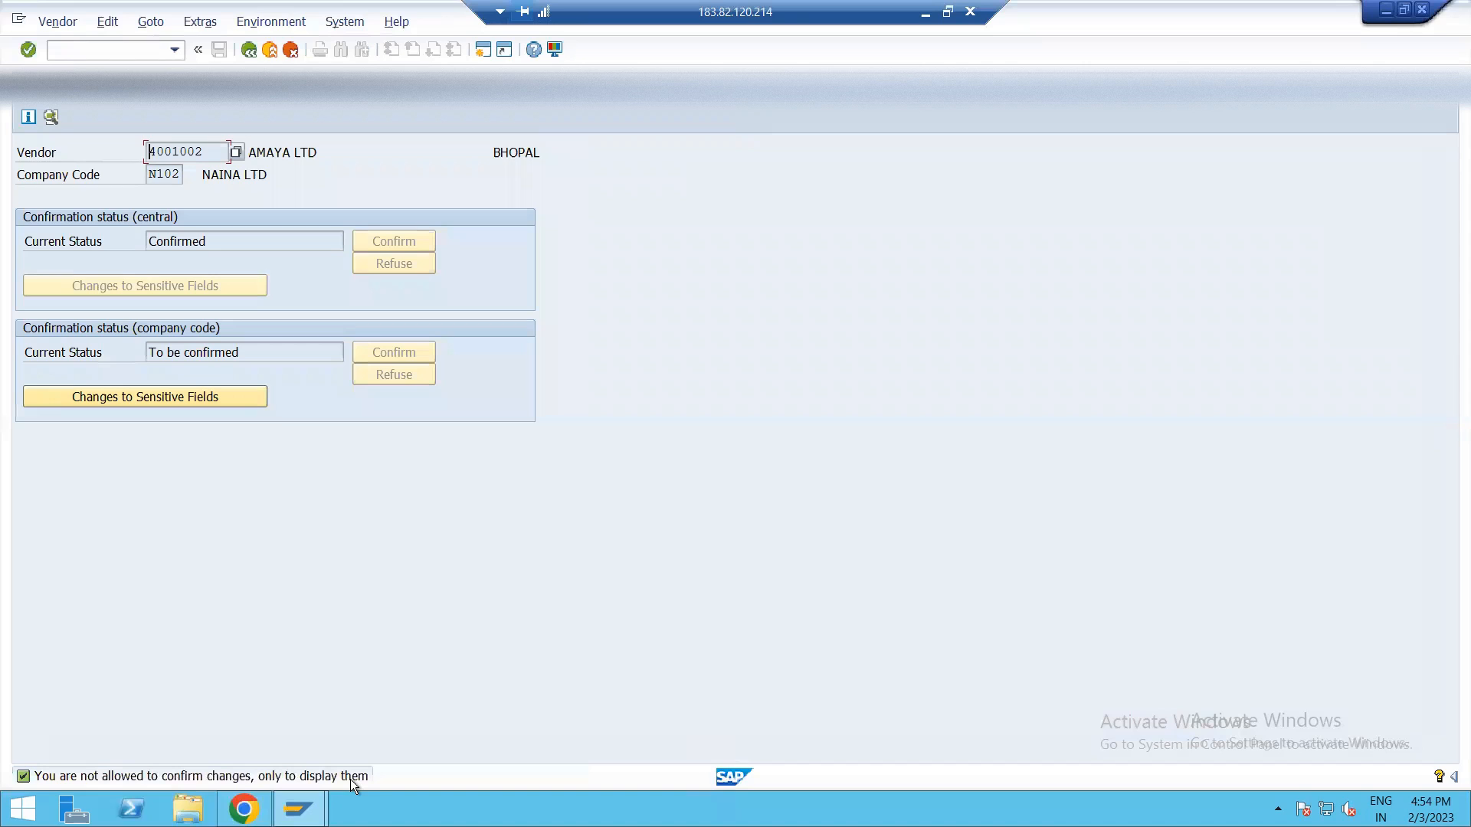
mouse_move(173, 585)
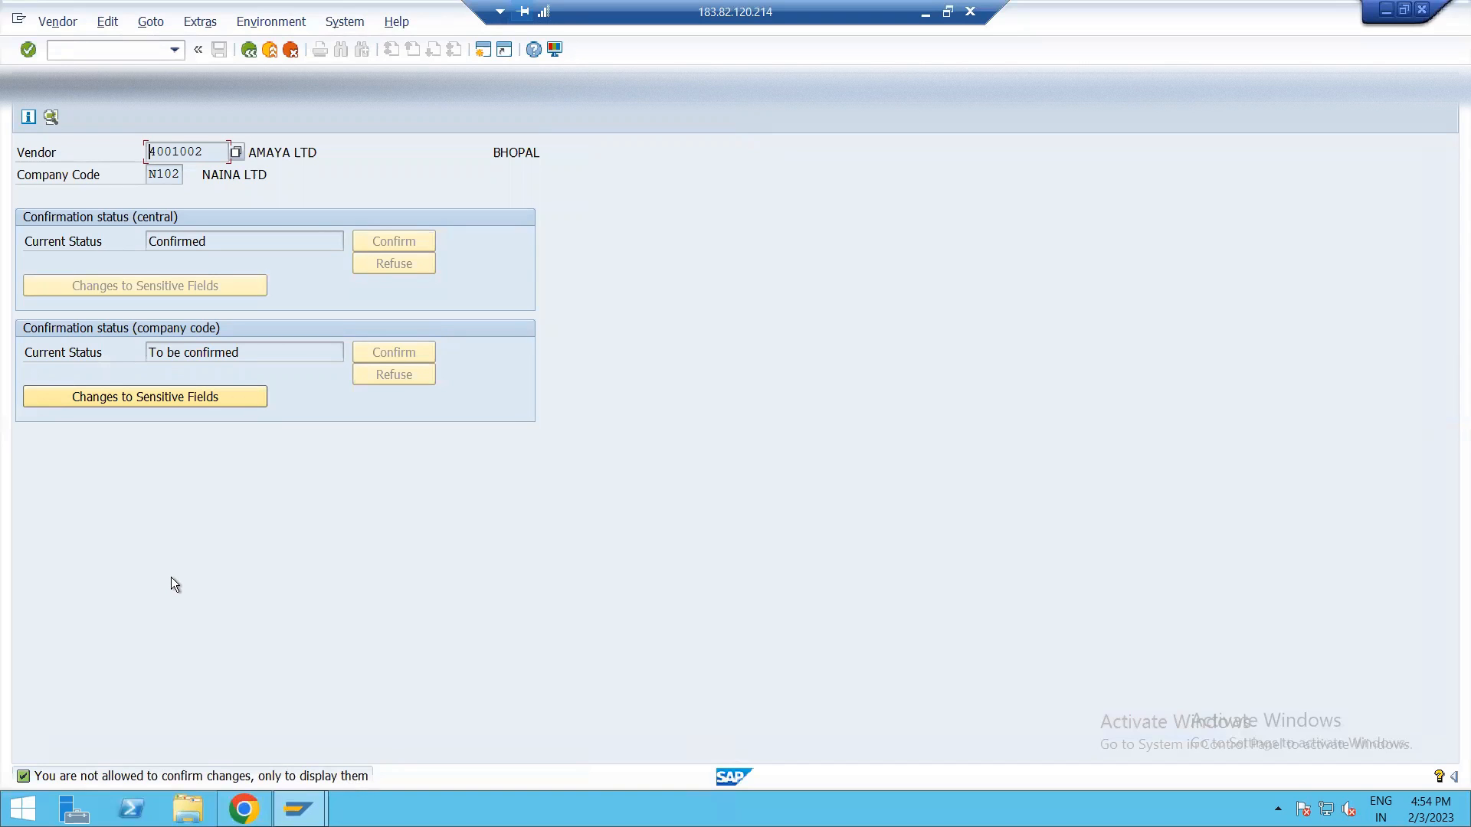
mouse_move(174, 281)
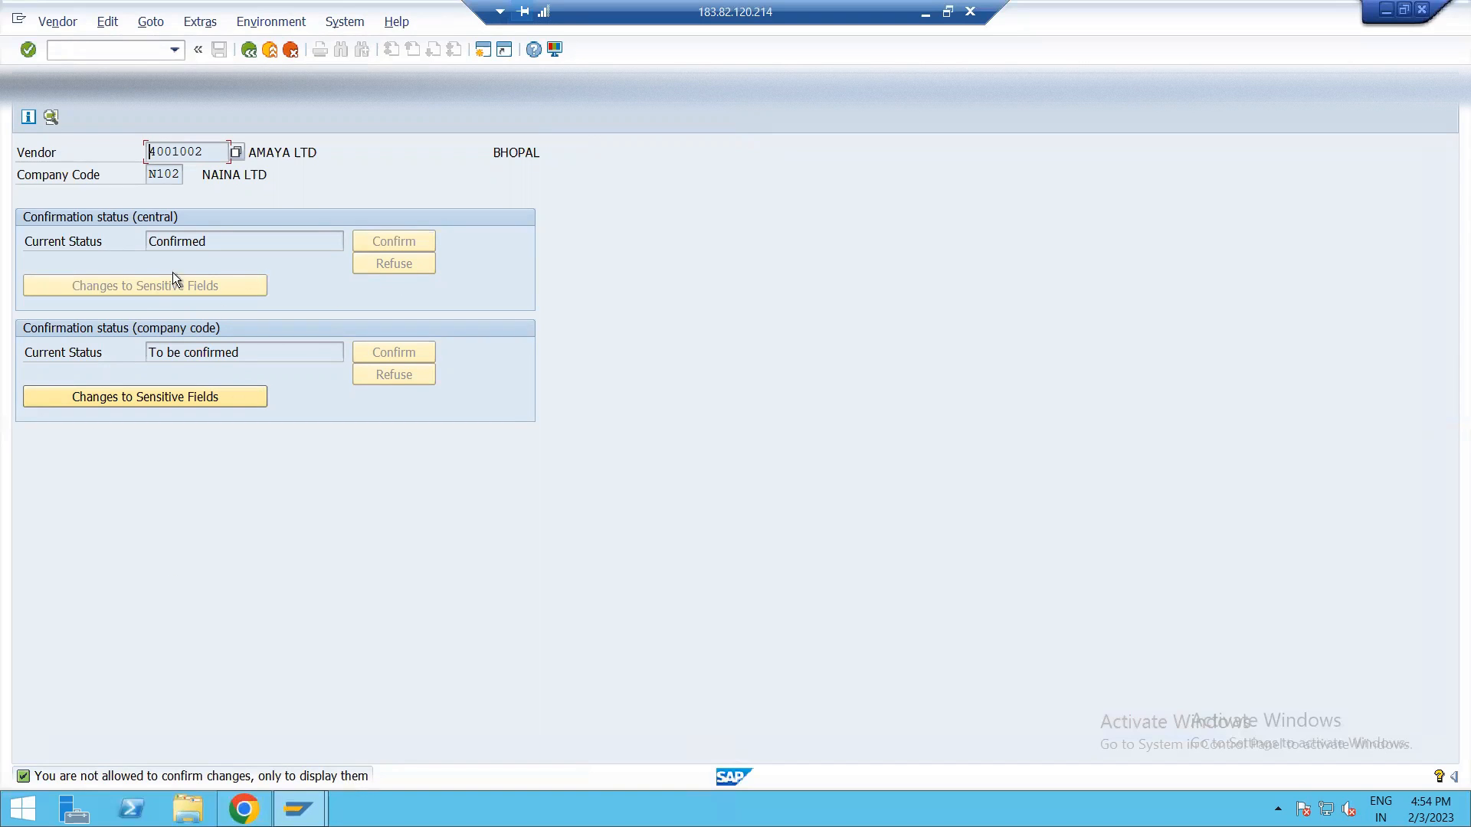
mouse_move(305, 447)
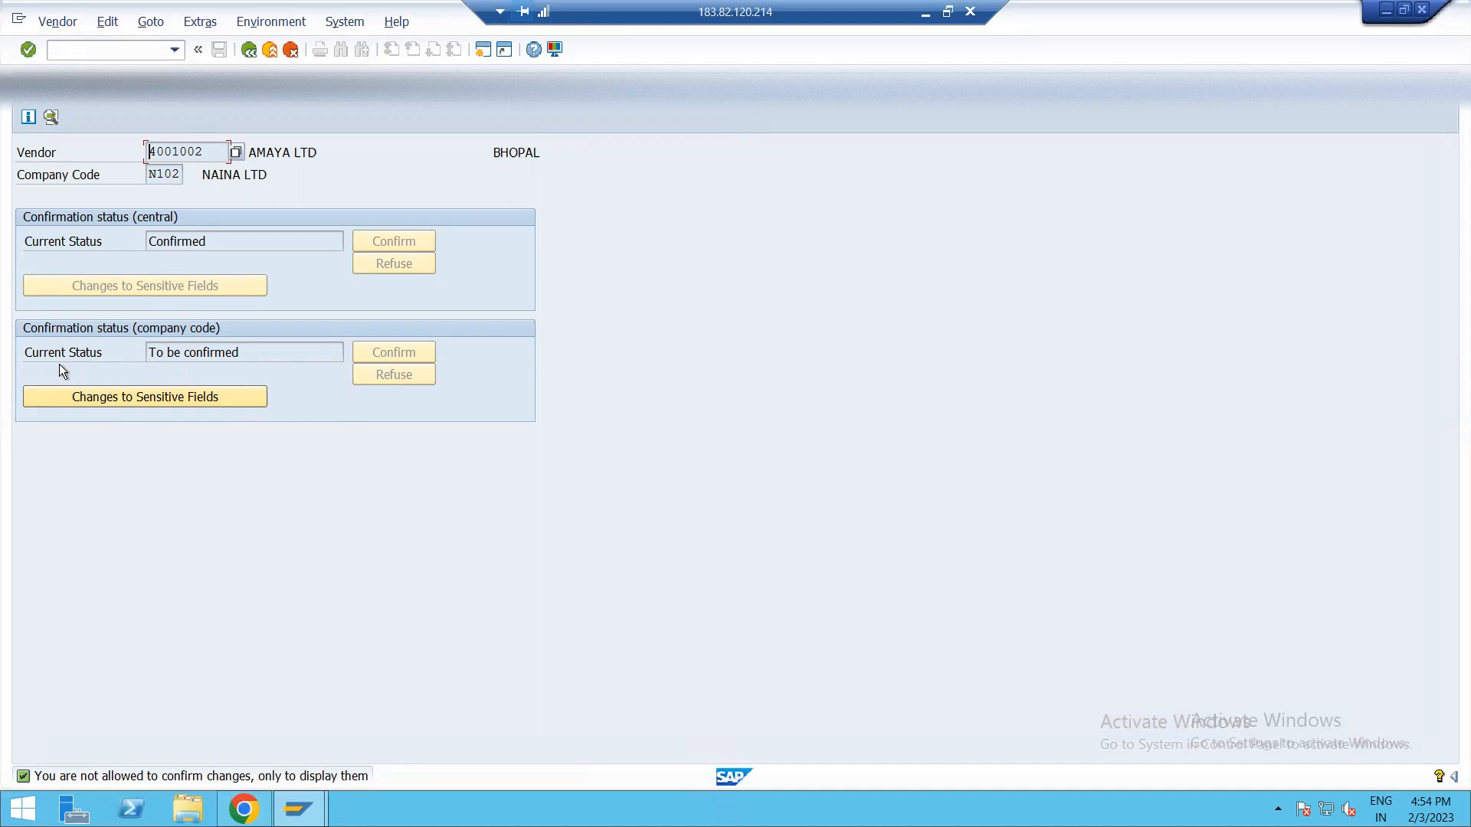
mouse_move(423, 471)
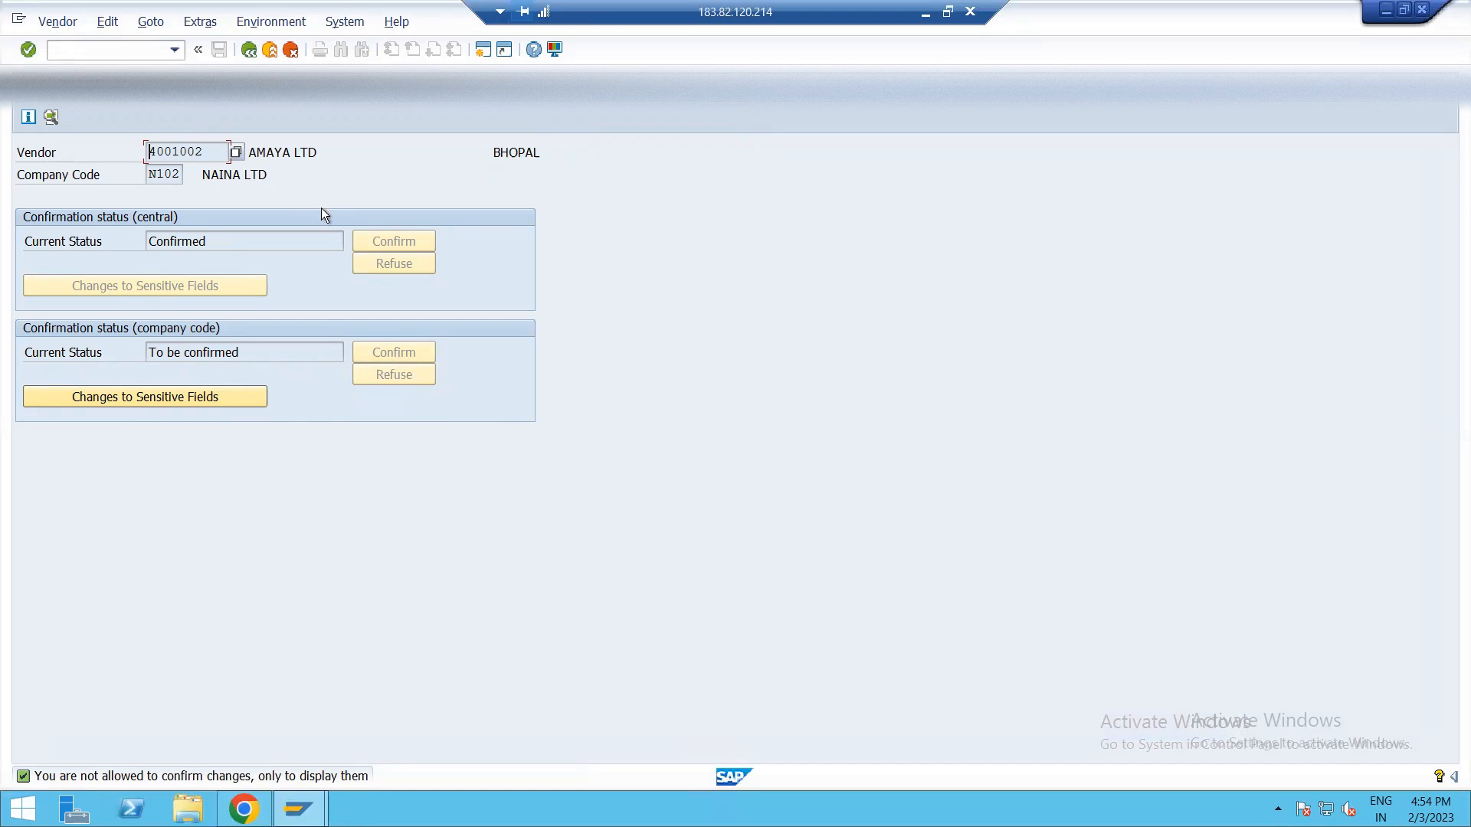
mouse_move(945, 8)
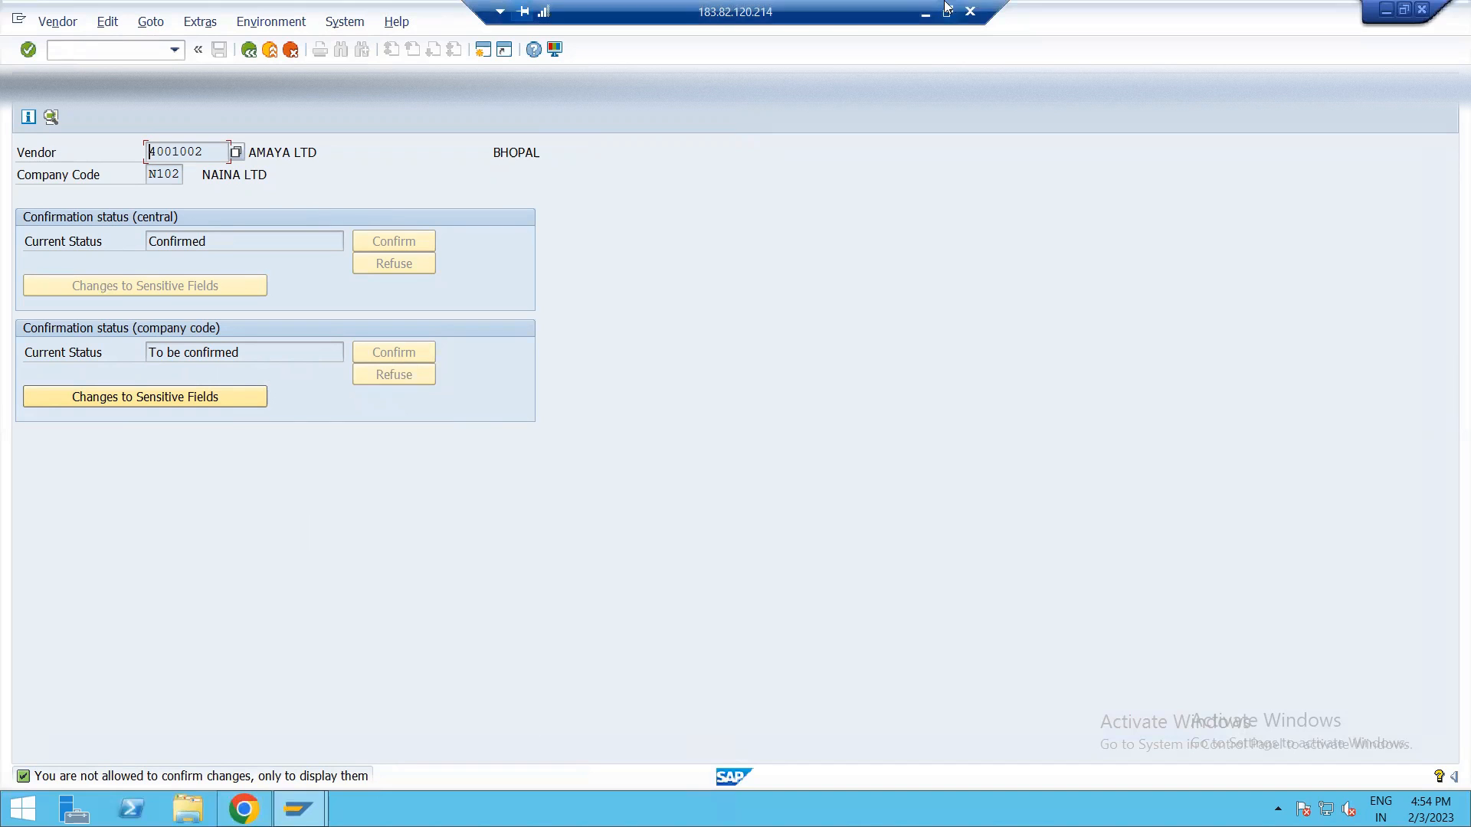
- In Excel, note 'XK02 / BP' in E24 beside the vendor master changes step and start 'FK08' below it
left_click(820, 807)
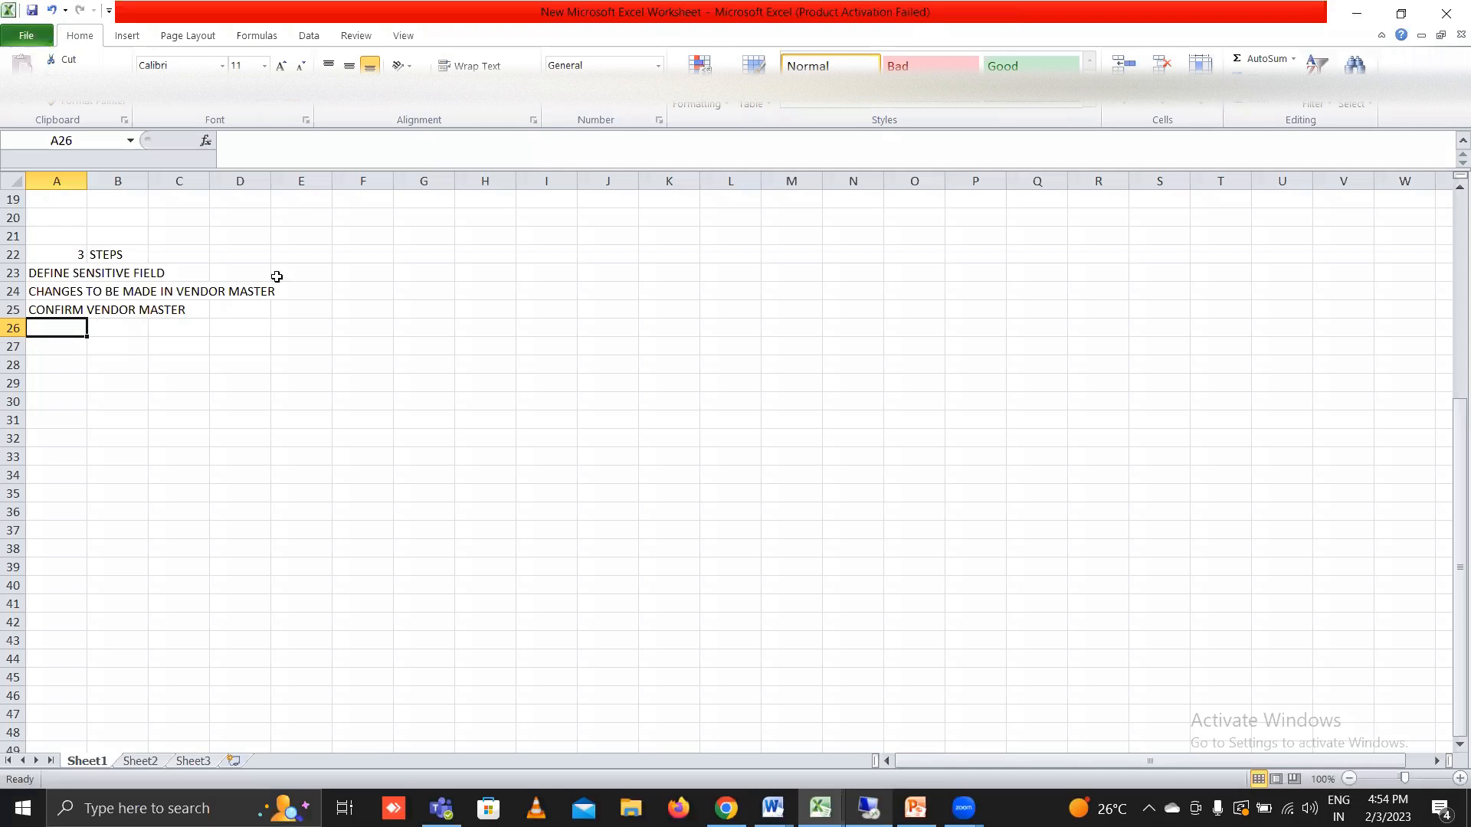
left_click(300, 291)
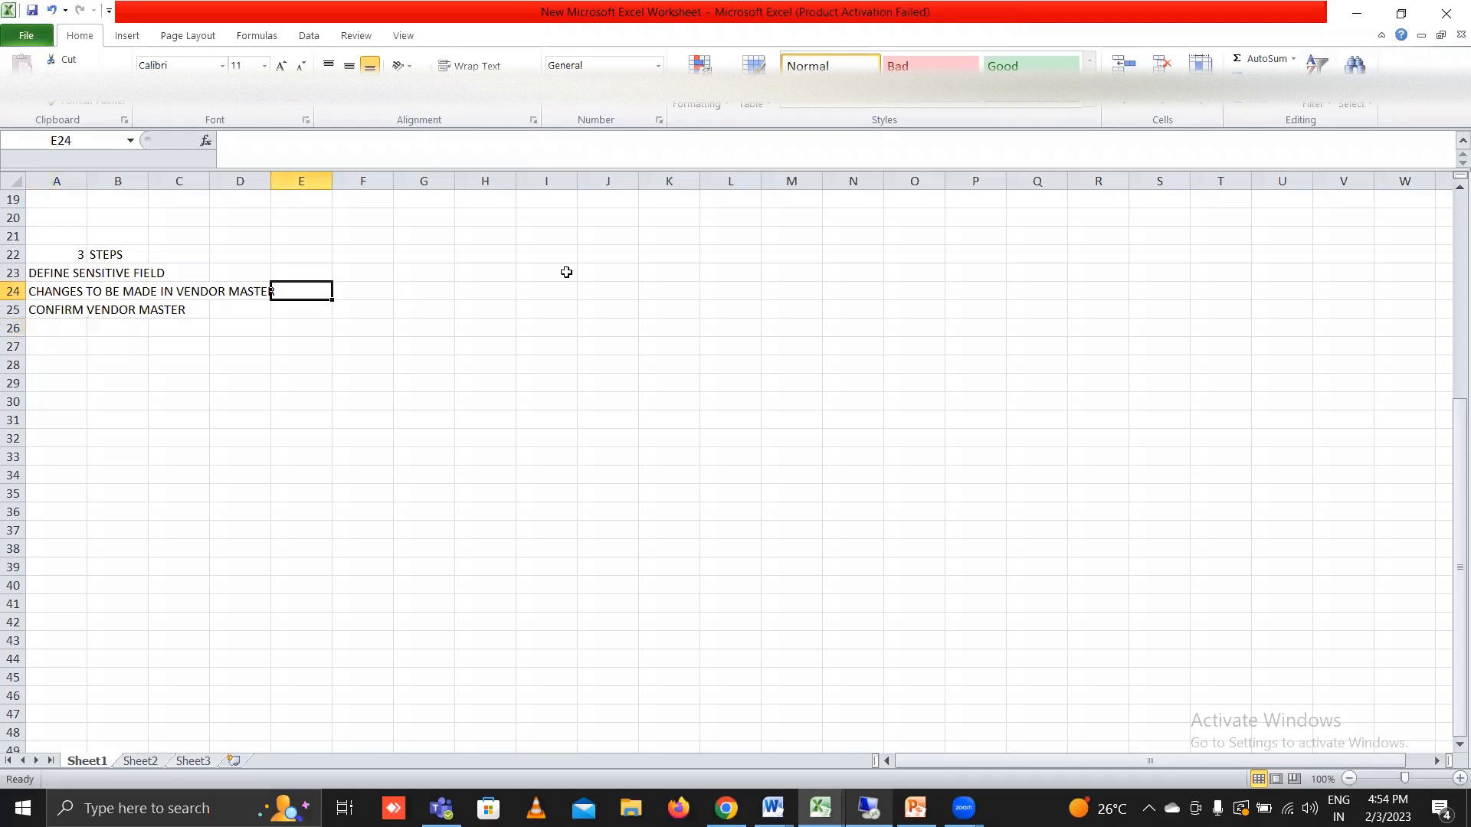
type("XK02")
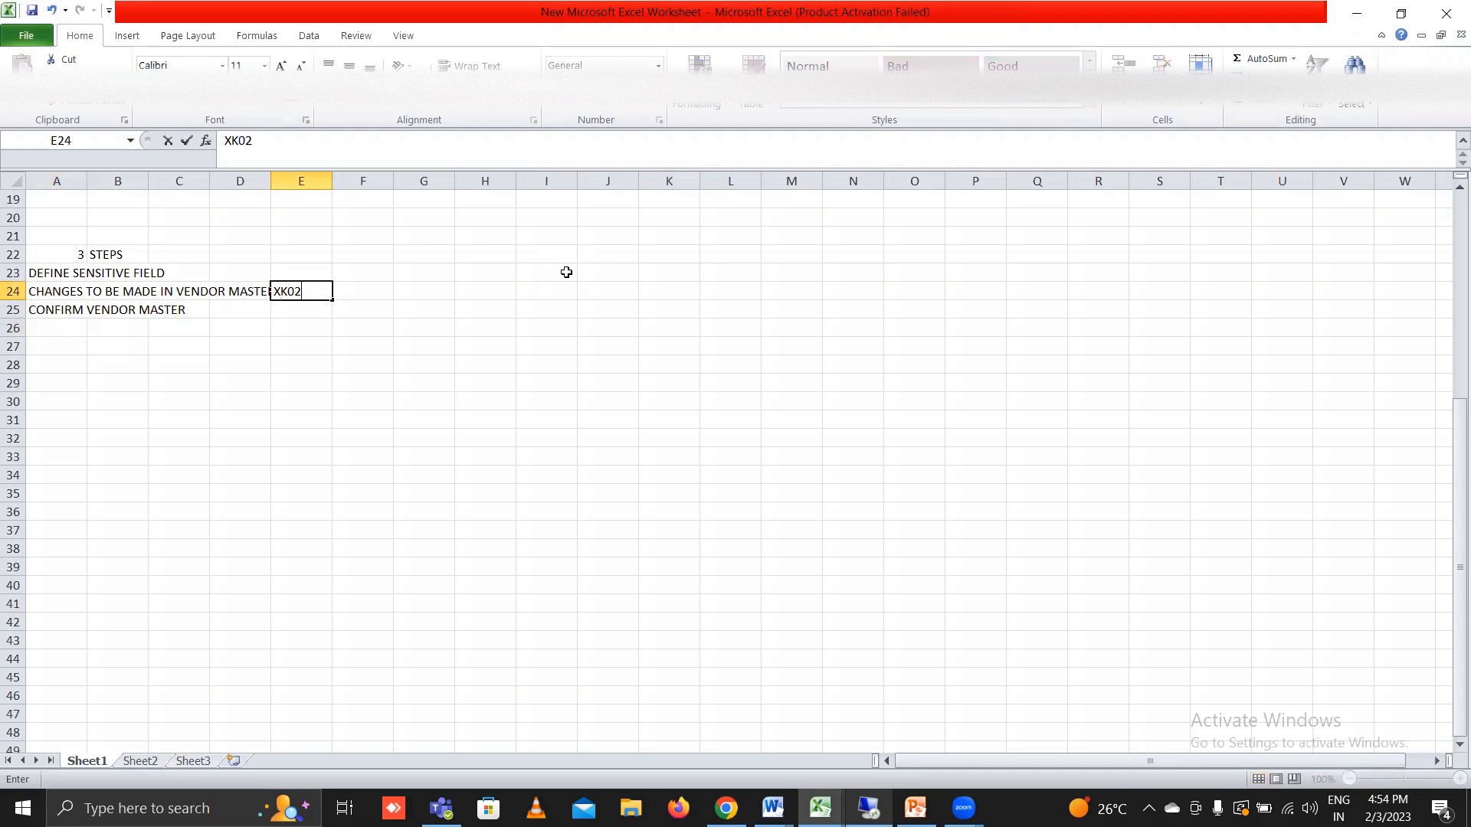
type("/ BP")
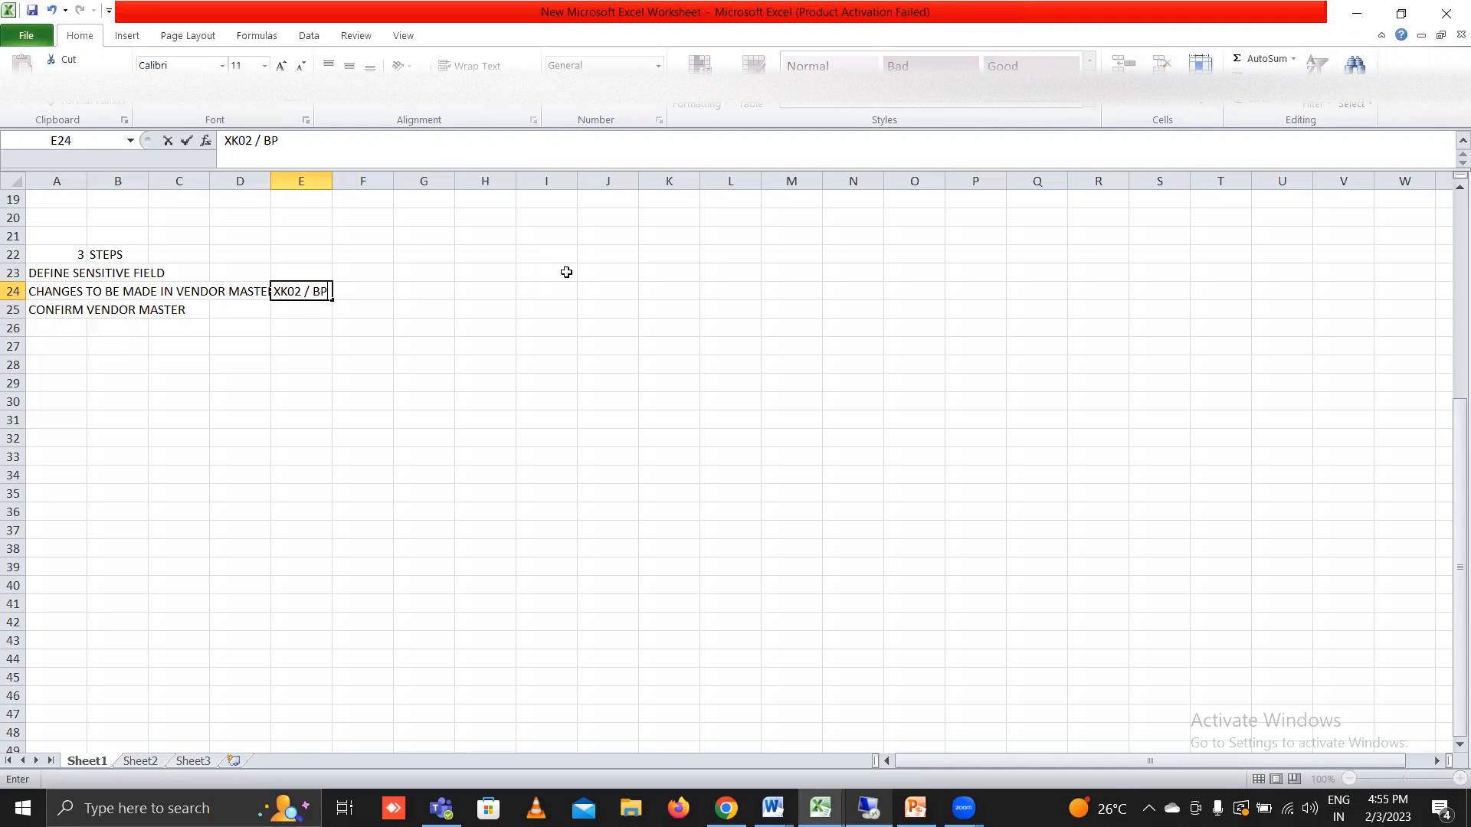
key("Enter")
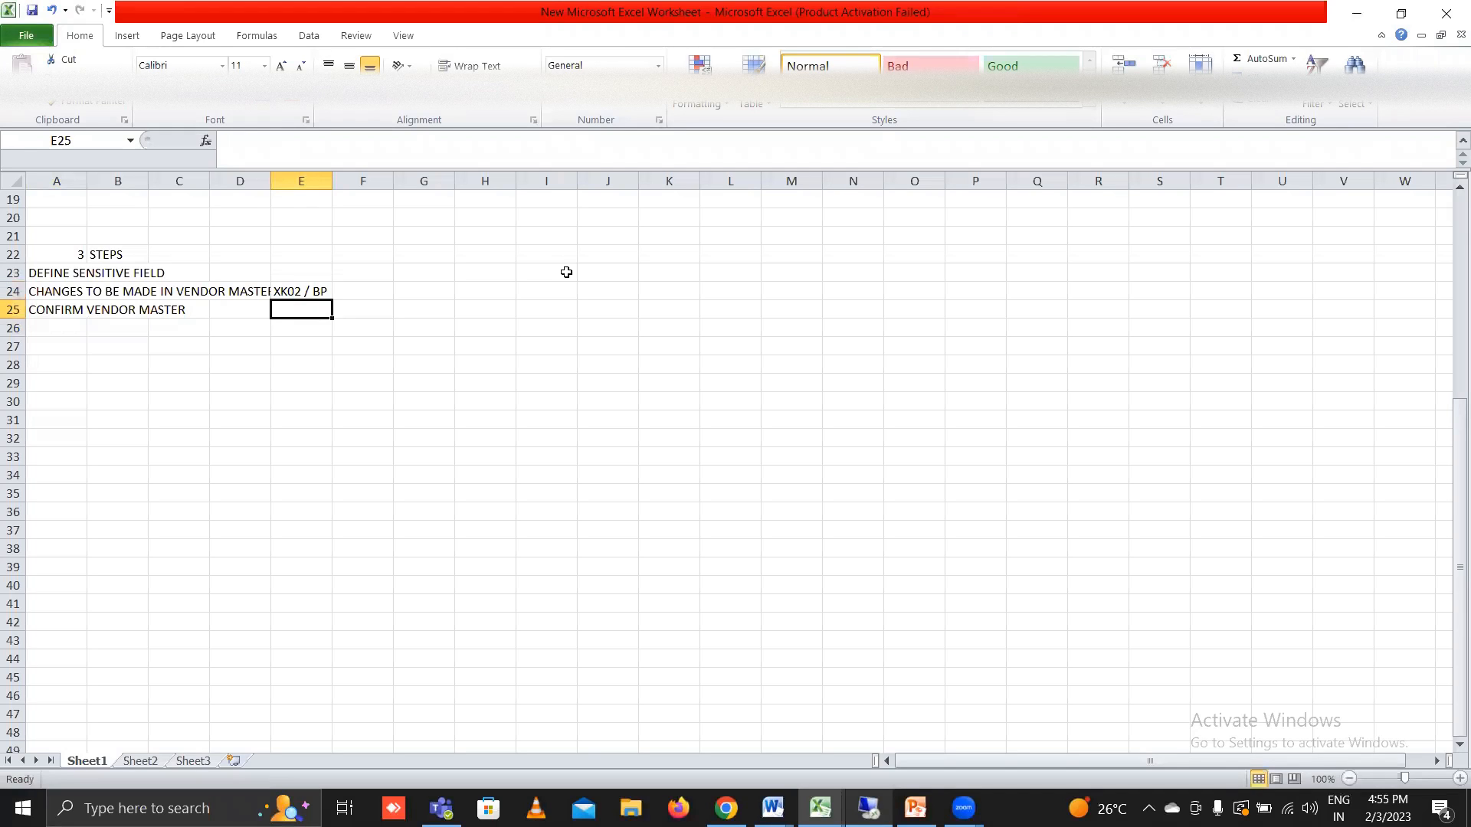
type("FK08")
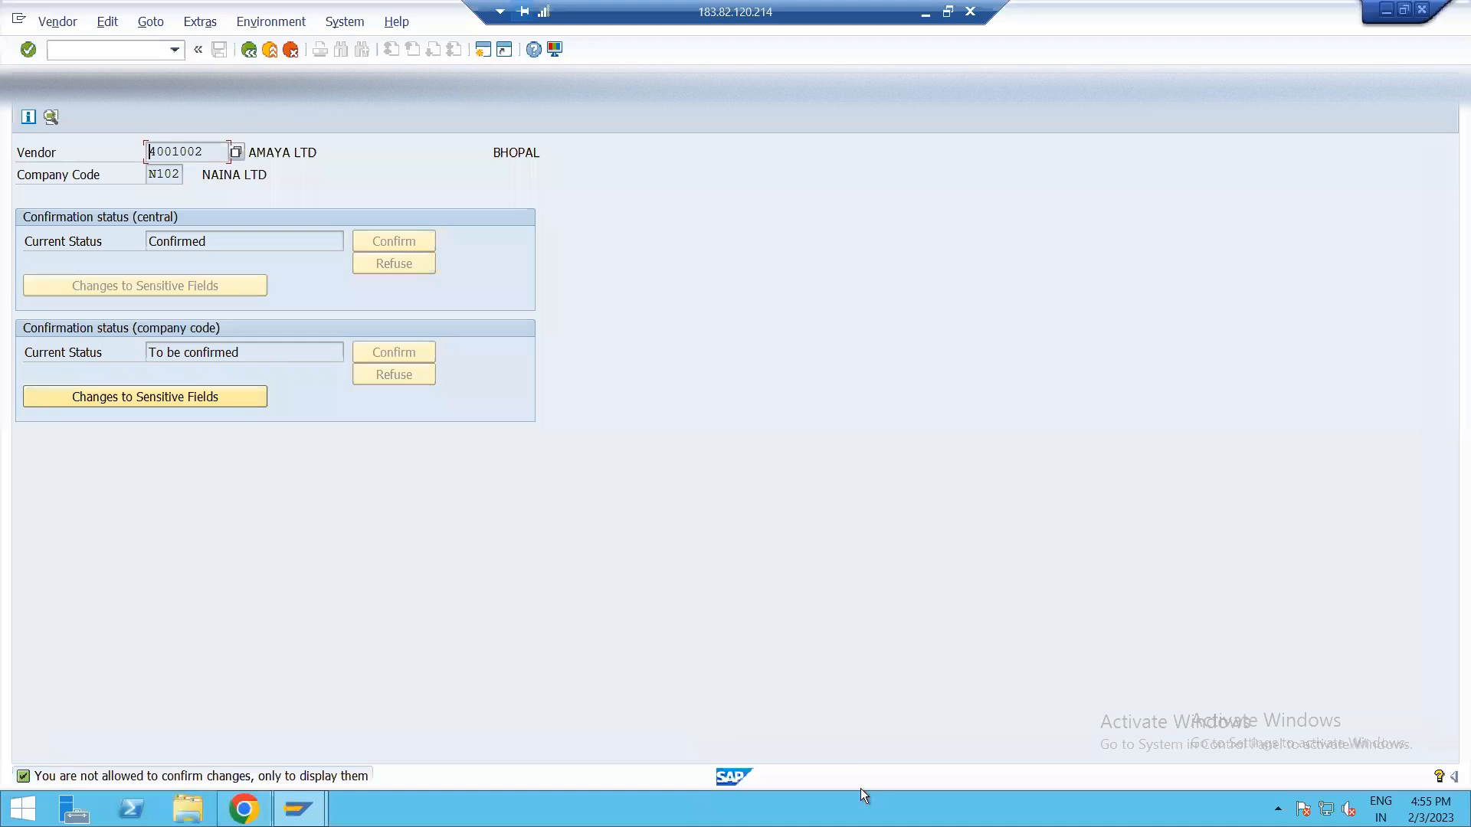
mouse_move(376, 309)
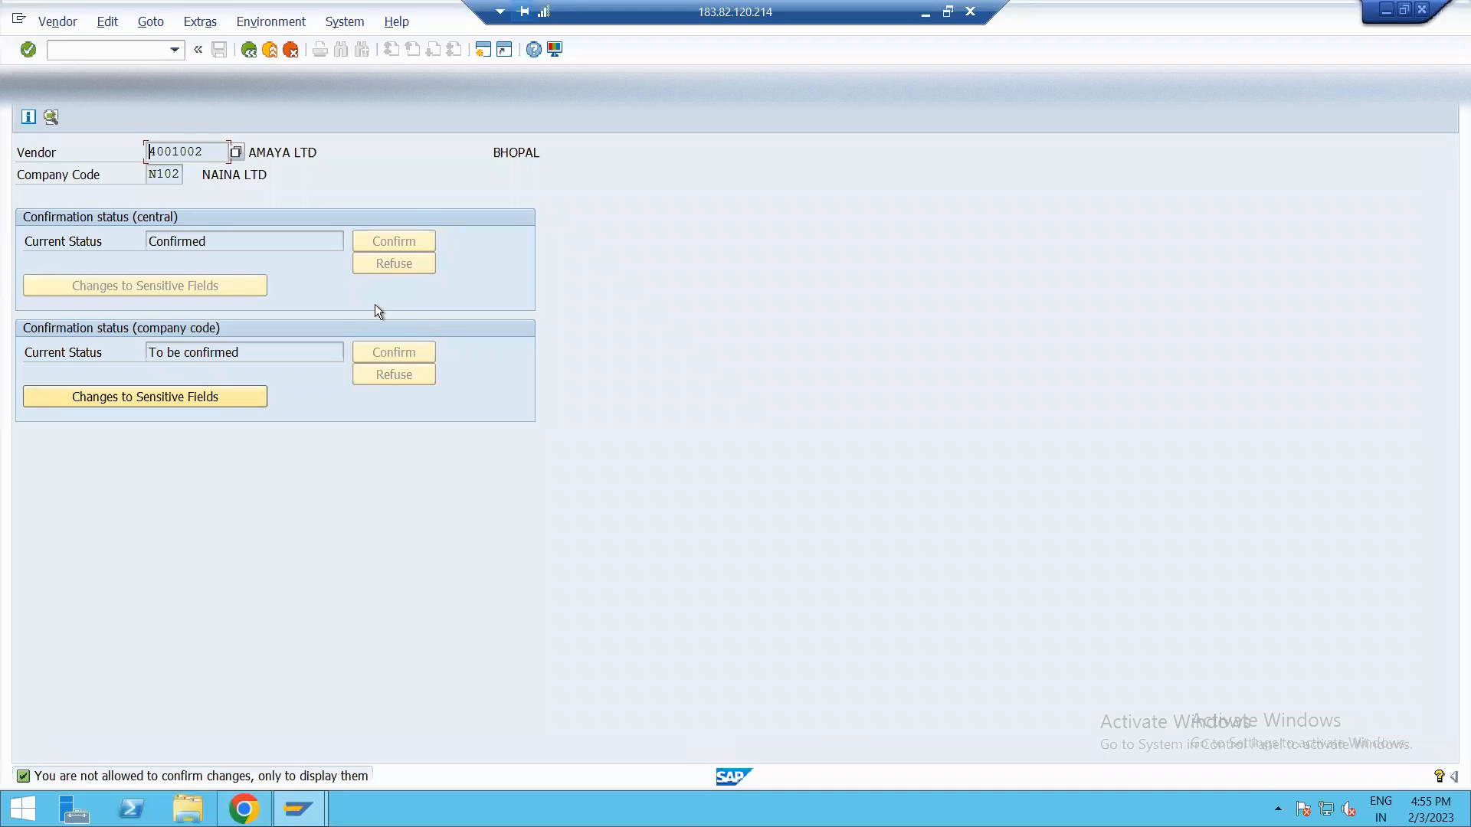